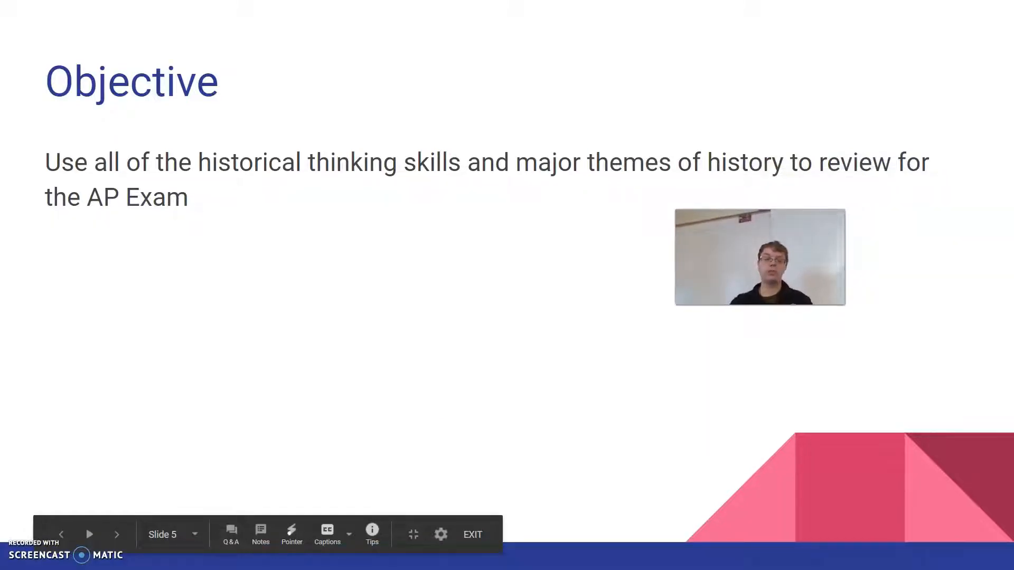
Advance the slideshow past the Objective slide toward the Agenda slide
left_click(117, 535)
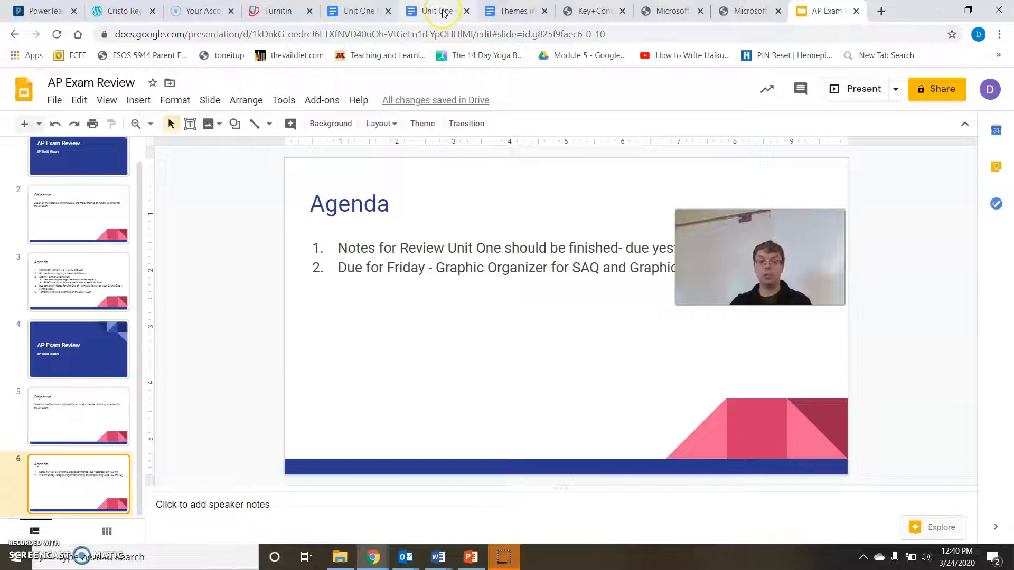
Look over the Unit One Review notes and grading section, then bring up the Flipgrid page
left_click(358, 11)
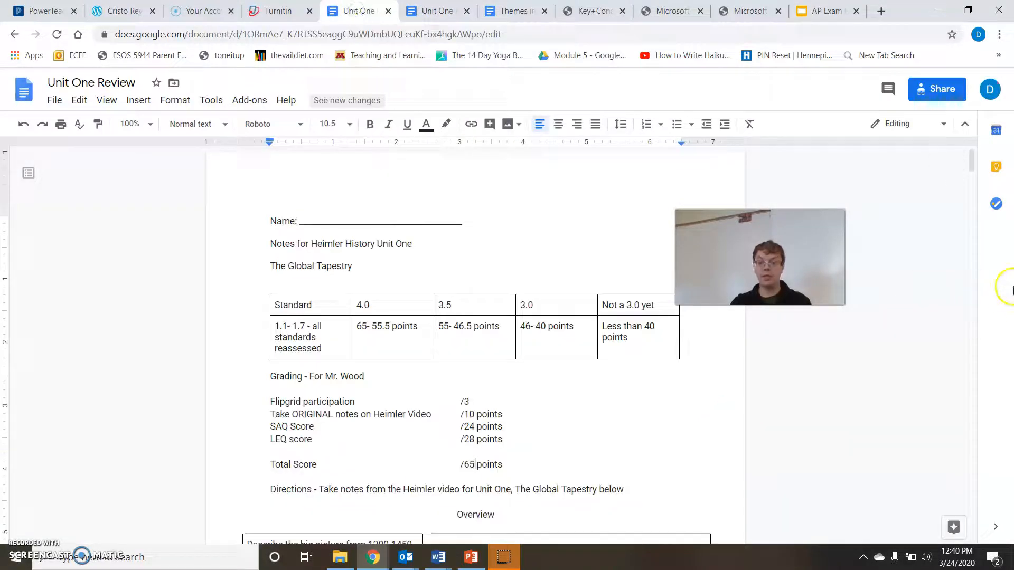
scroll("down", 3)
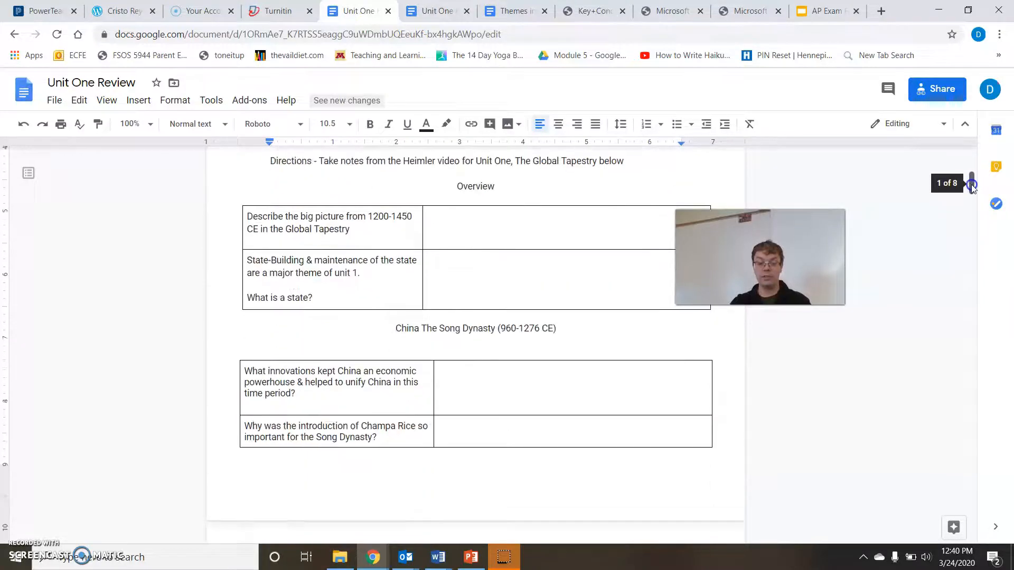
left_click(499, 233)
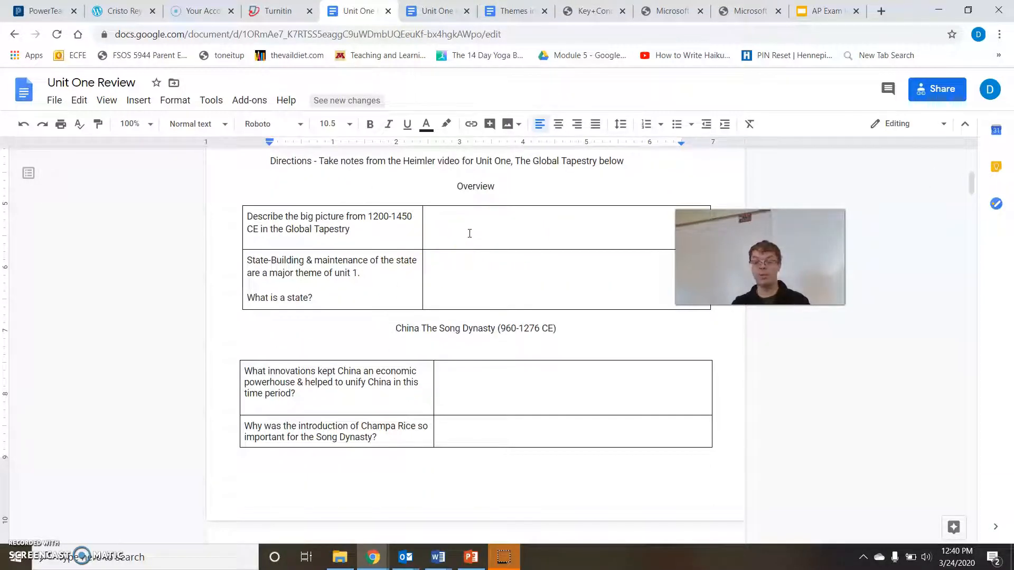
mouse_move(697, 201)
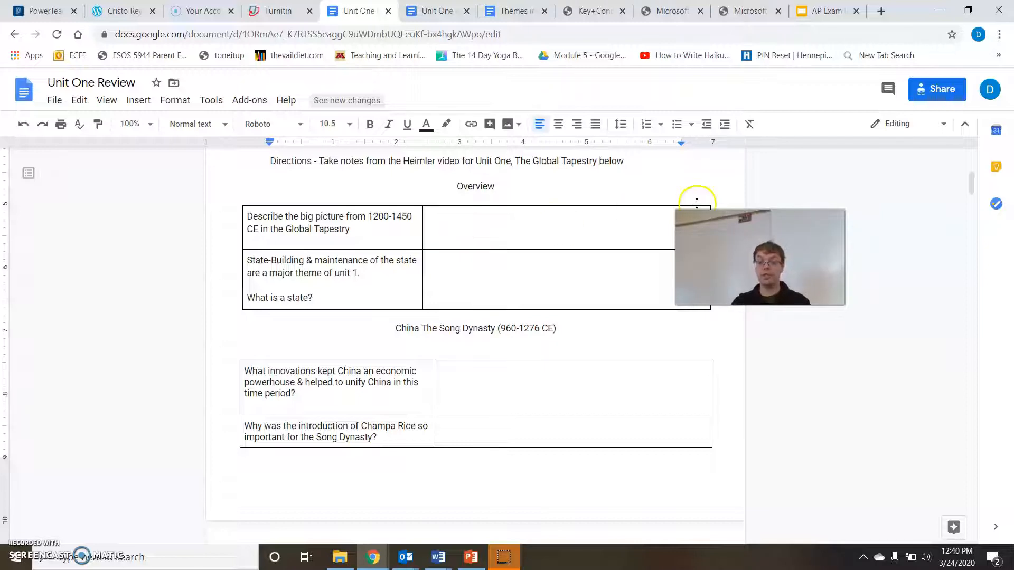
scroll("down", 3)
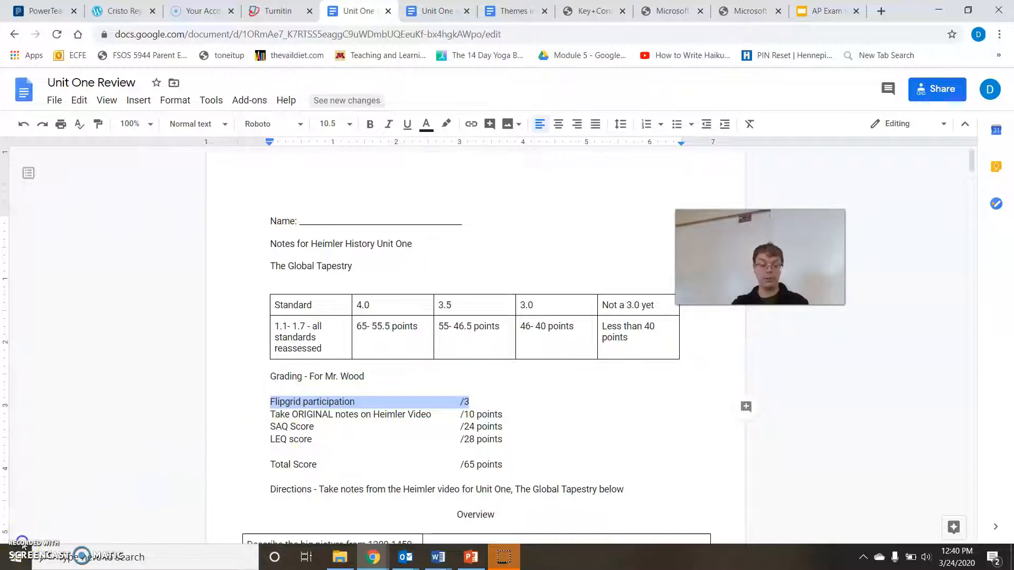
left_click(120, 11)
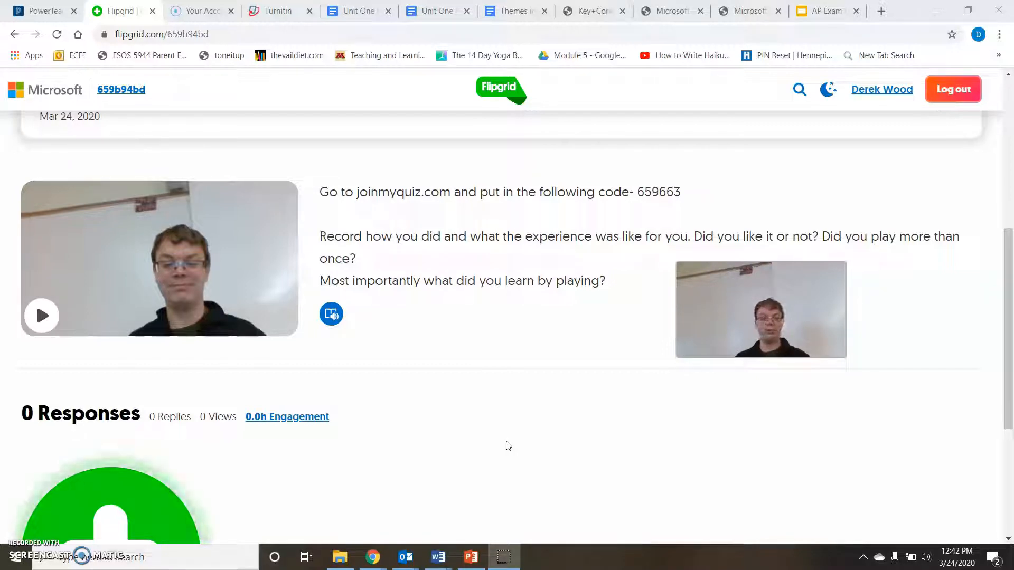
mouse_move(639, 223)
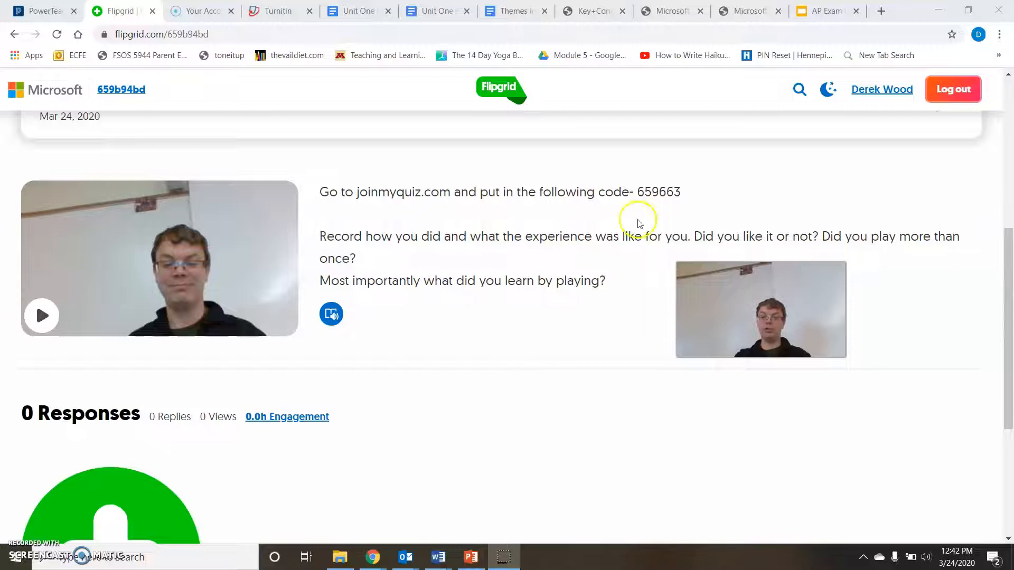
Present the AP Exam Review Agenda slide, exit to the editor, then open the class blog post
left_click(826, 11)
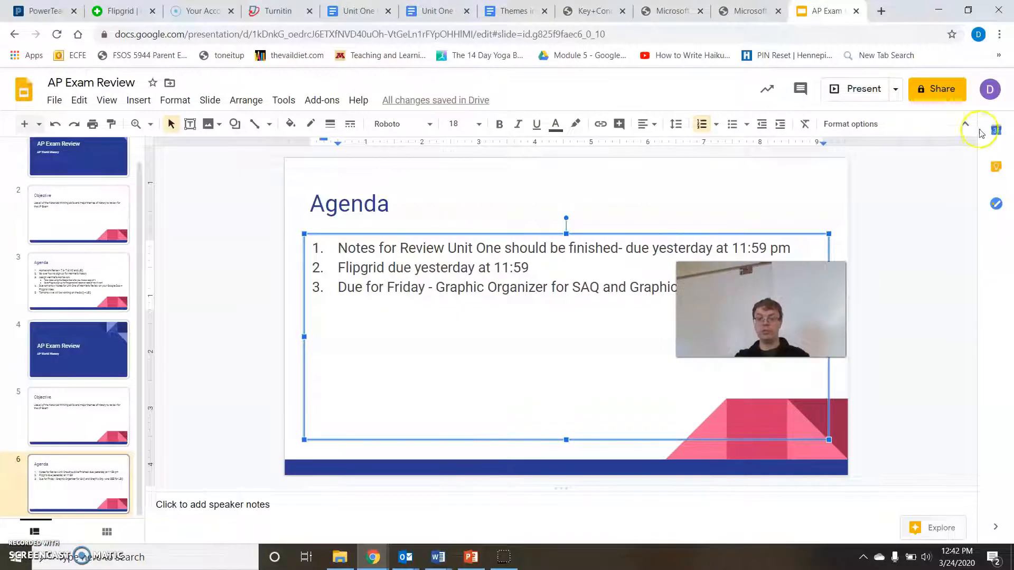
left_click(863, 88)
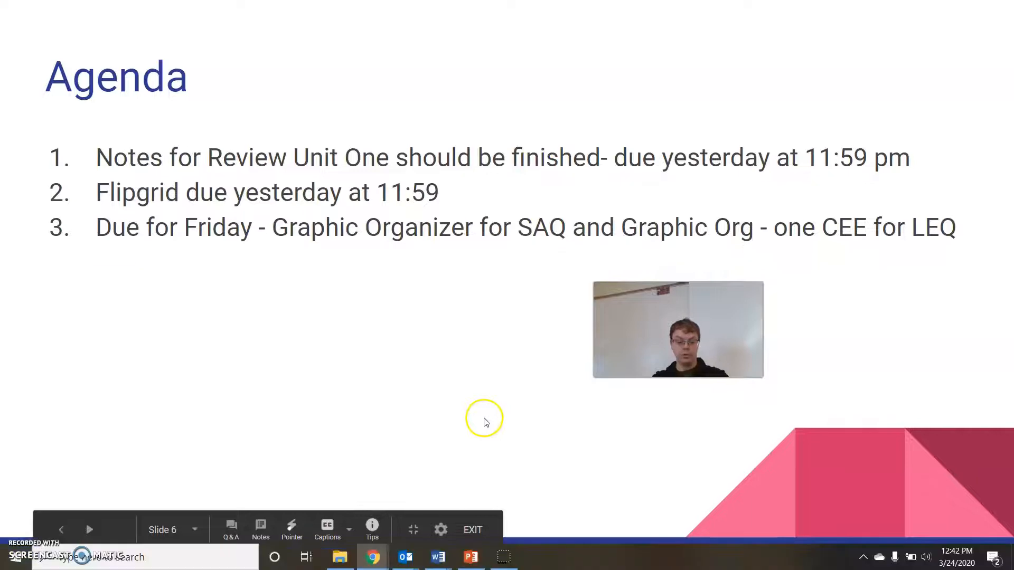
left_click(472, 530)
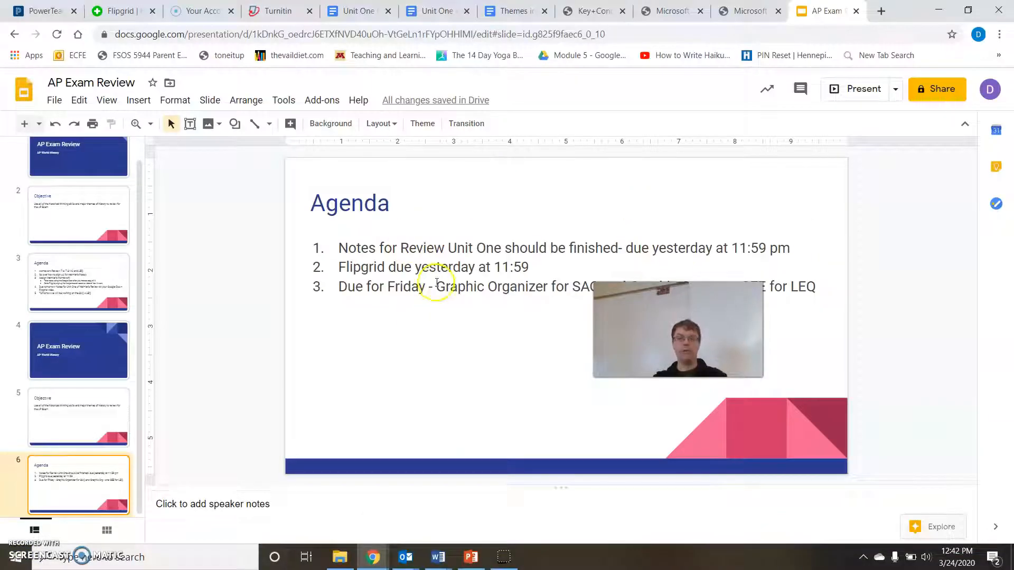
mouse_move(574, 71)
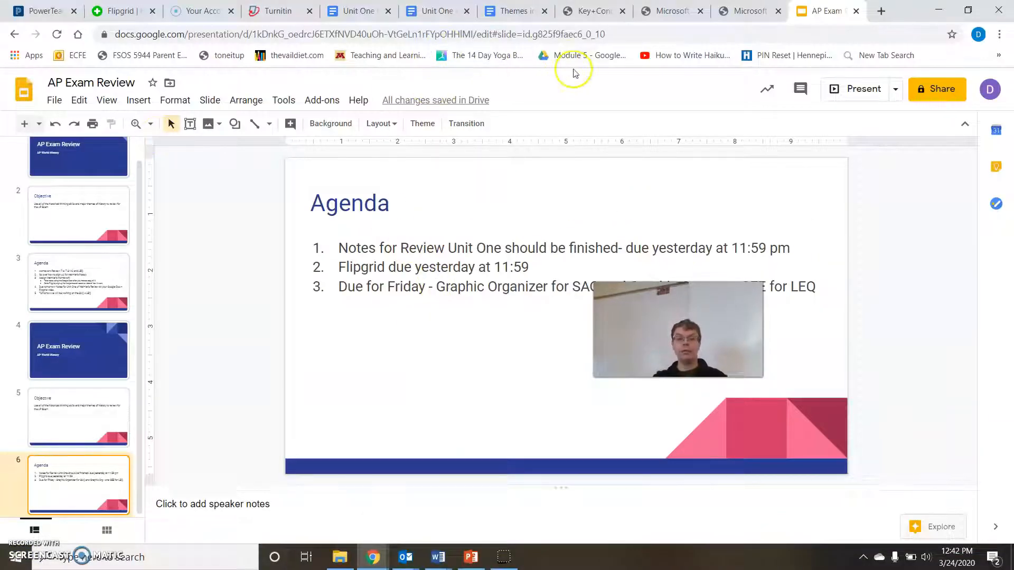
mouse_move(640, 82)
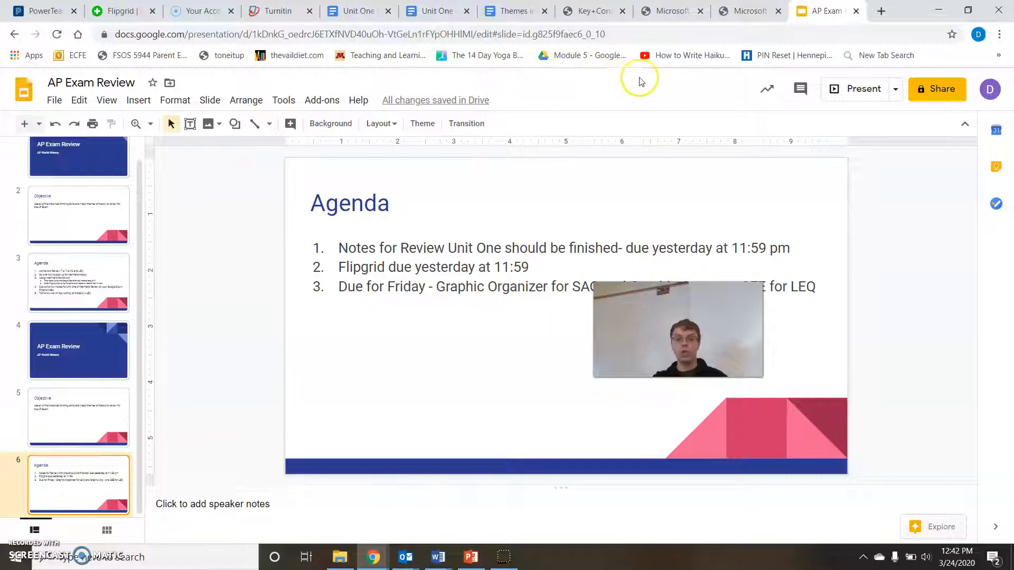
mouse_move(782, 50)
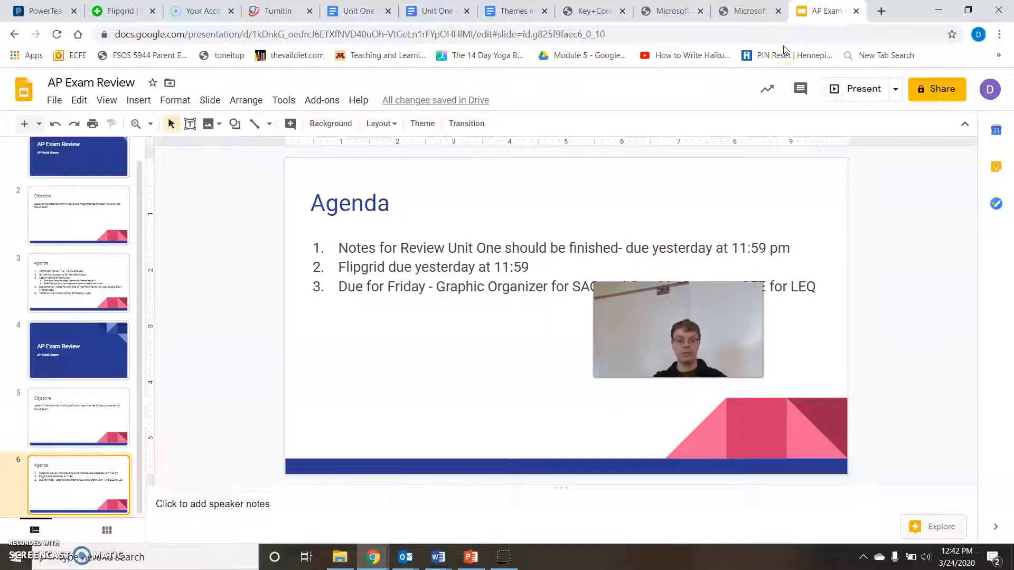
mouse_move(711, 106)
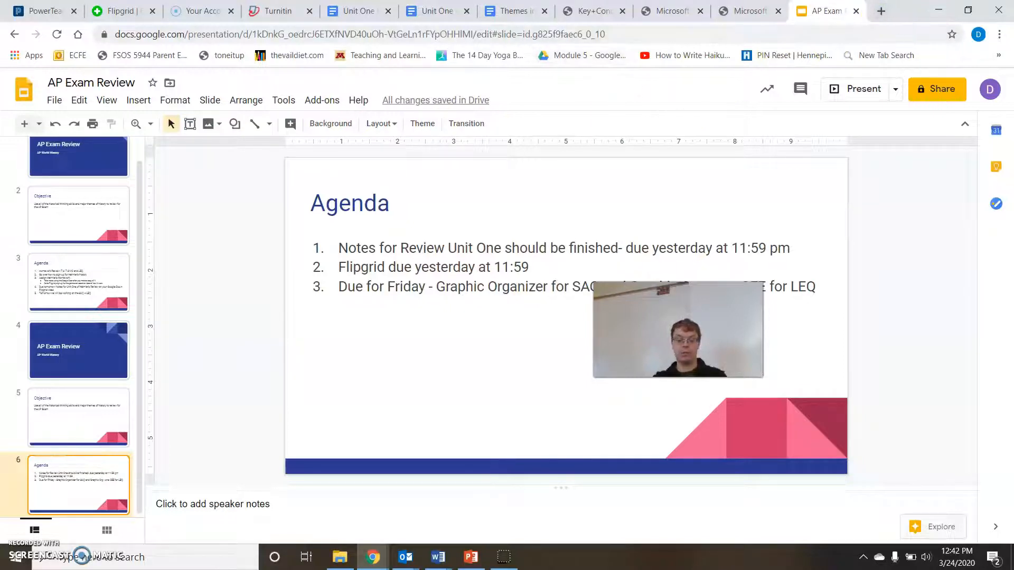
left_click(881, 10)
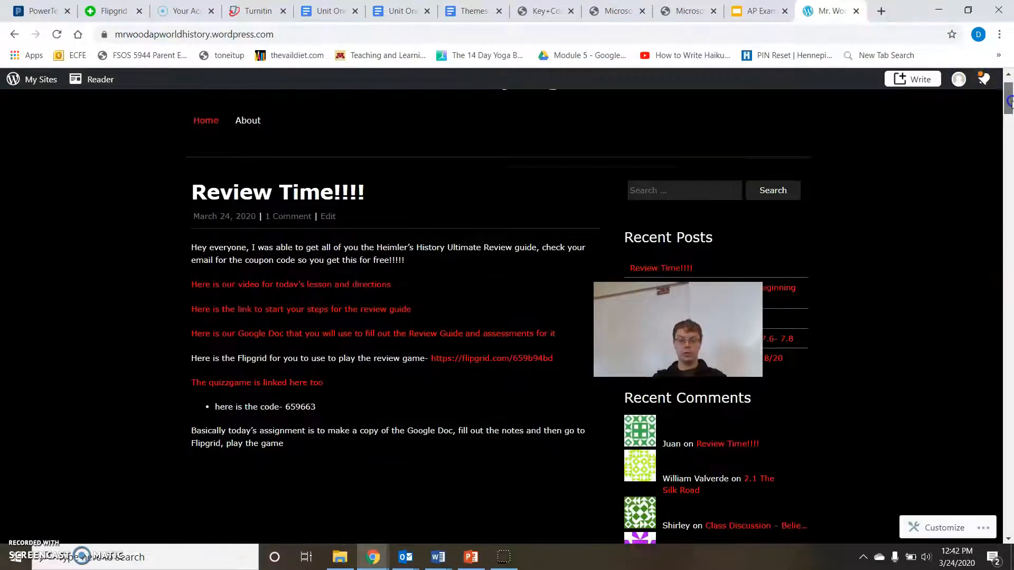
Scroll down through the Review Time!!! blog post and back up
scroll("down", 3)
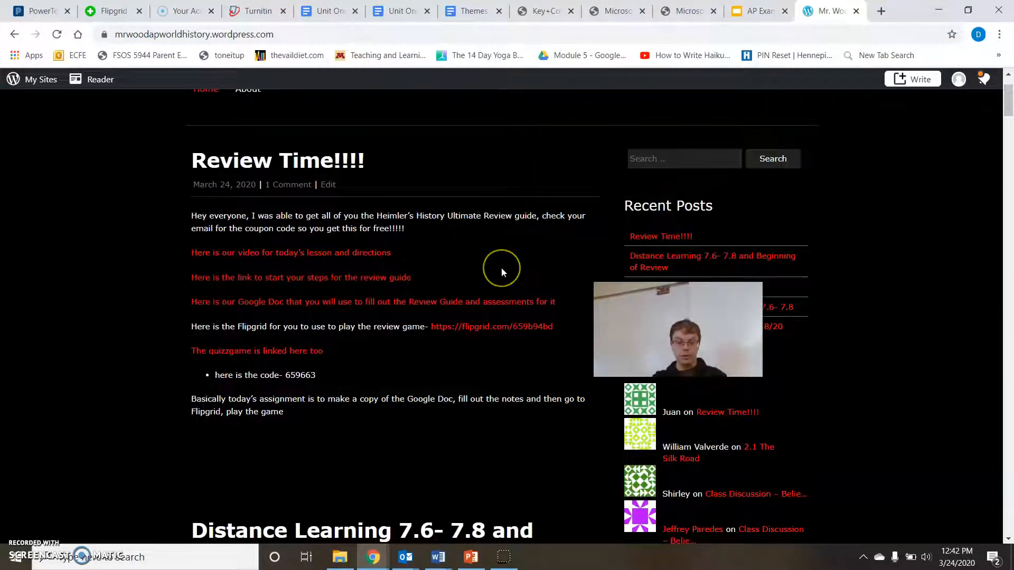
mouse_move(369, 252)
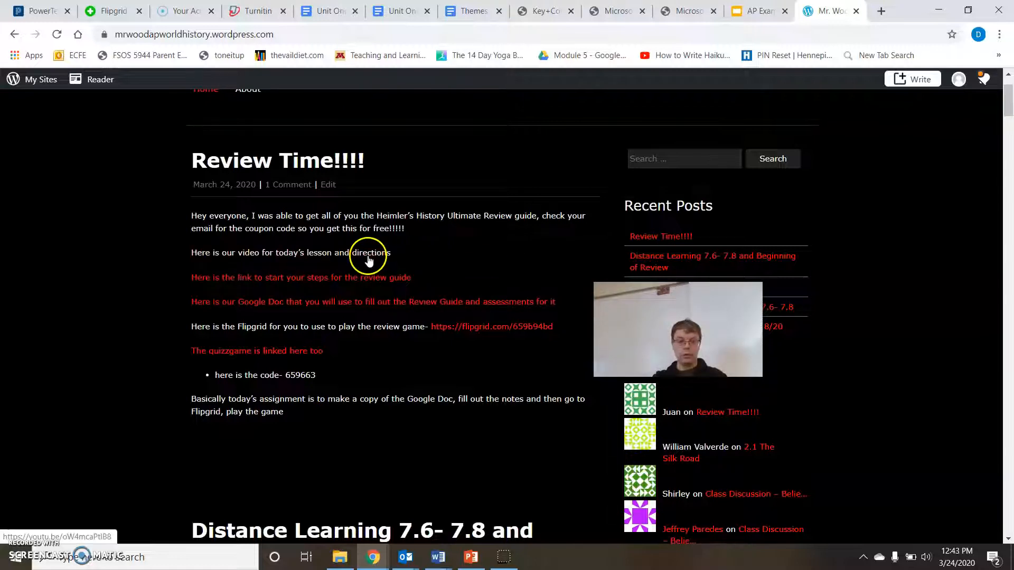
mouse_move(364, 285)
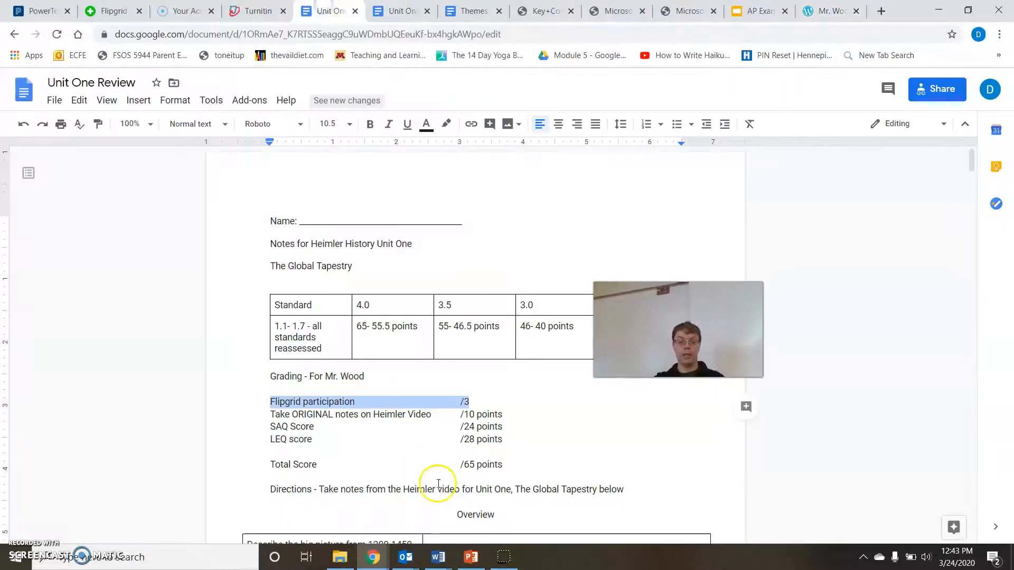
mouse_move(584, 462)
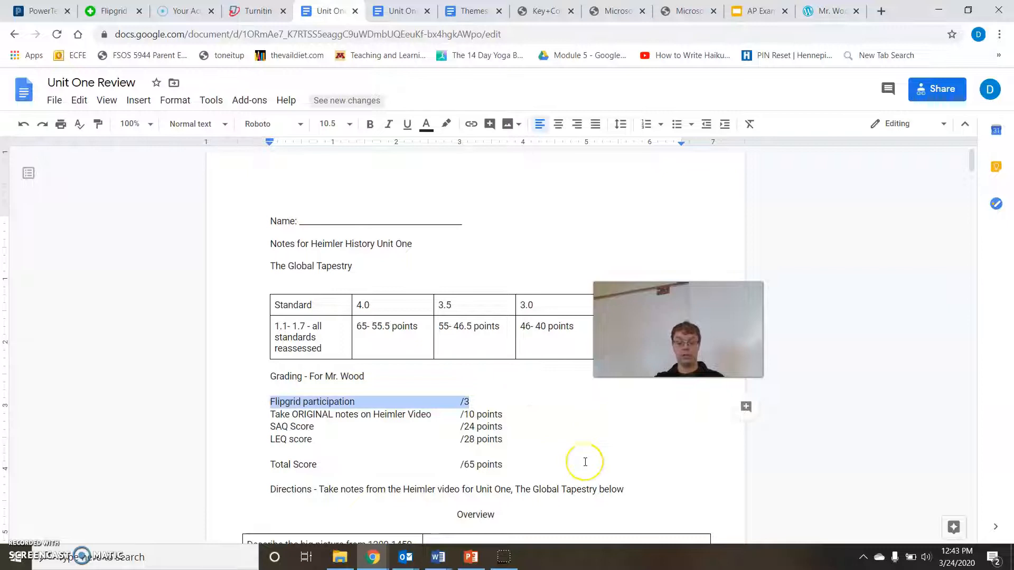
scroll("up", 3)
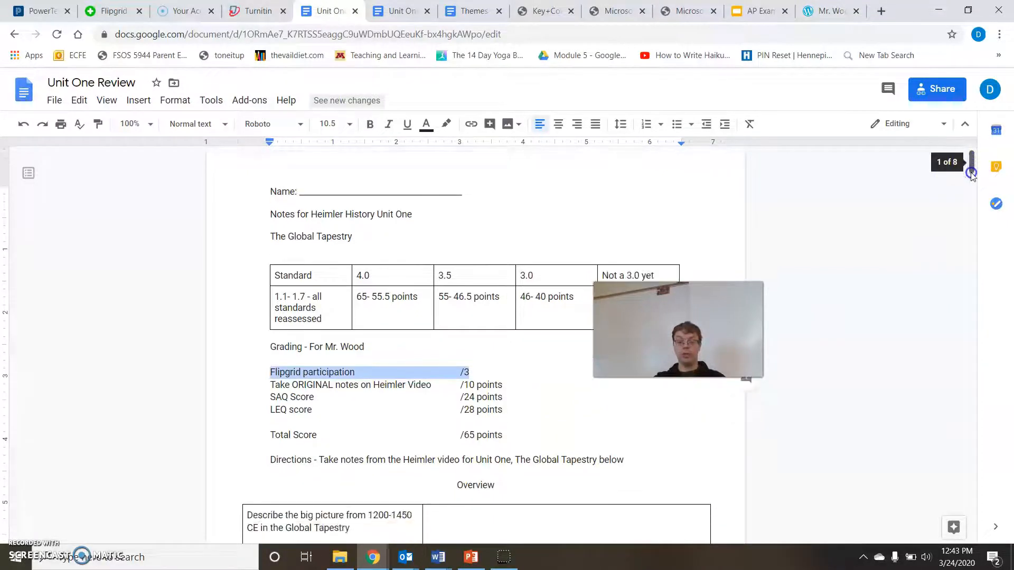
Present the Agenda slide with its three due items, then exit back to the editor
left_click(755, 11)
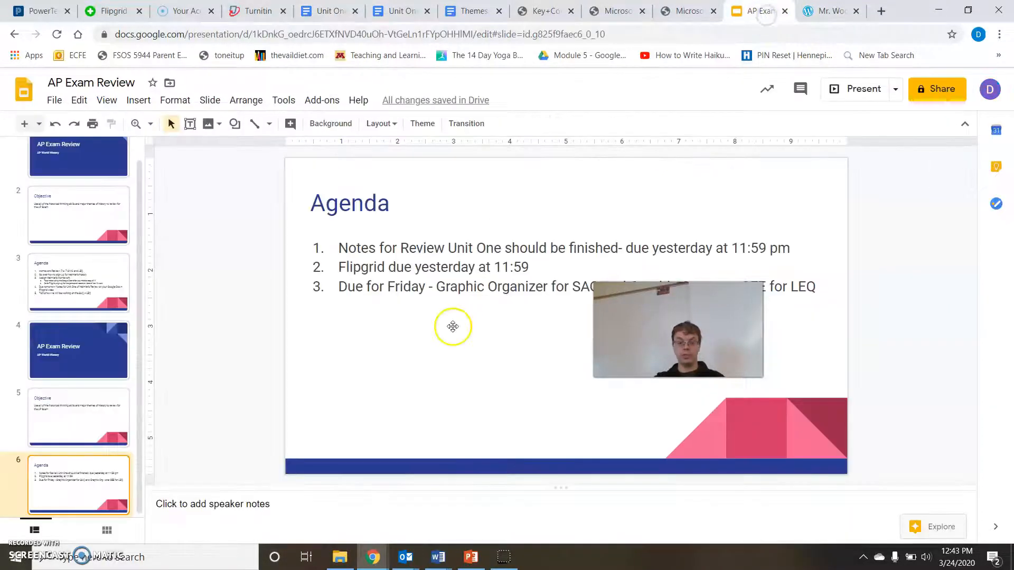
left_click(862, 89)
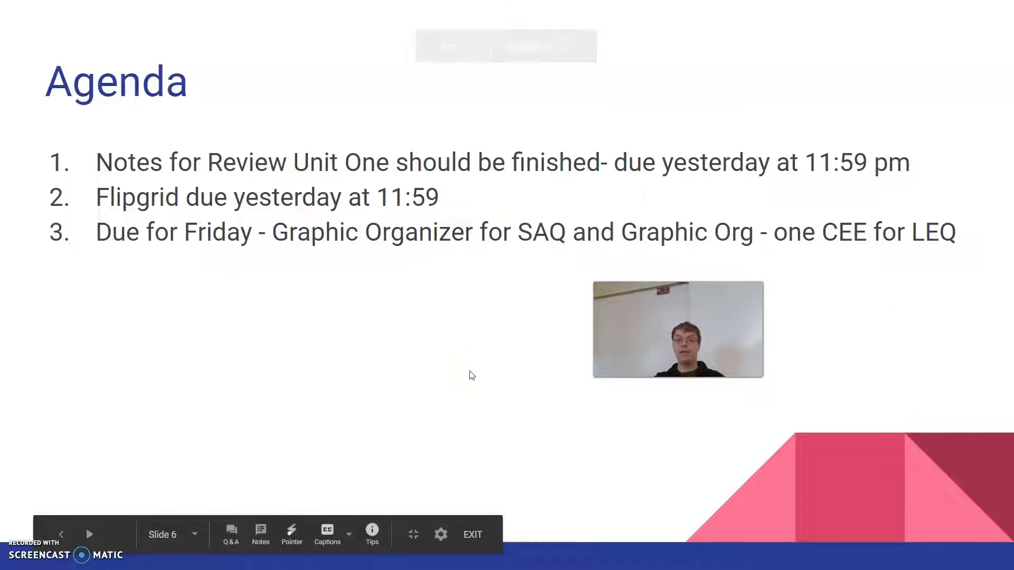
left_click(472, 535)
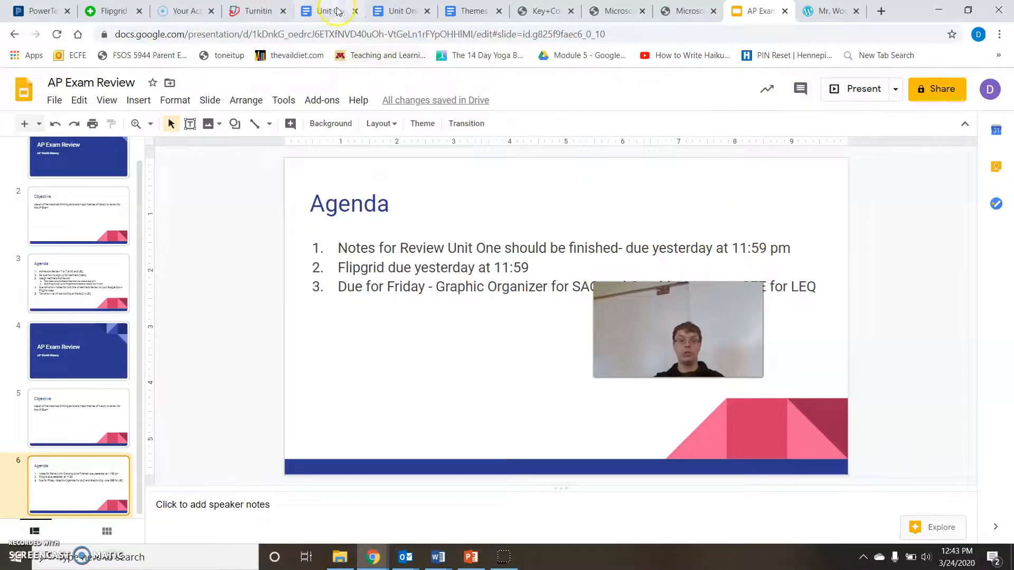
Scroll Unit One Review down to the Song Dynasty trebuchet warship SAQ and its answer box
left_click(327, 11)
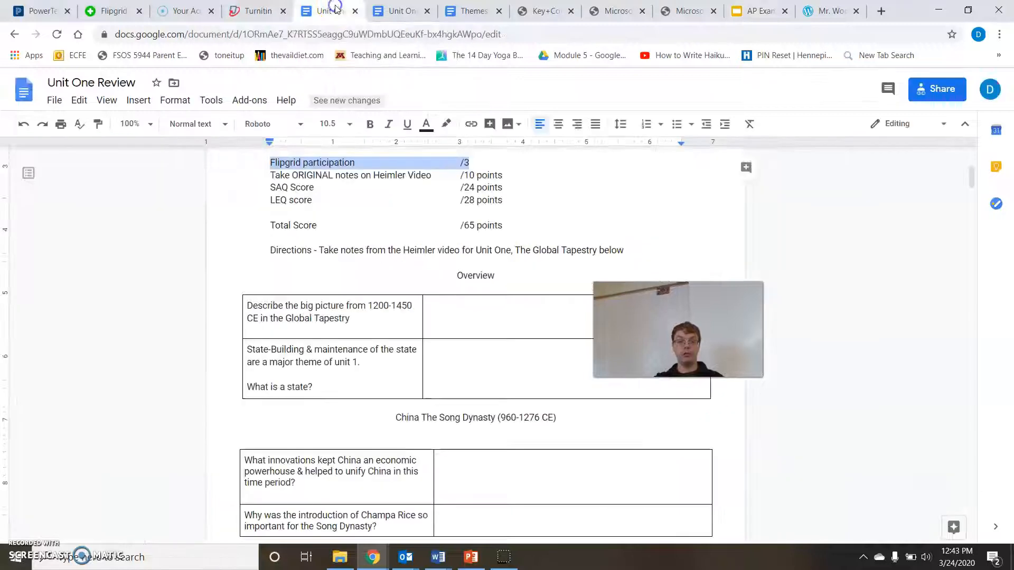
scroll("down", 3)
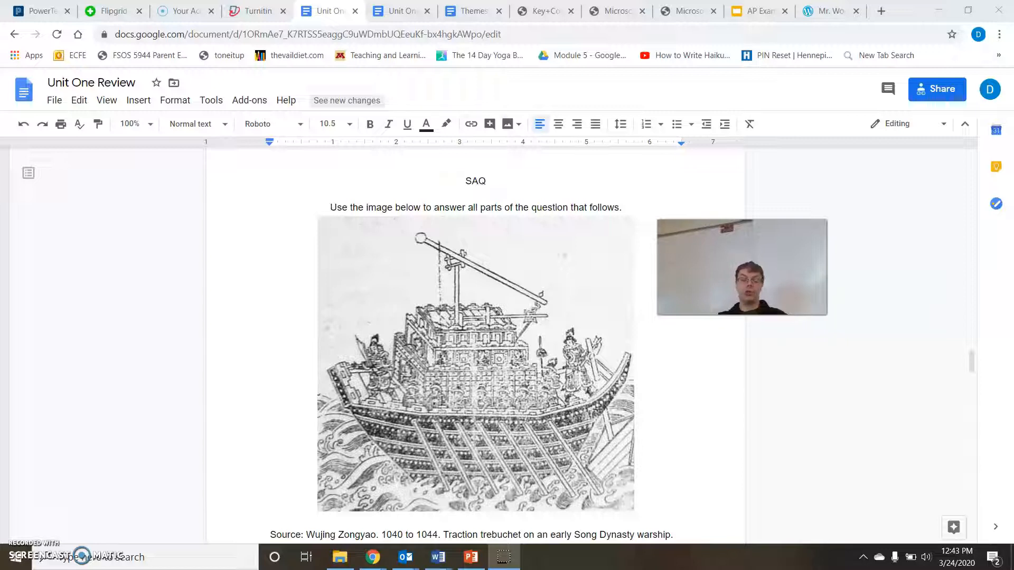
mouse_move(972, 361)
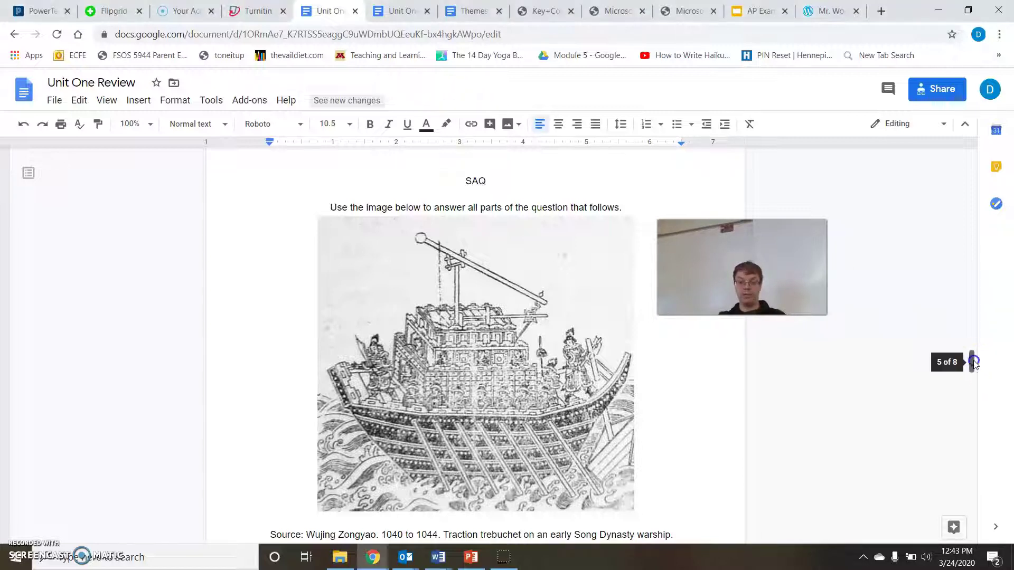
scroll("down", 3)
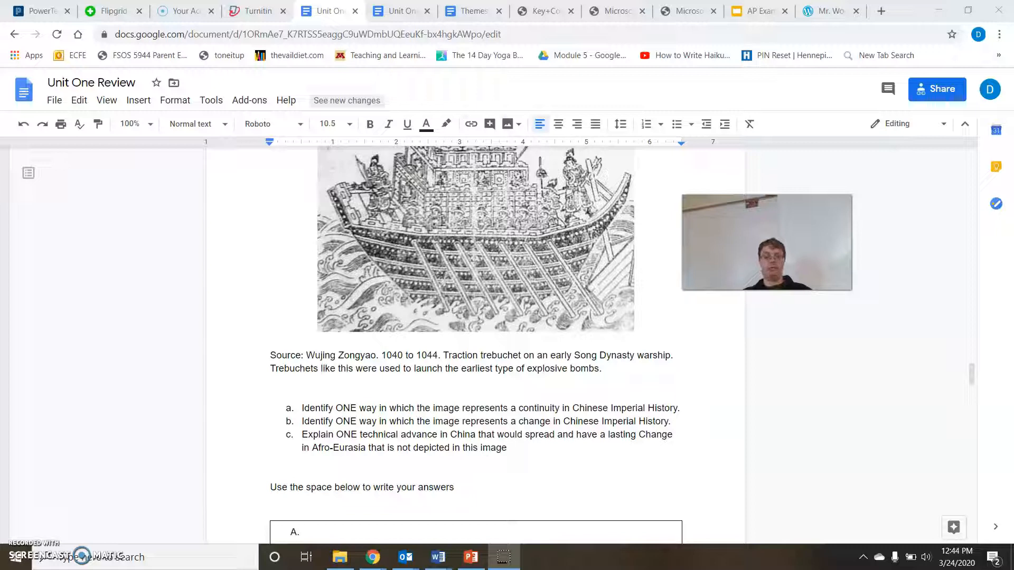
scroll("up", 3)
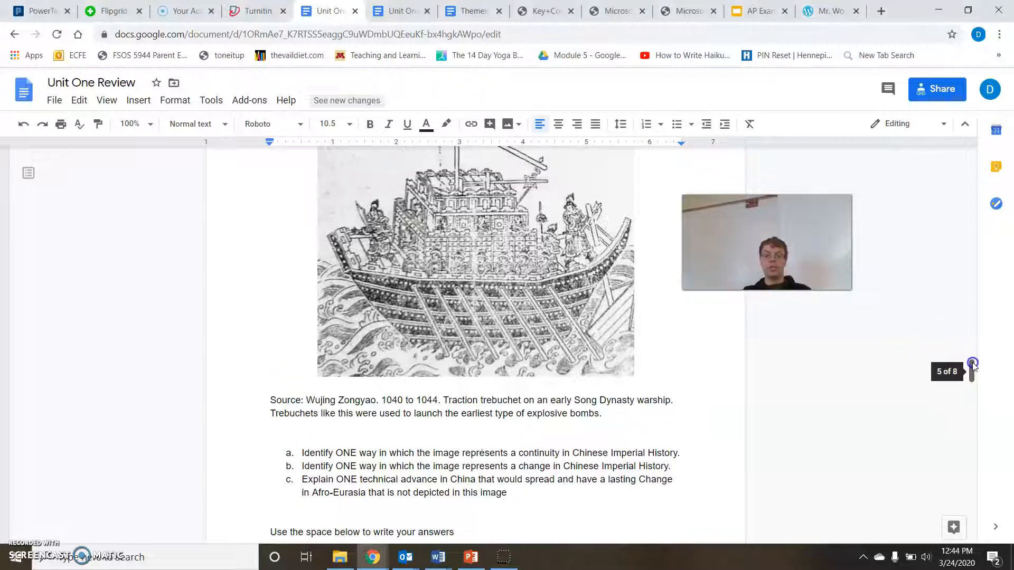
scroll("up", 3)
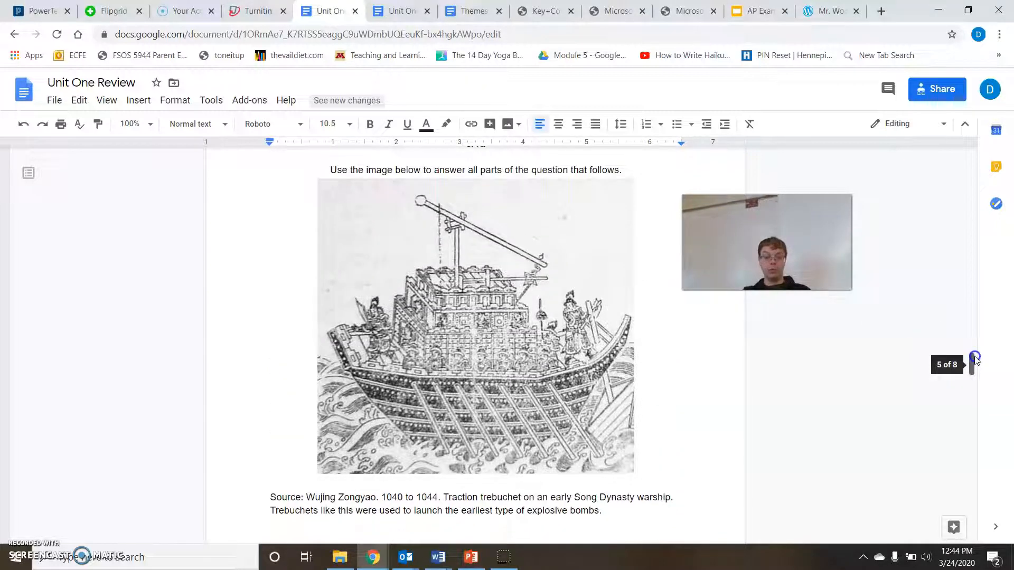
scroll("down", 3)
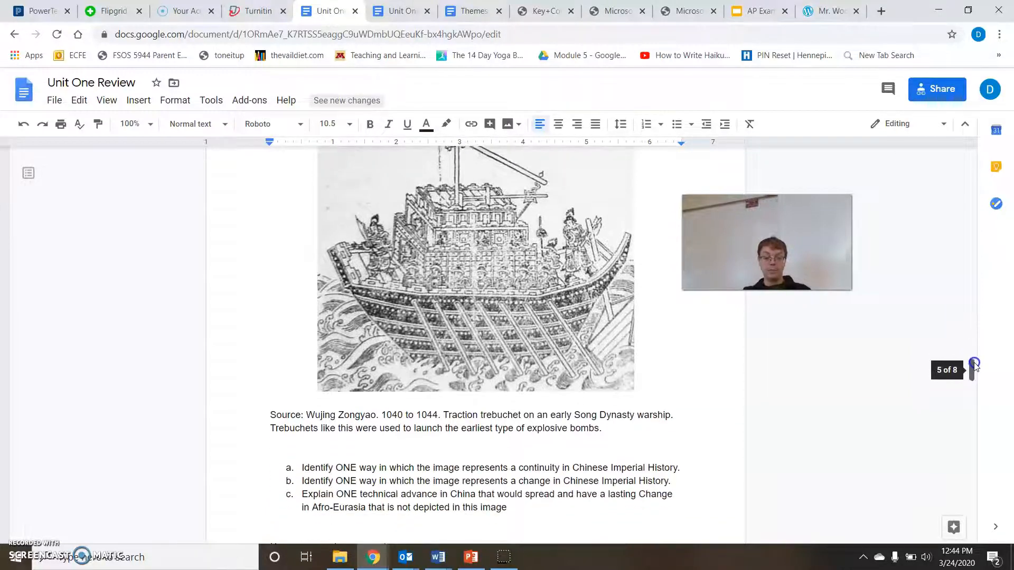
scroll("down", 3)
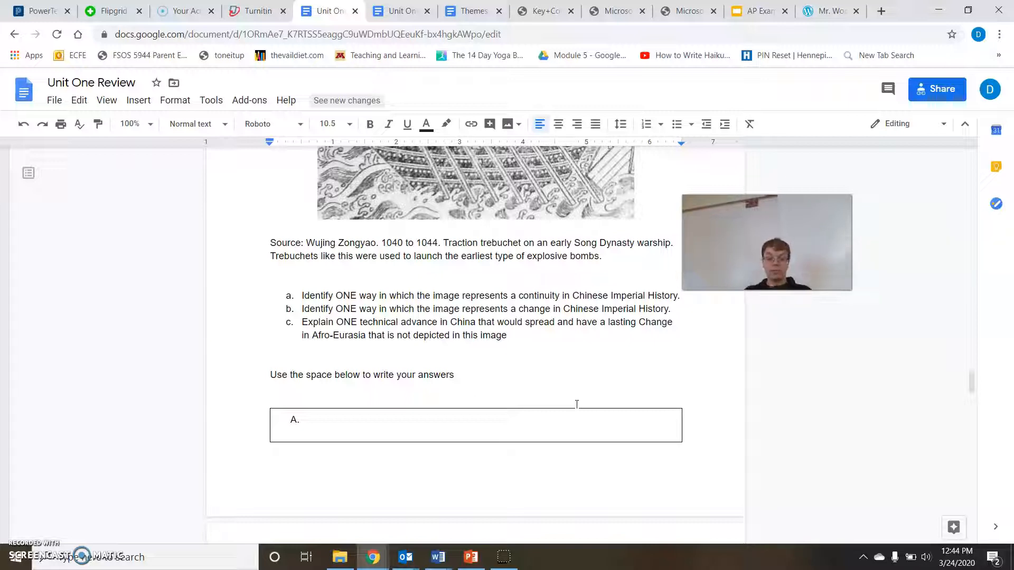
mouse_move(887, 375)
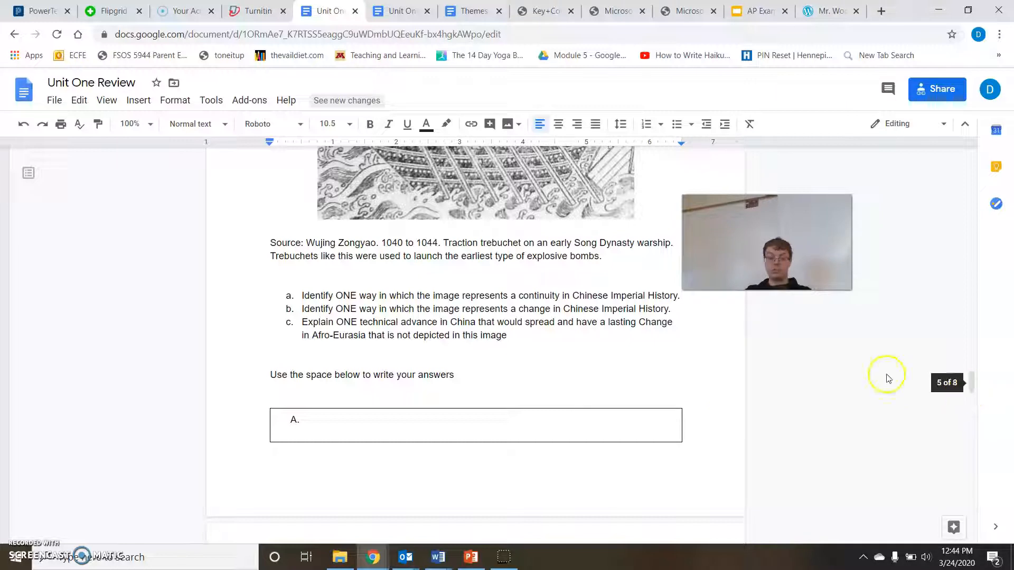
mouse_move(852, 342)
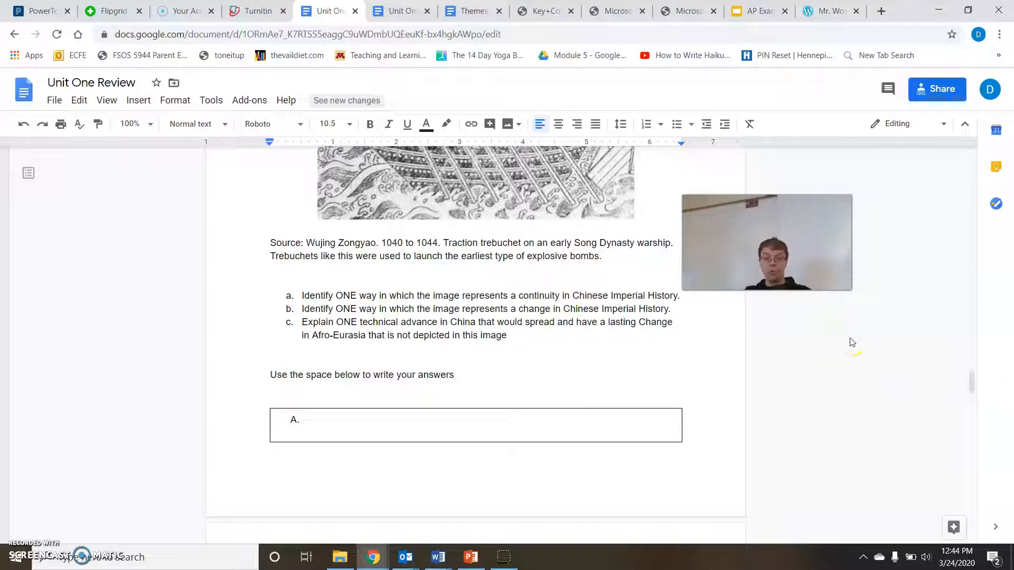
scroll("up", 3)
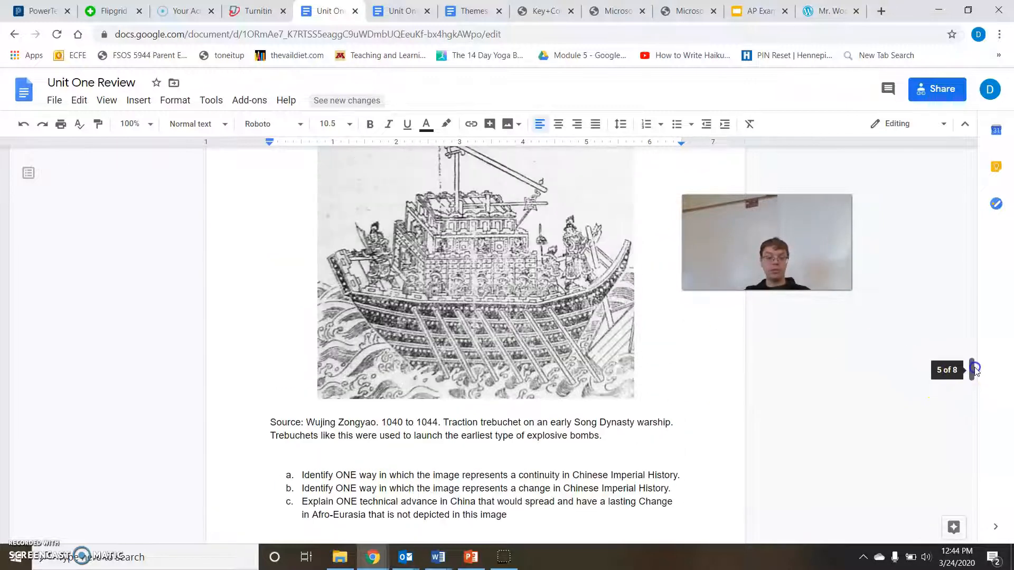
scroll("down", 3)
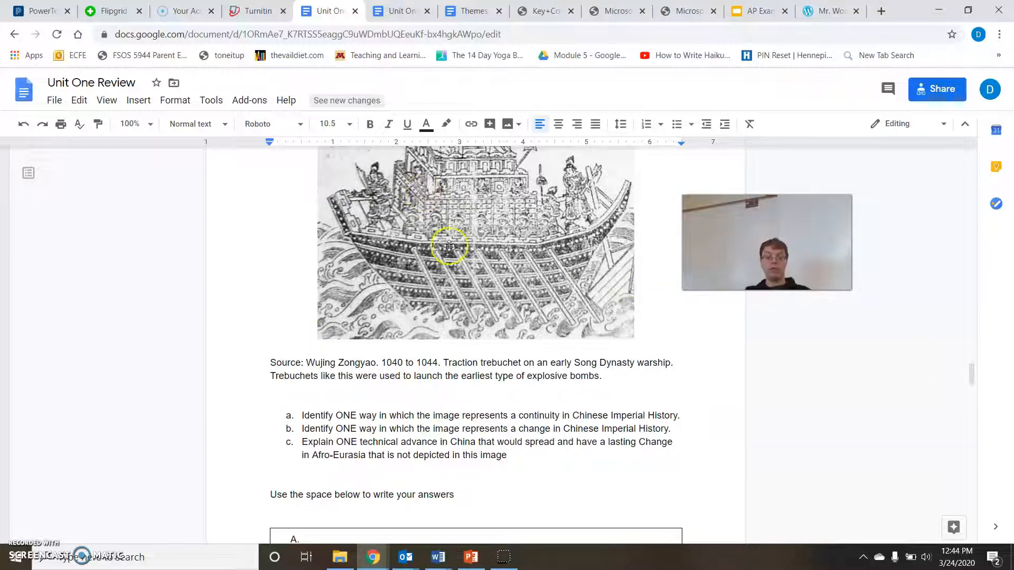
mouse_move(437, 285)
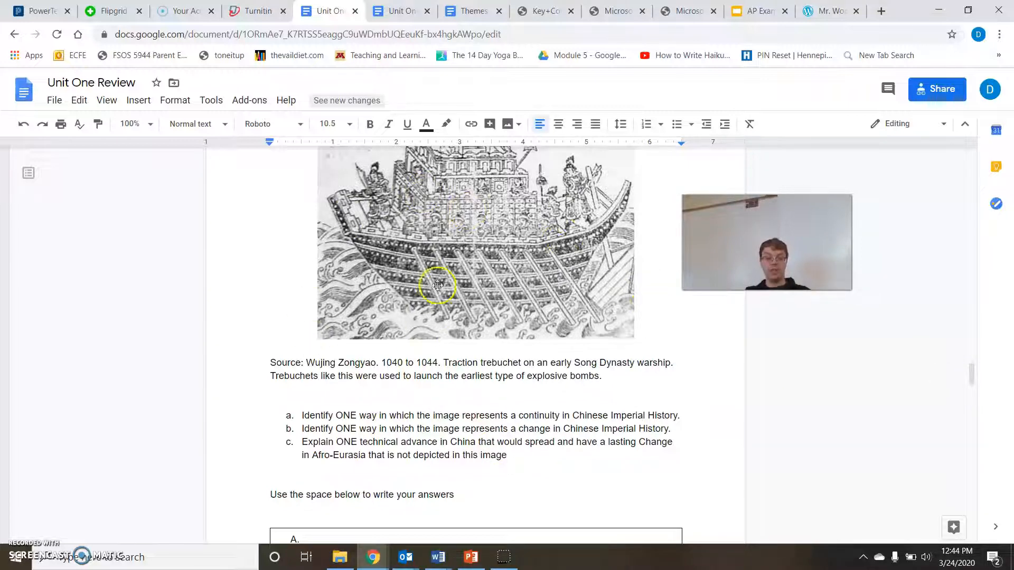
mouse_move(602, 244)
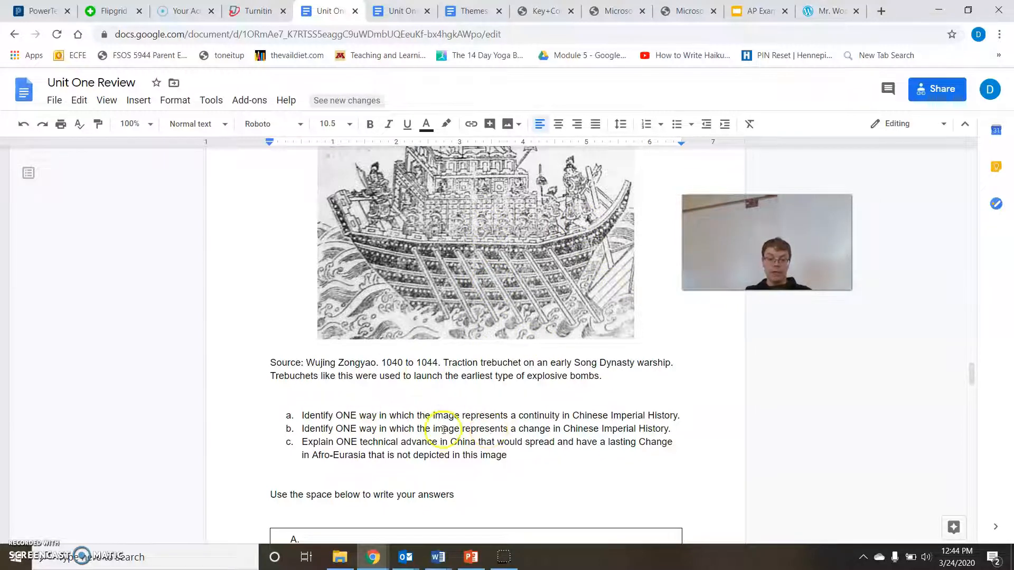
mouse_move(439, 212)
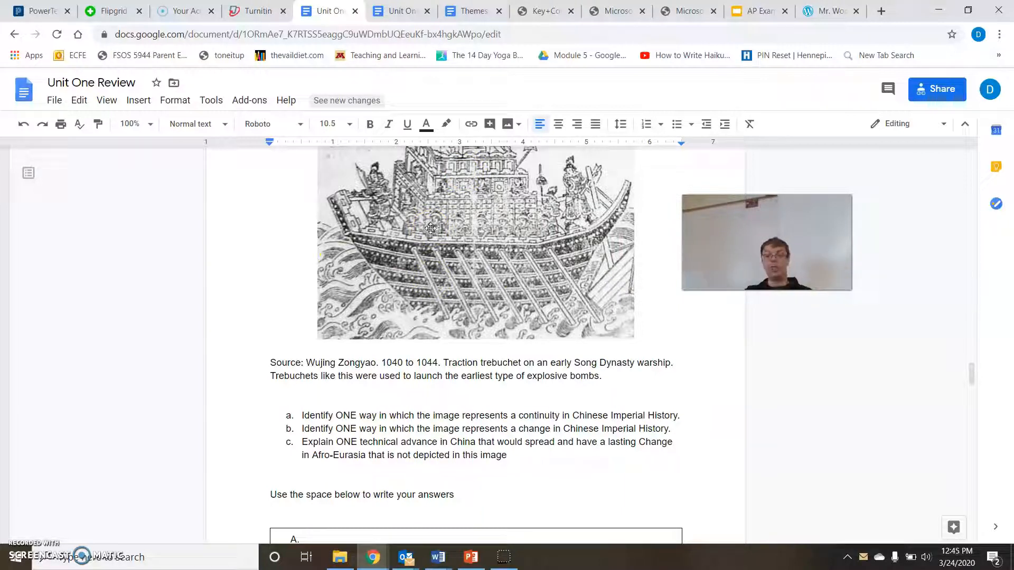
left_click(463, 220)
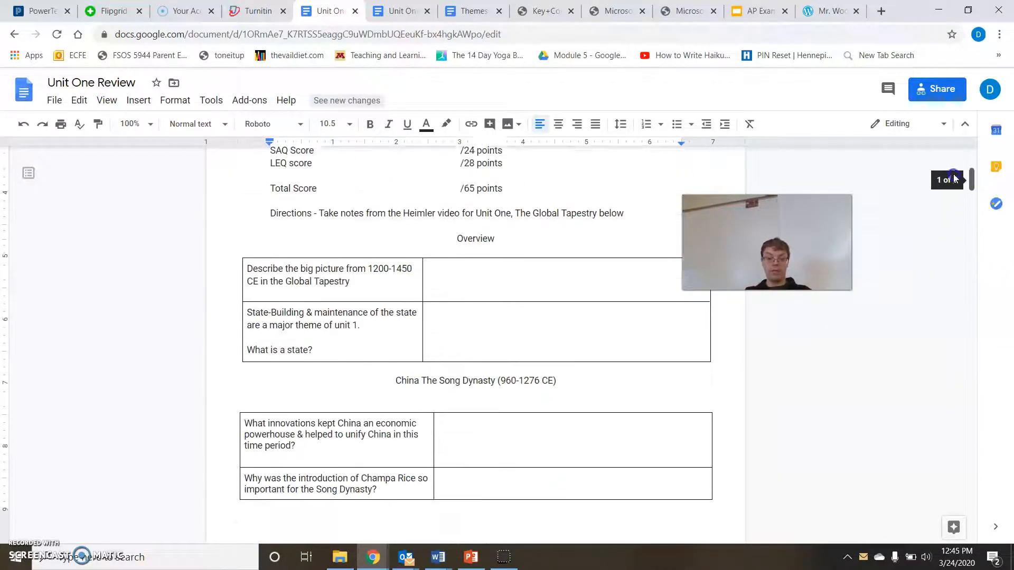
Skim the Western Europe and religion tables, then scroll back to the grading section
scroll("down", 3)
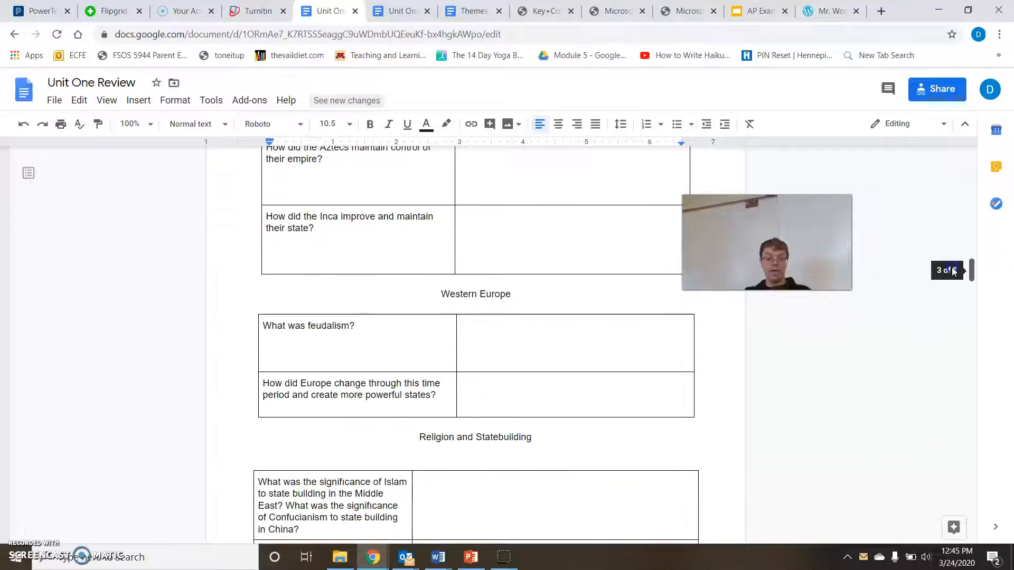
scroll("down", 3)
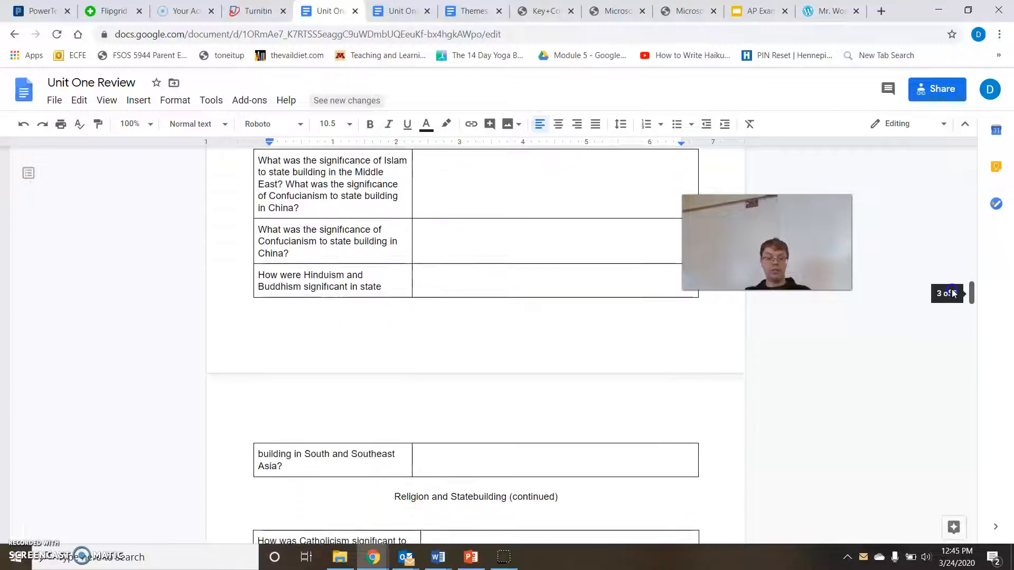
scroll("up", 3)
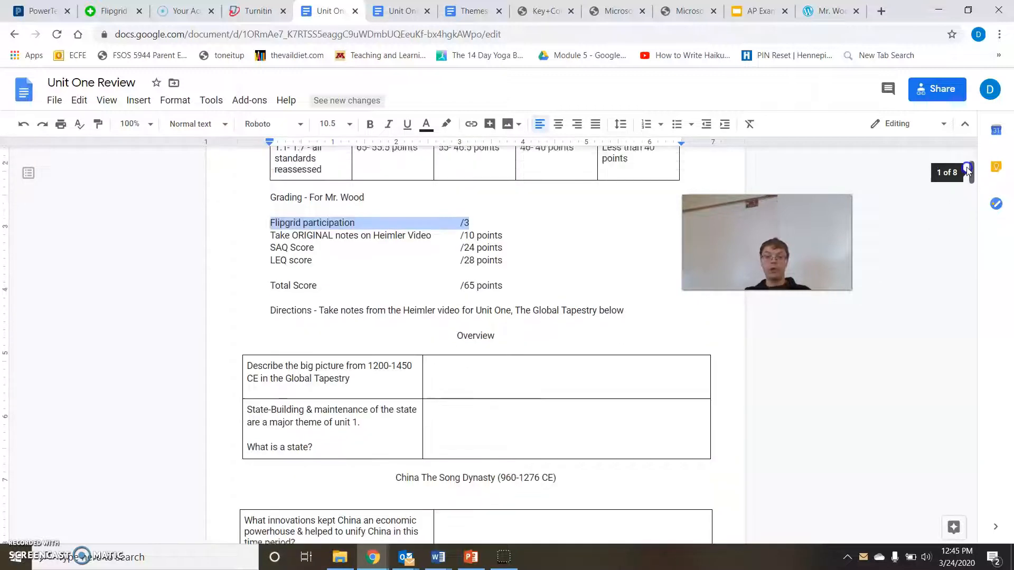
Pass through the SAQ and LEQ doc to browse Themes in our Units' Unit 1 group tables
left_click(400, 11)
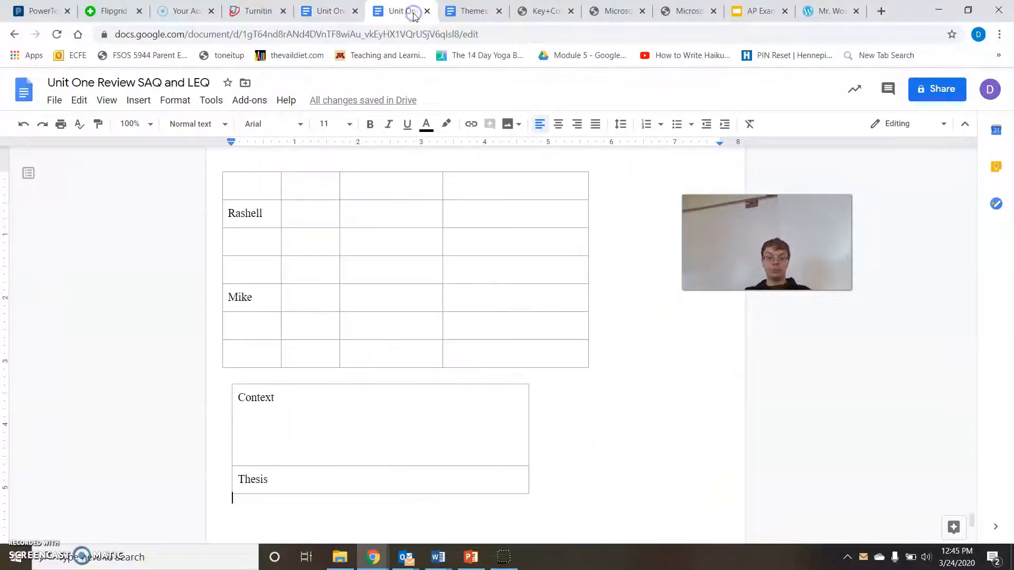
left_click(469, 11)
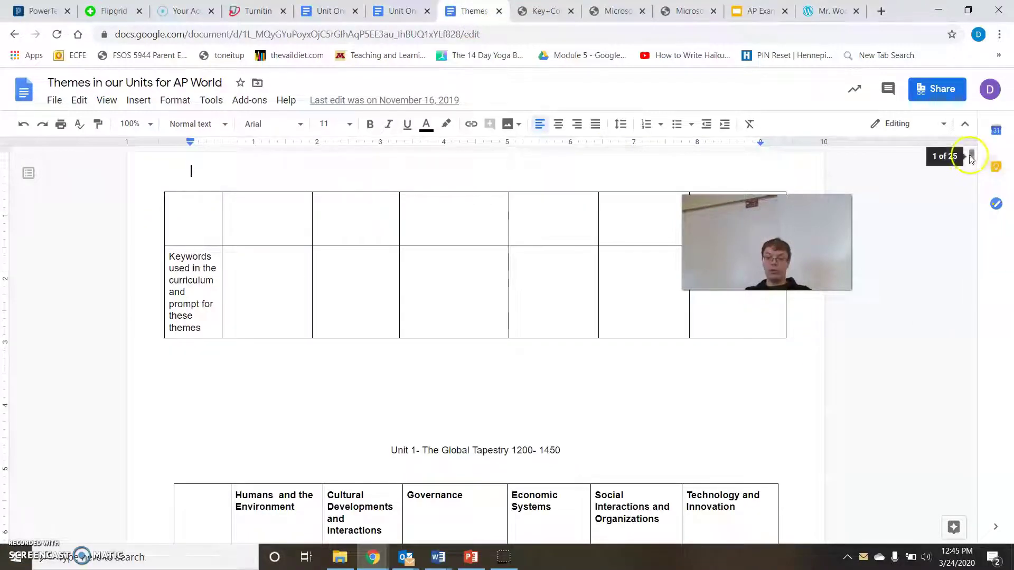
scroll("down", 3)
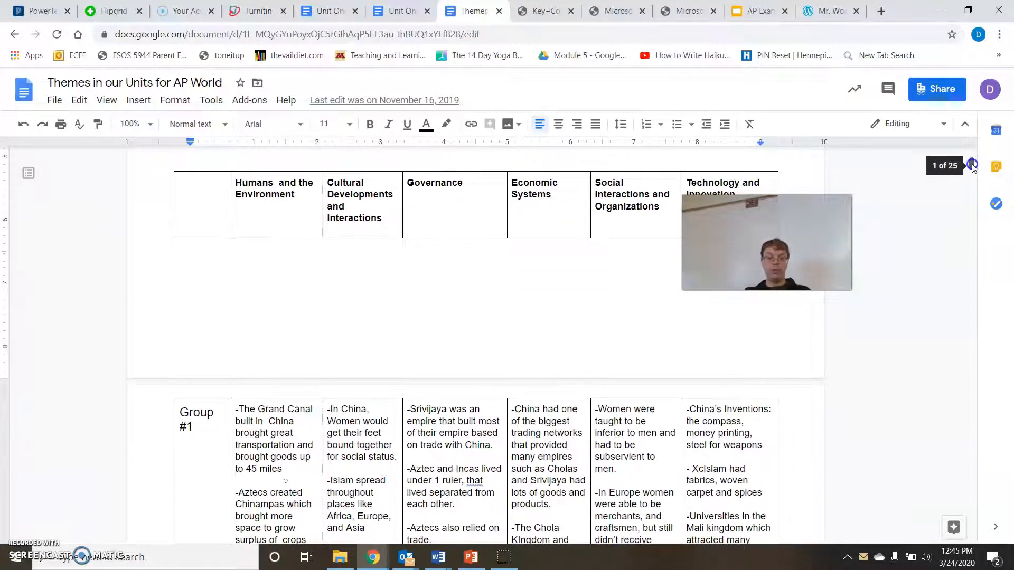
scroll("down", 3)
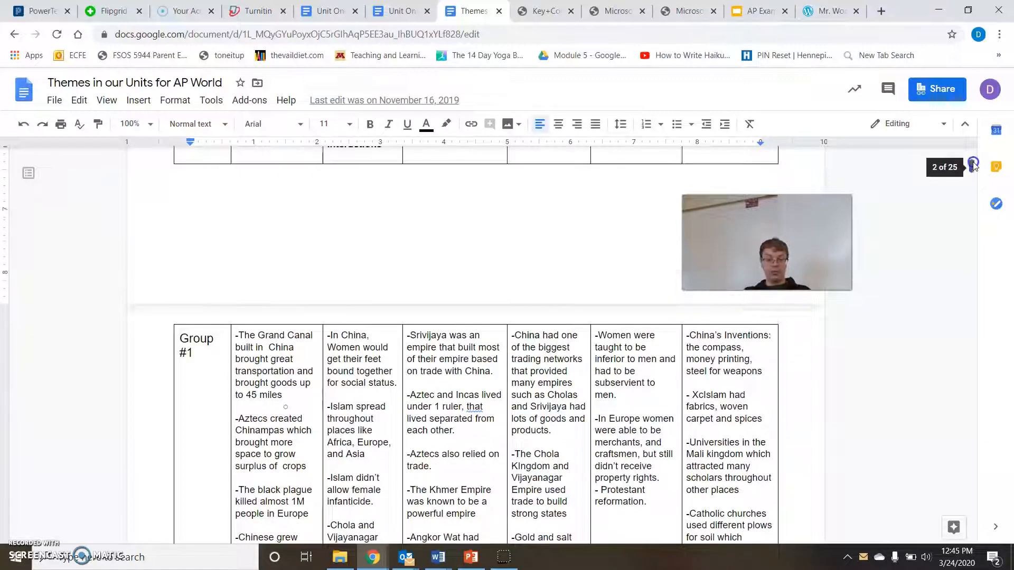
scroll("up", 3)
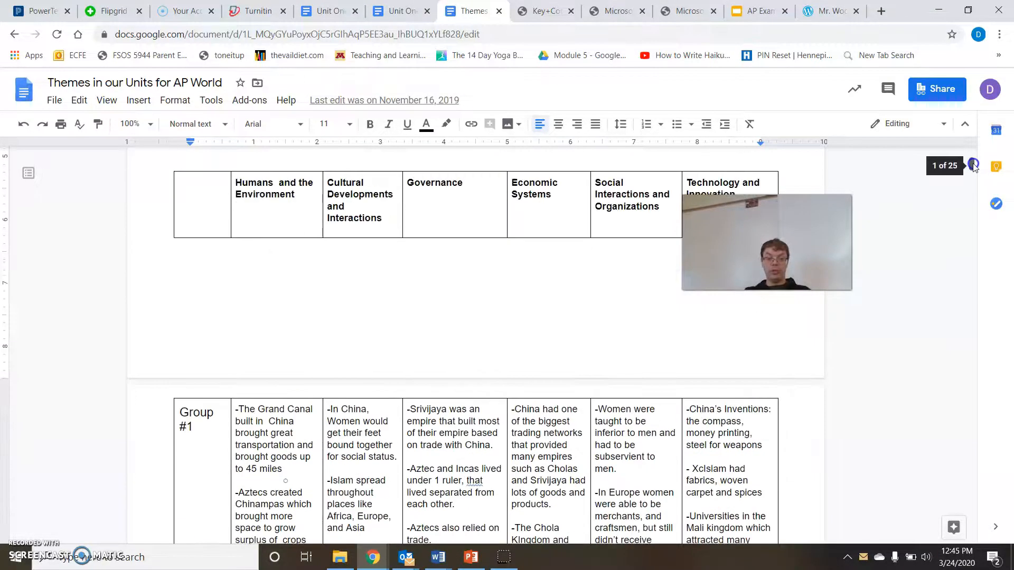
scroll("down", 3)
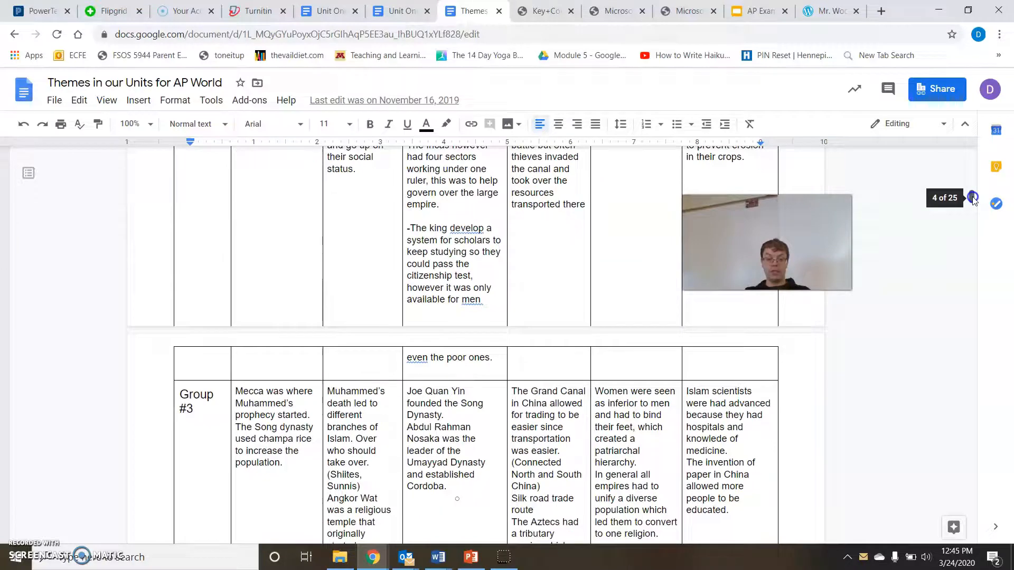
scroll("down", 3)
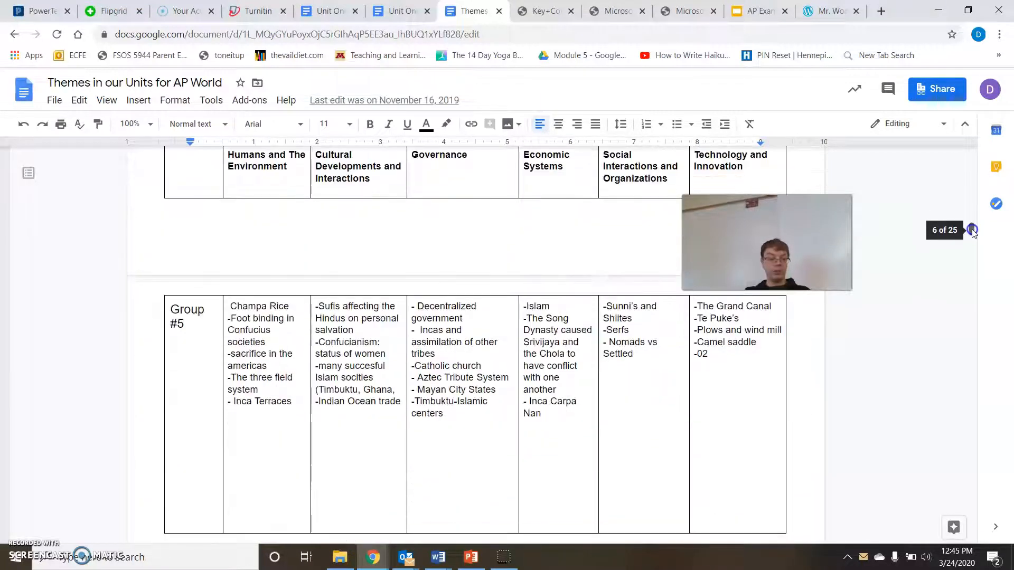
scroll("down", 3)
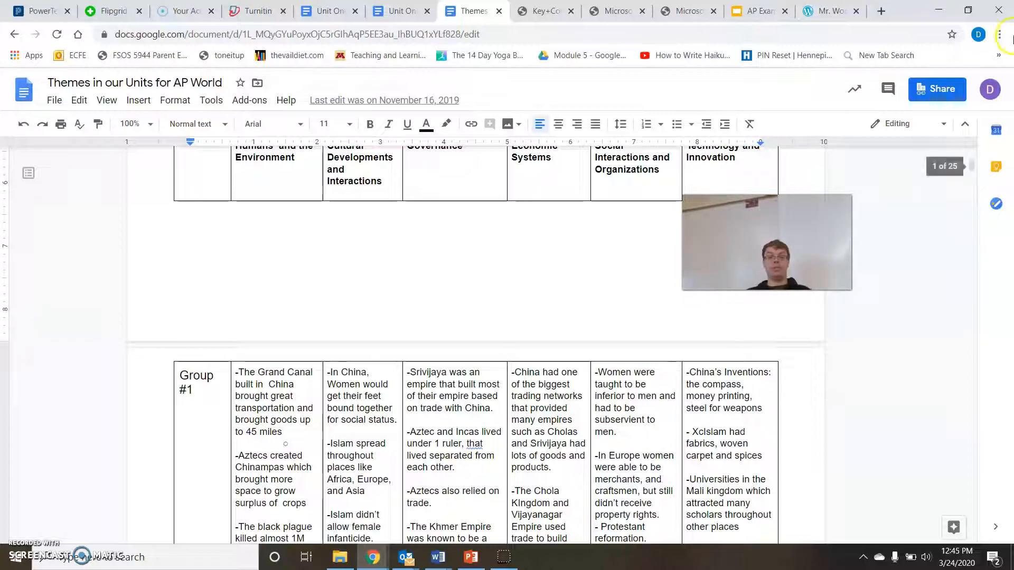
Scroll through the Key Concept 3.3 In Review PDF
left_click(543, 11)
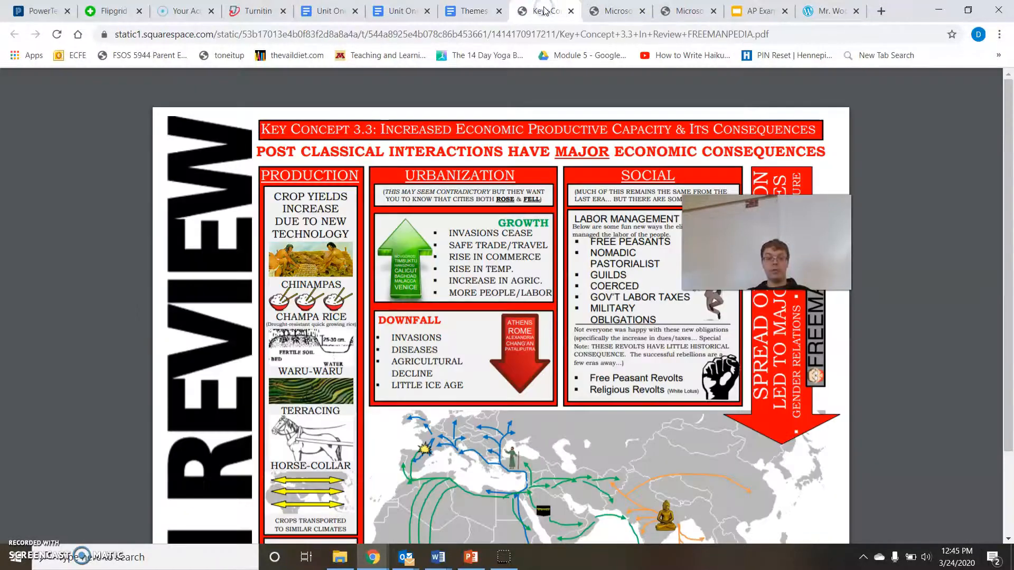
scroll("down", 3)
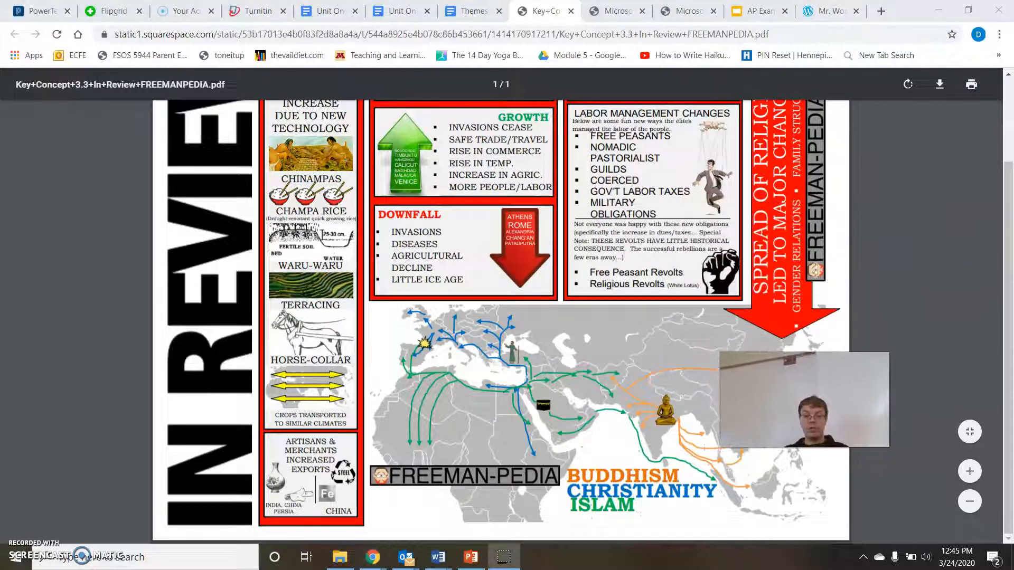
scroll("up", 3)
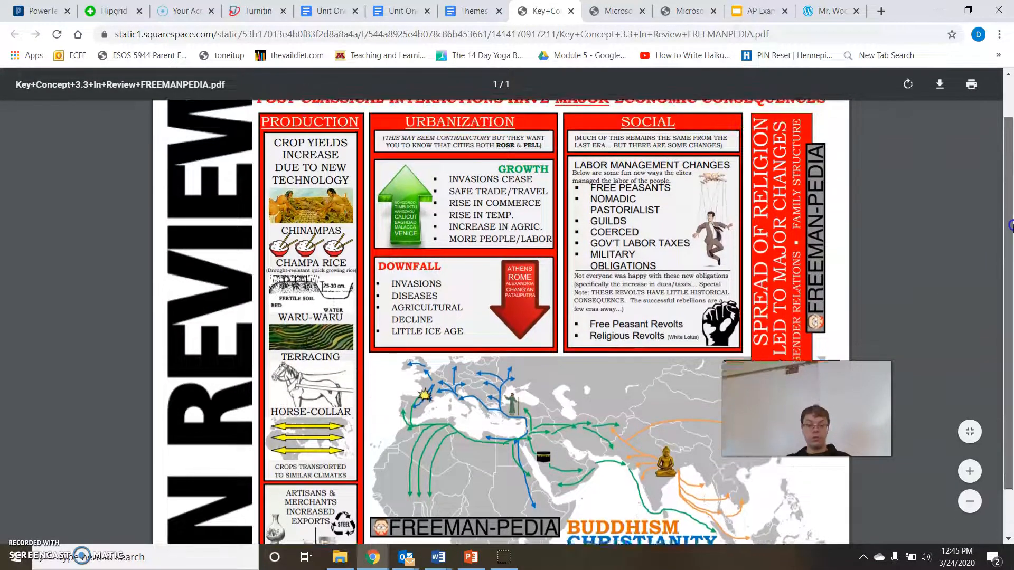
scroll("down", 3)
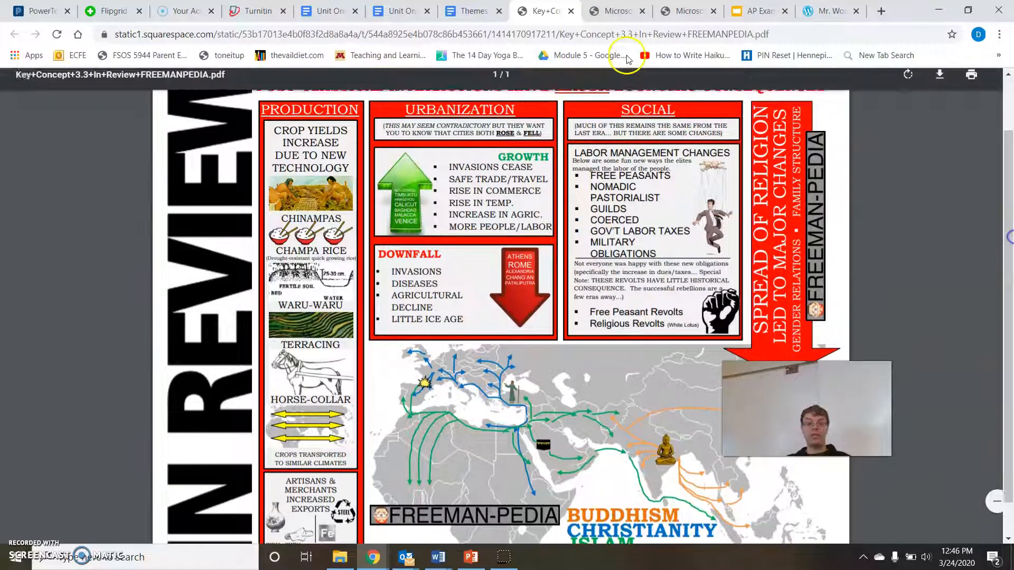
View the Key Concept 3.2 PDF, then the 3.1 trade routes poster
left_click(613, 11)
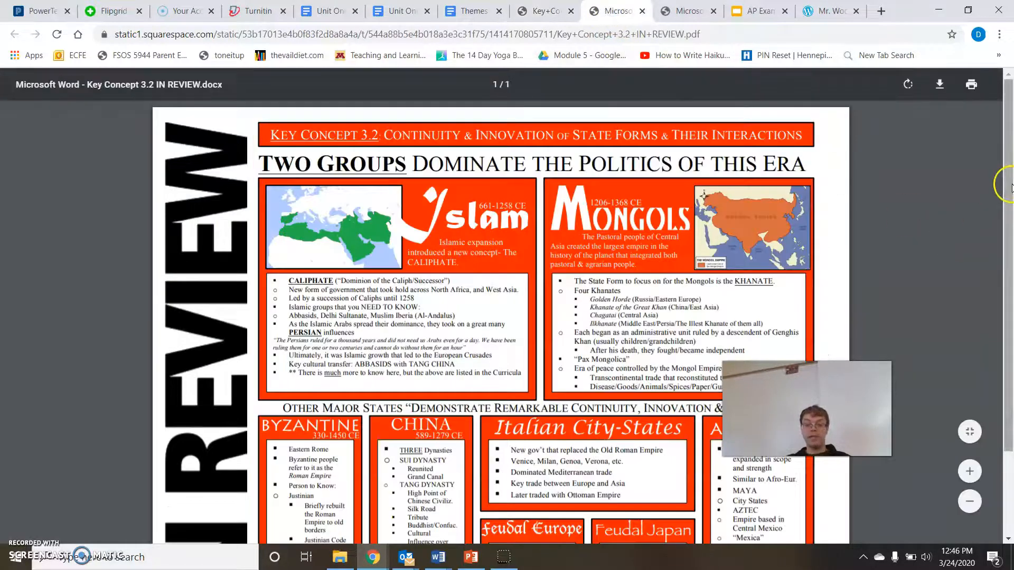
scroll("down", 3)
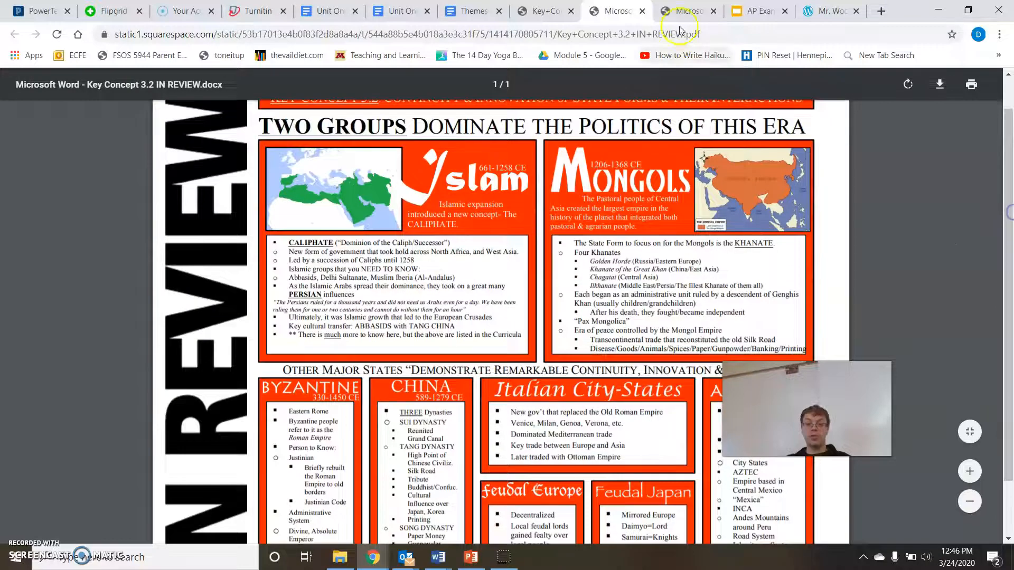
left_click(683, 11)
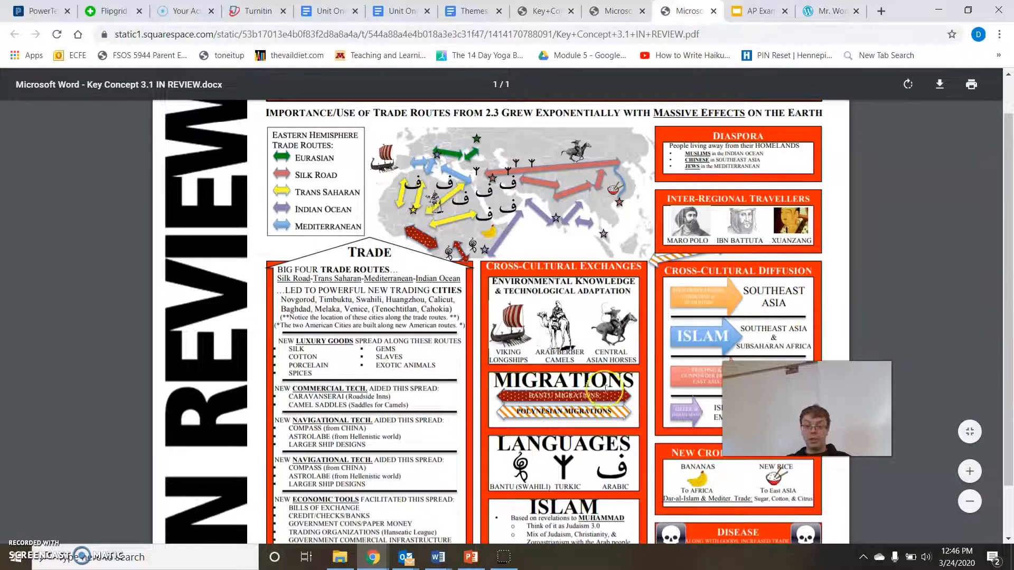
mouse_move(492, 261)
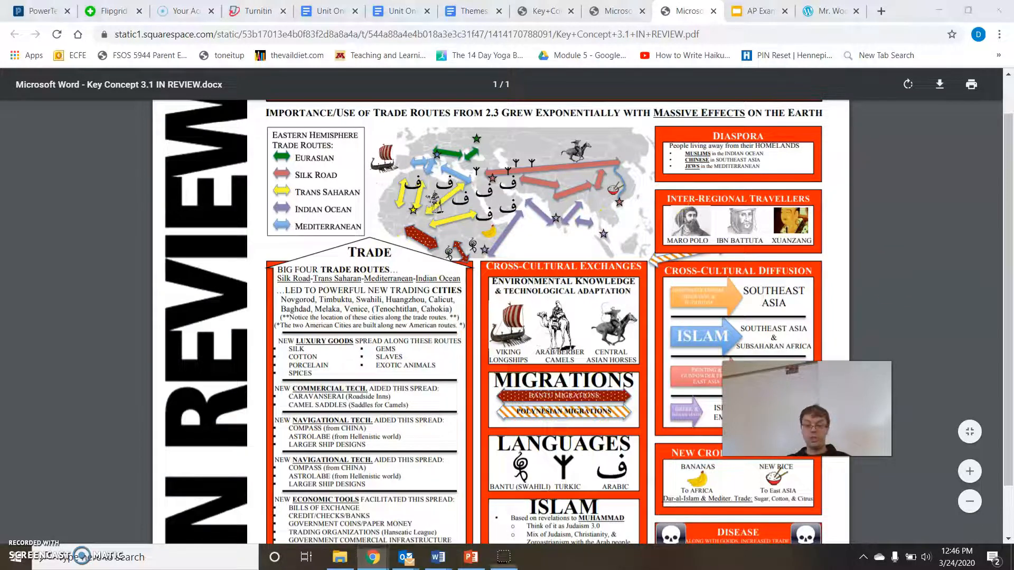
scroll("up", 3)
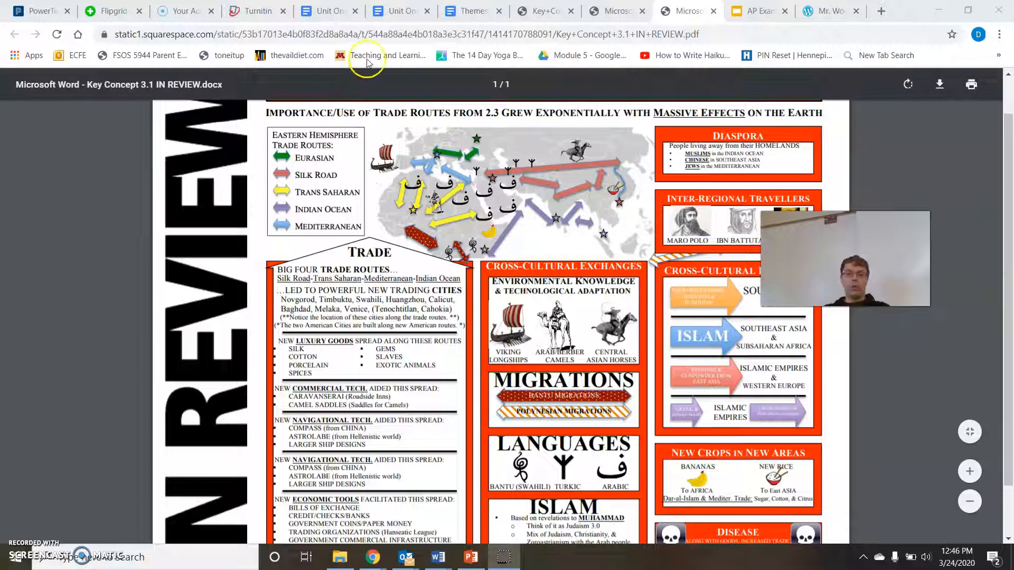
mouse_move(401, 11)
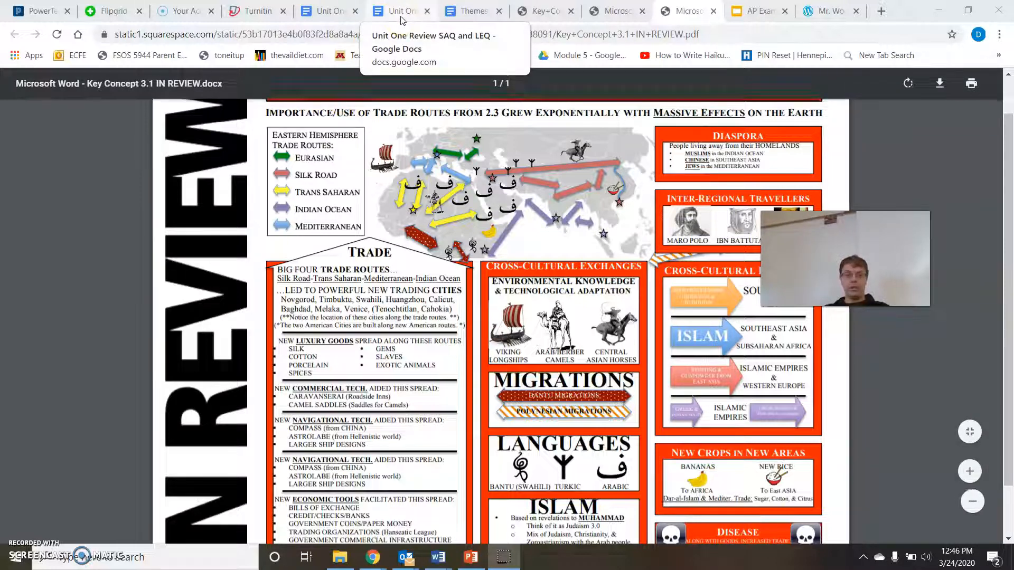
scroll("up", 3)
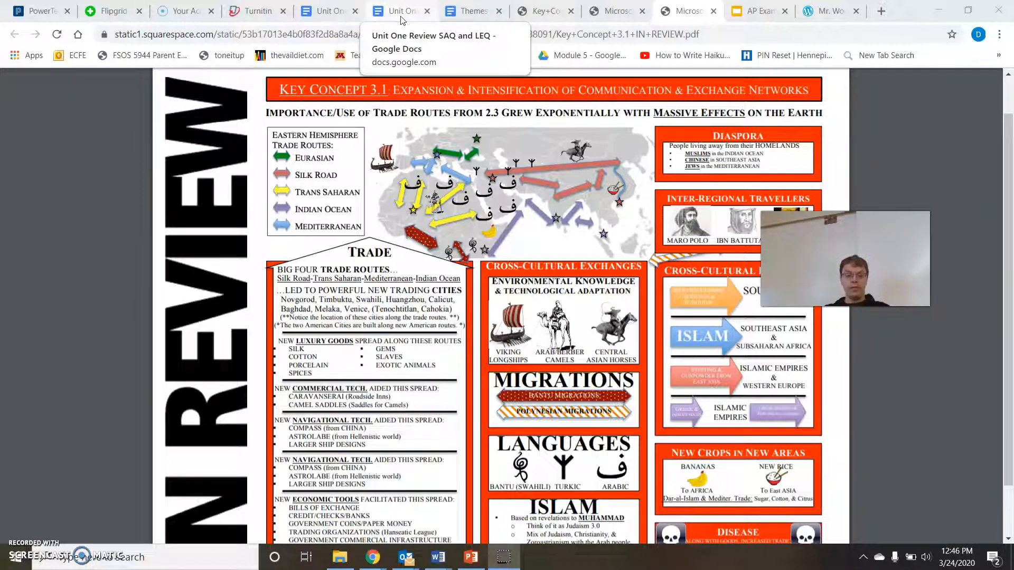
Return to the SAQ and LEQ document's top and select Group 1's Claim cells beside Ava
left_click(397, 11)
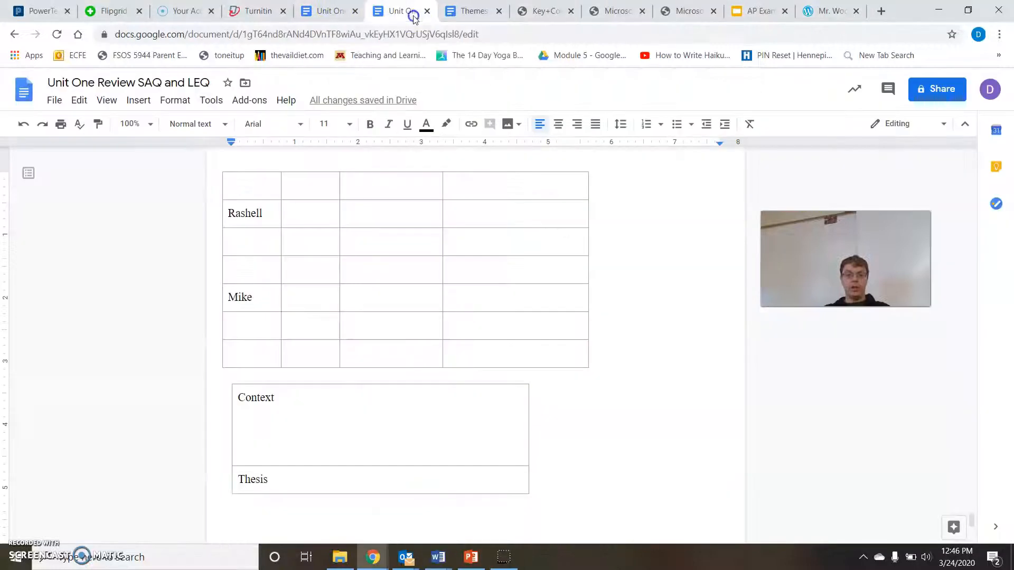
mouse_move(994, 405)
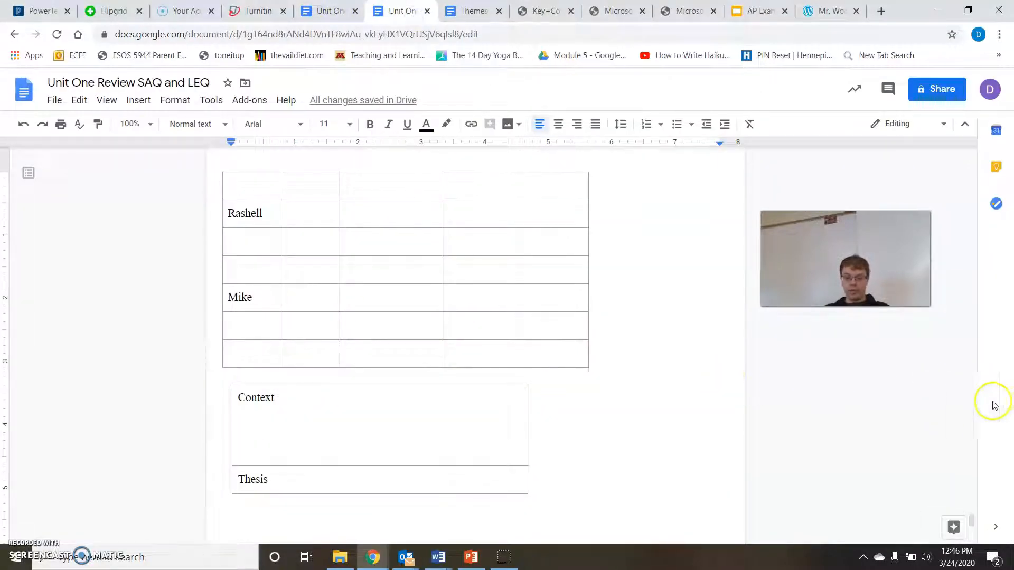
mouse_move(971, 520)
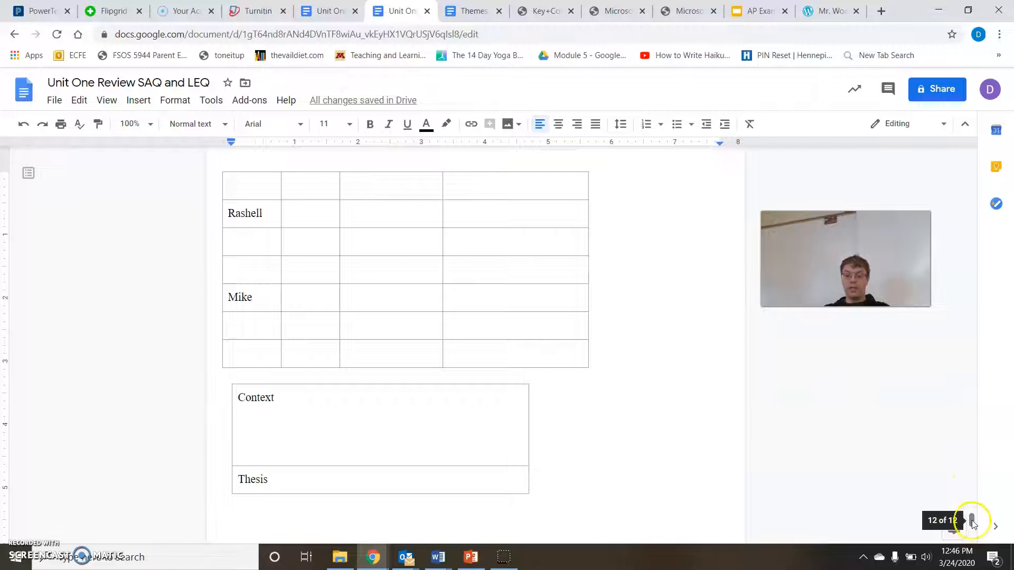
scroll("up", 3)
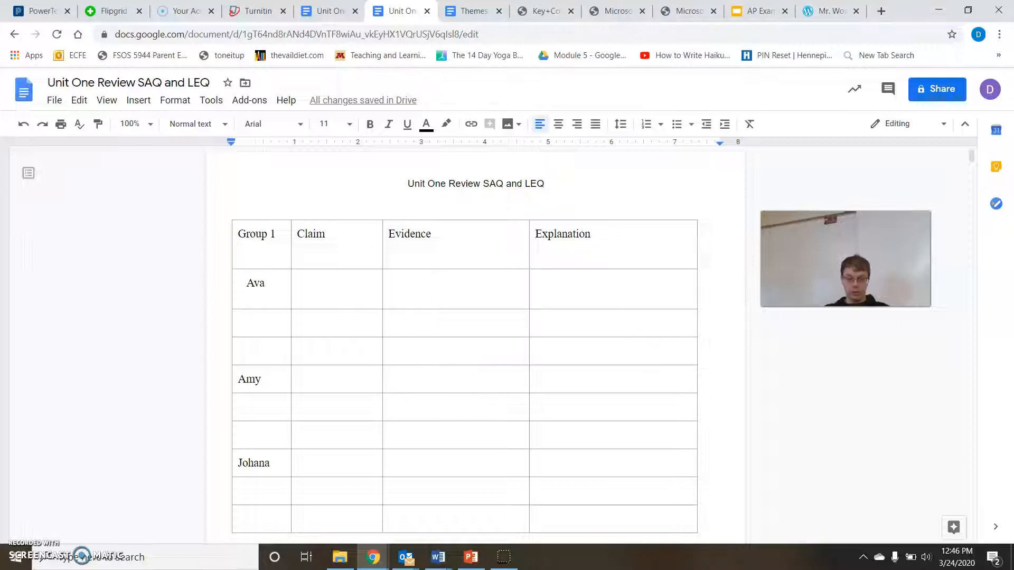
scroll("down", 3)
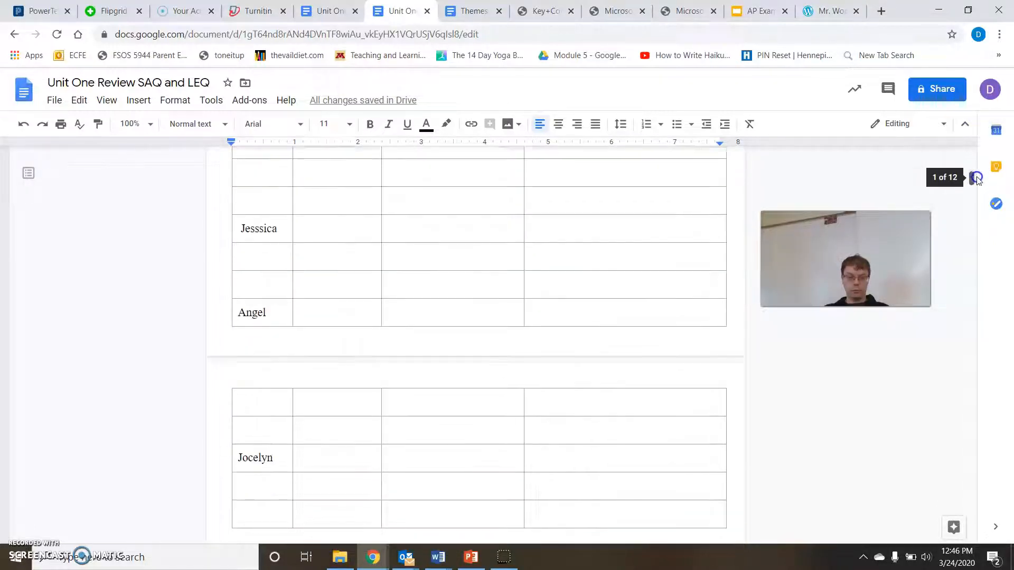
scroll("up", 3)
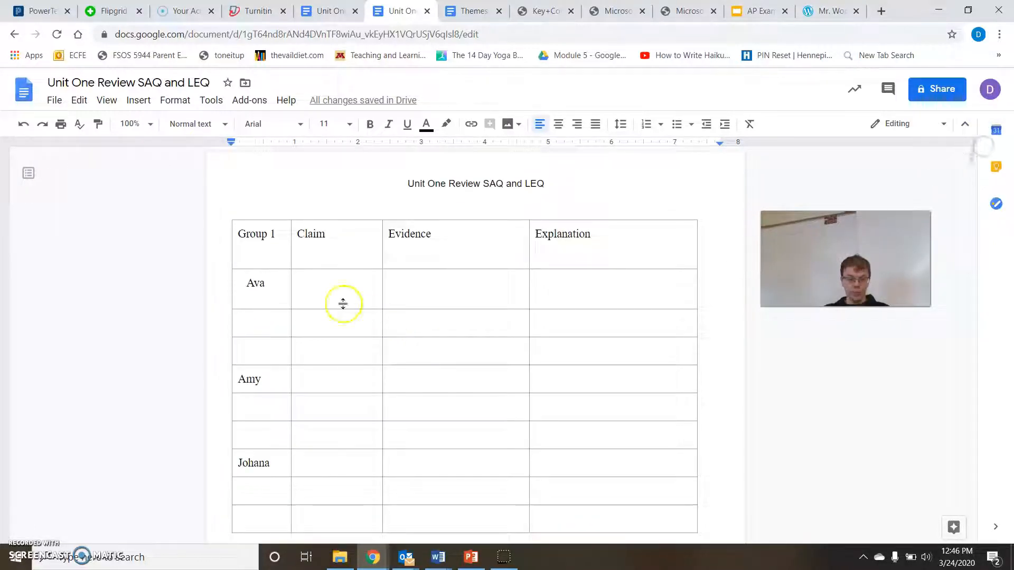
mouse_move(304, 295)
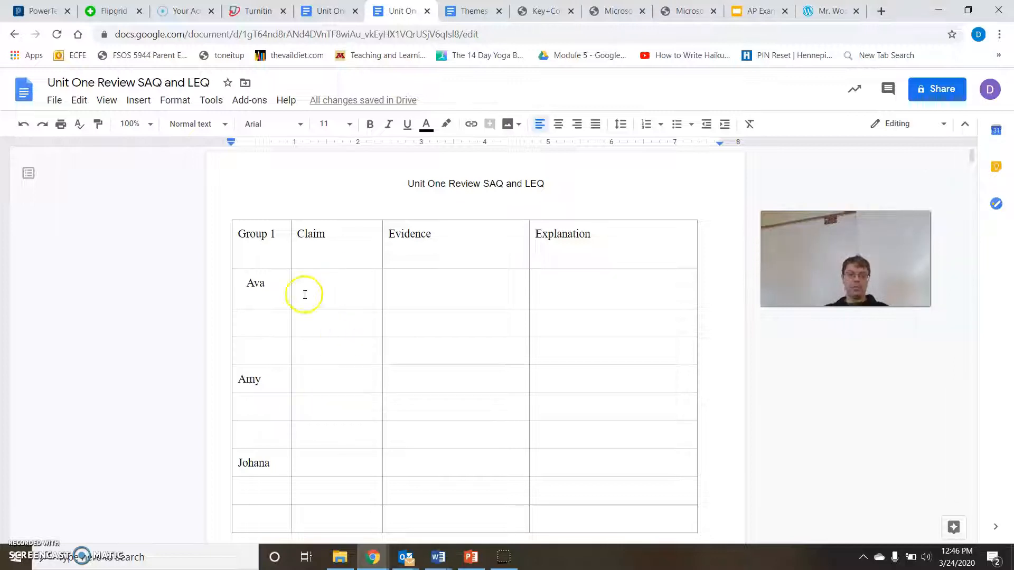
left_click(316, 302)
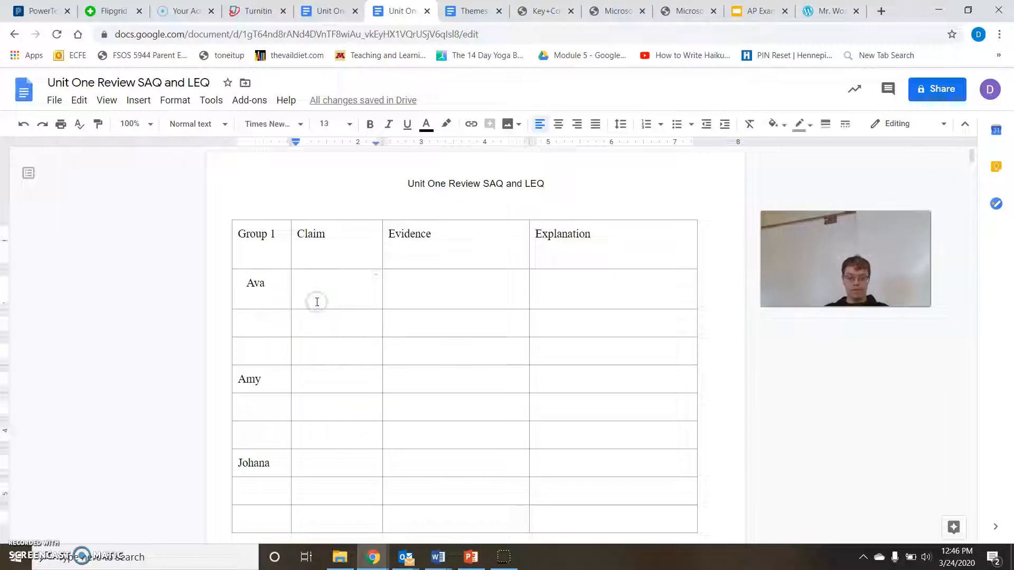
left_click(317, 322)
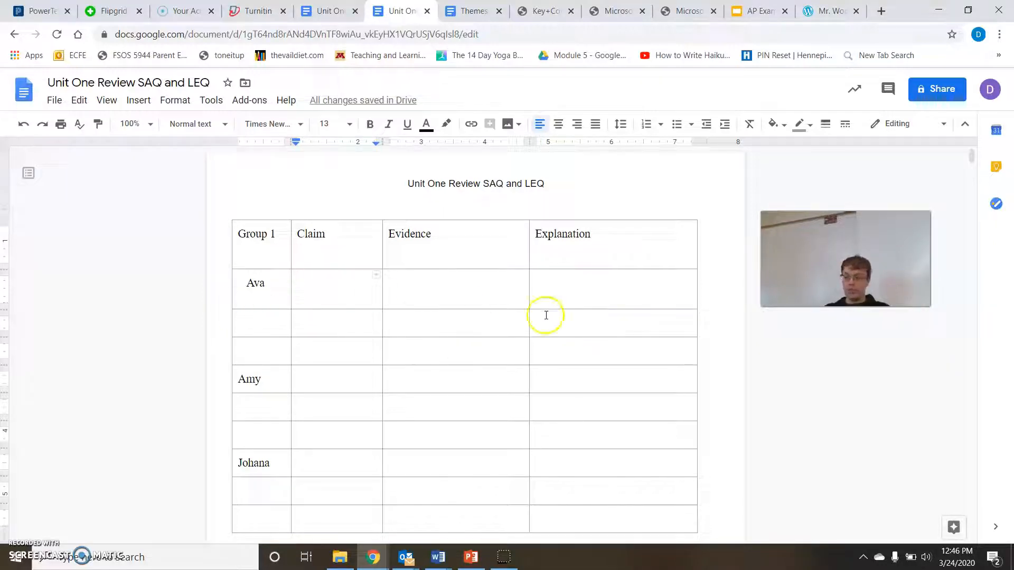
mouse_move(310, 342)
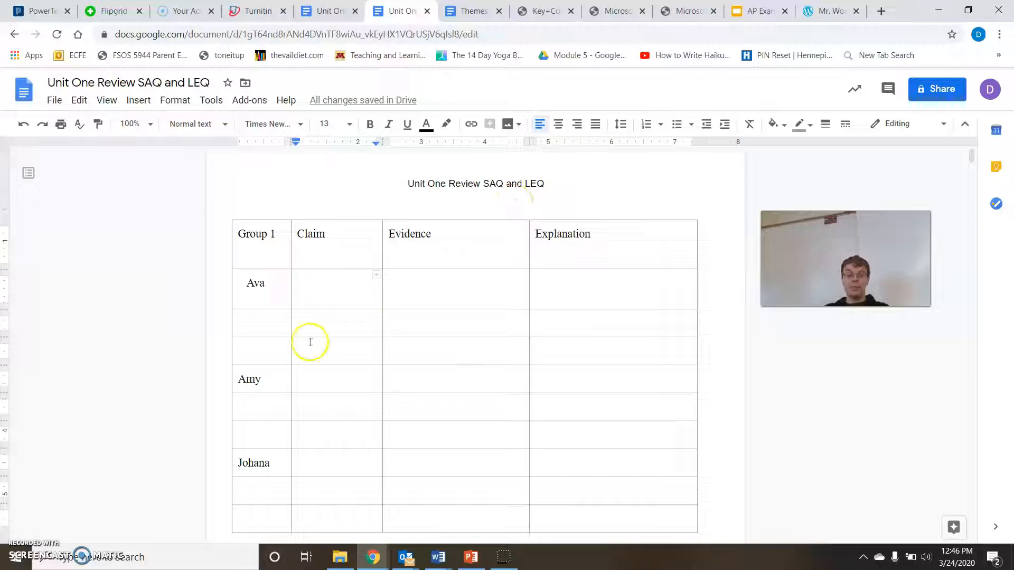
mouse_move(338, 335)
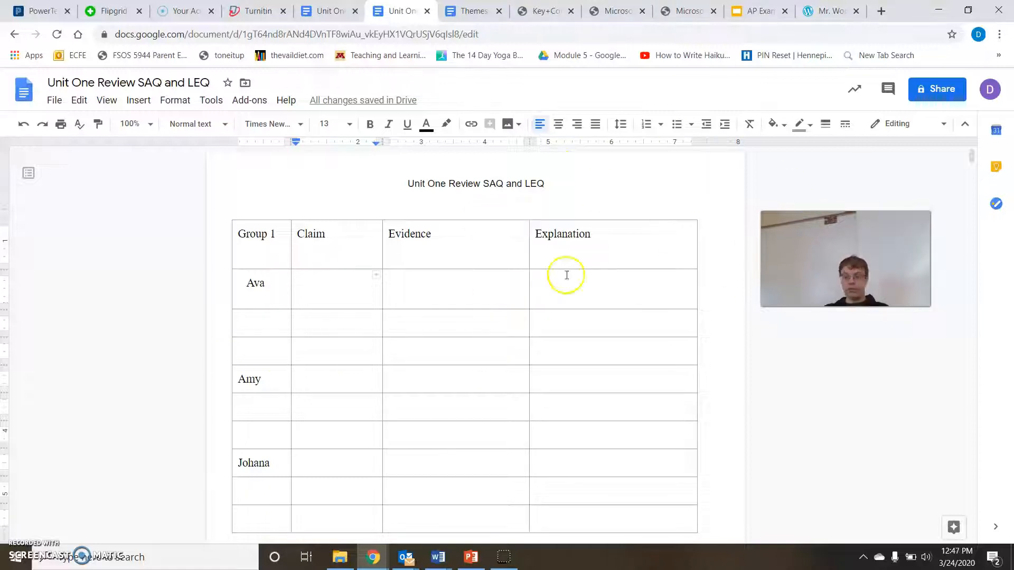
mouse_move(469, 245)
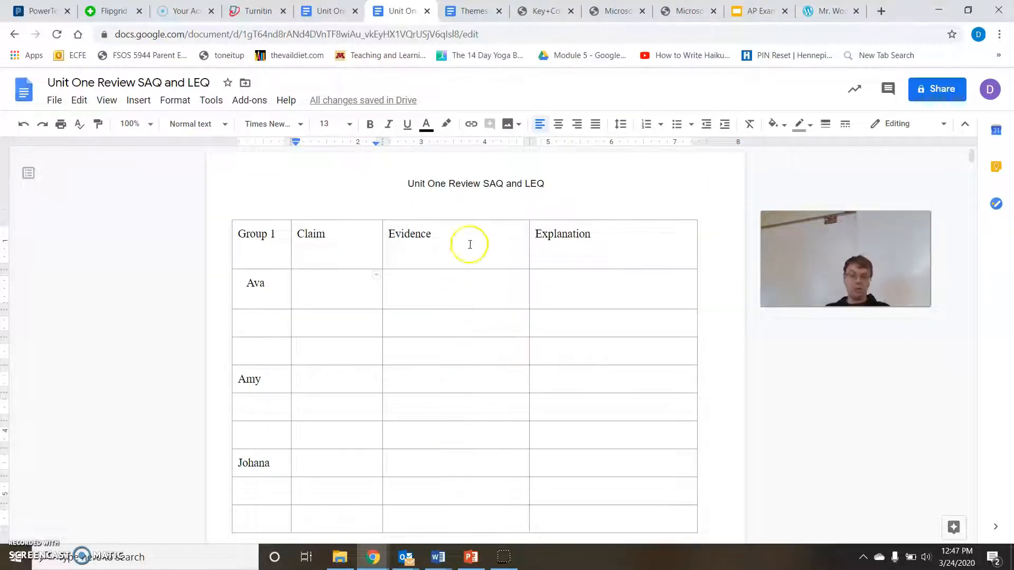
mouse_move(512, 263)
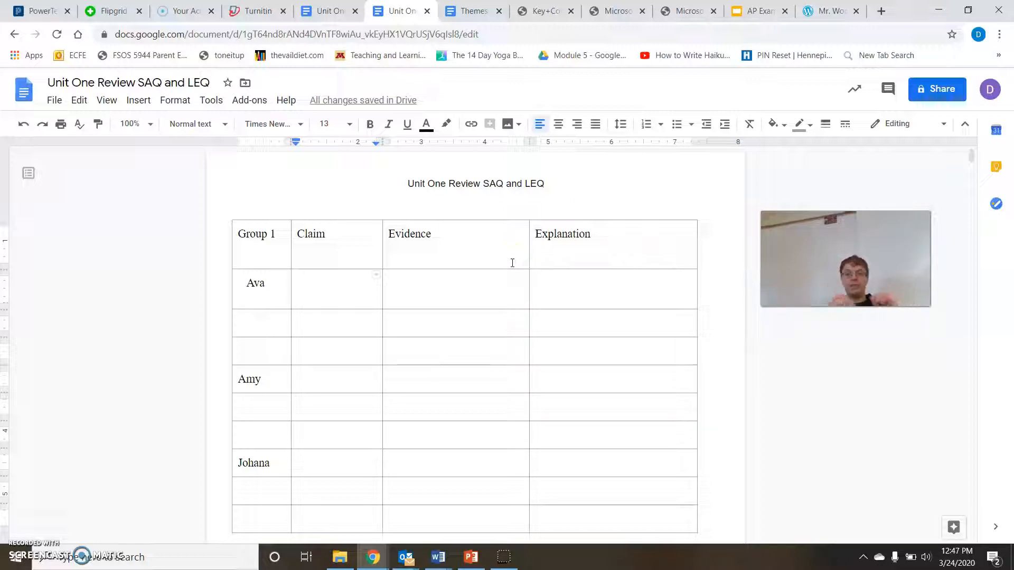
mouse_move(399, 189)
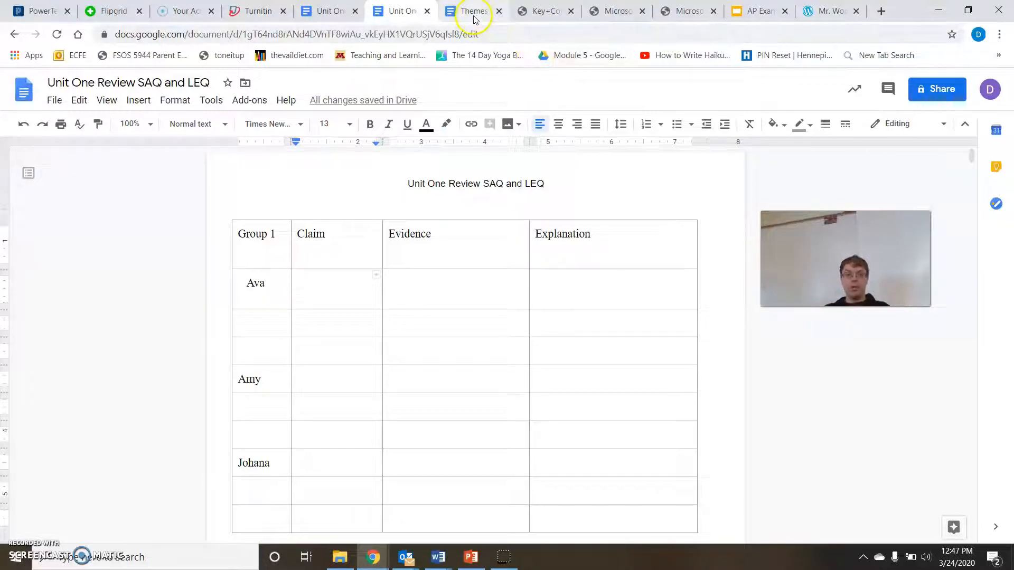
left_click(328, 11)
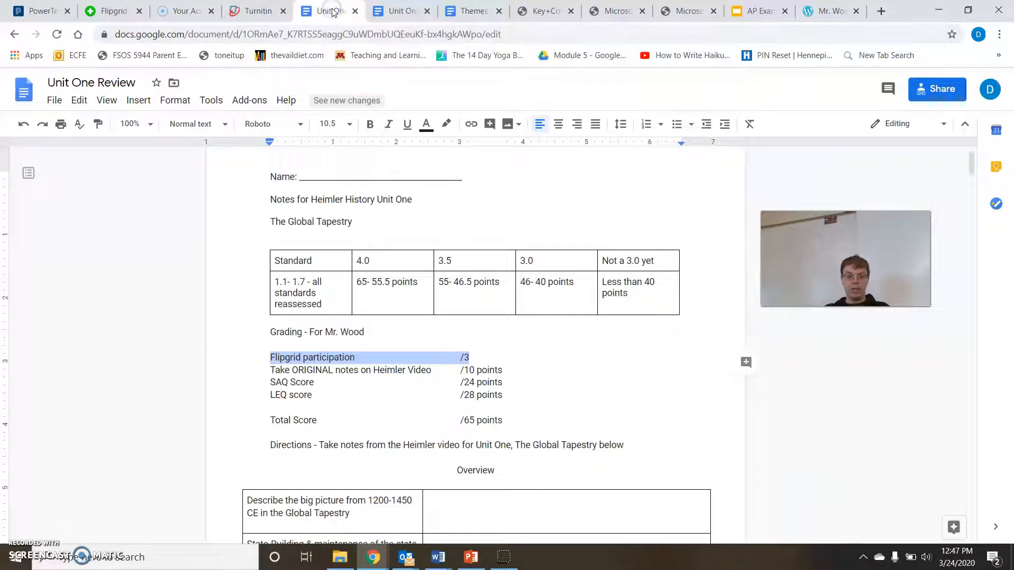
mouse_move(738, 237)
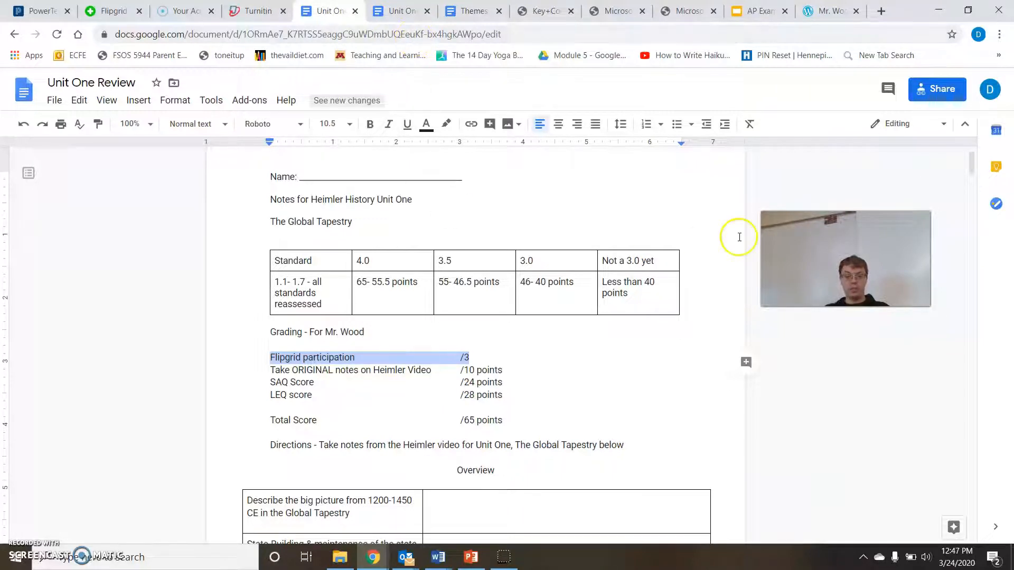
scroll("down", 3)
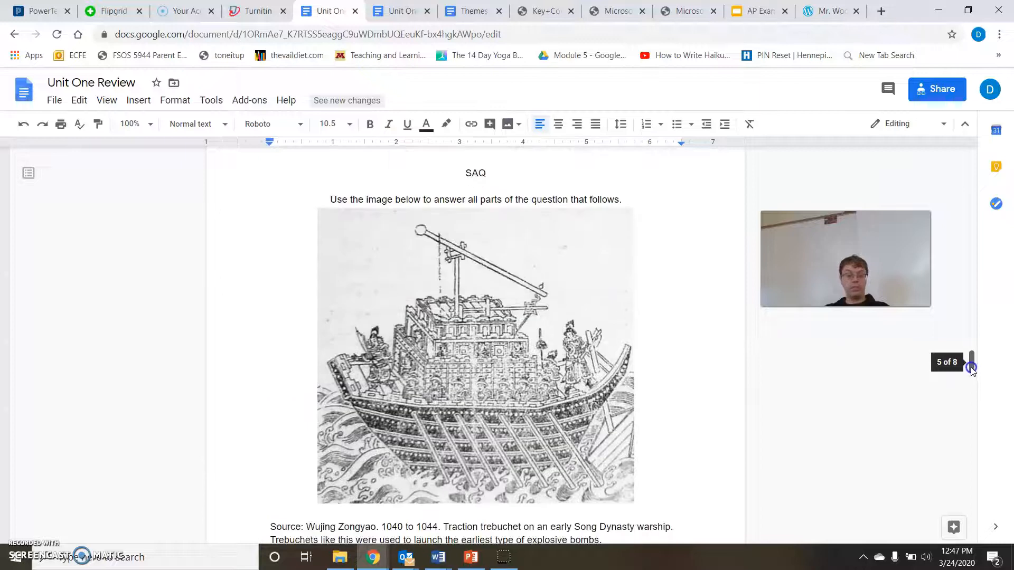
scroll("down", 3)
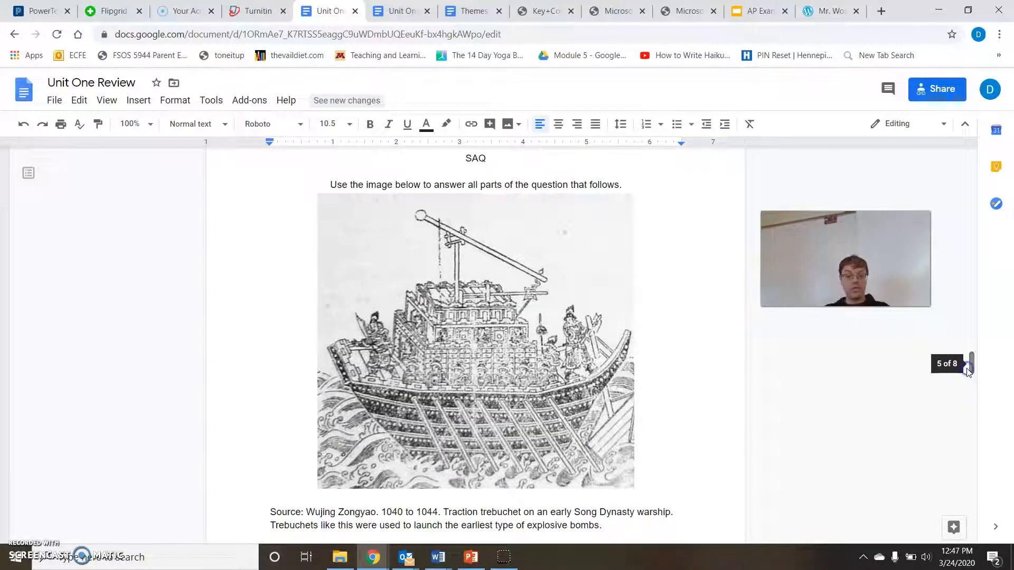
mouse_move(975, 362)
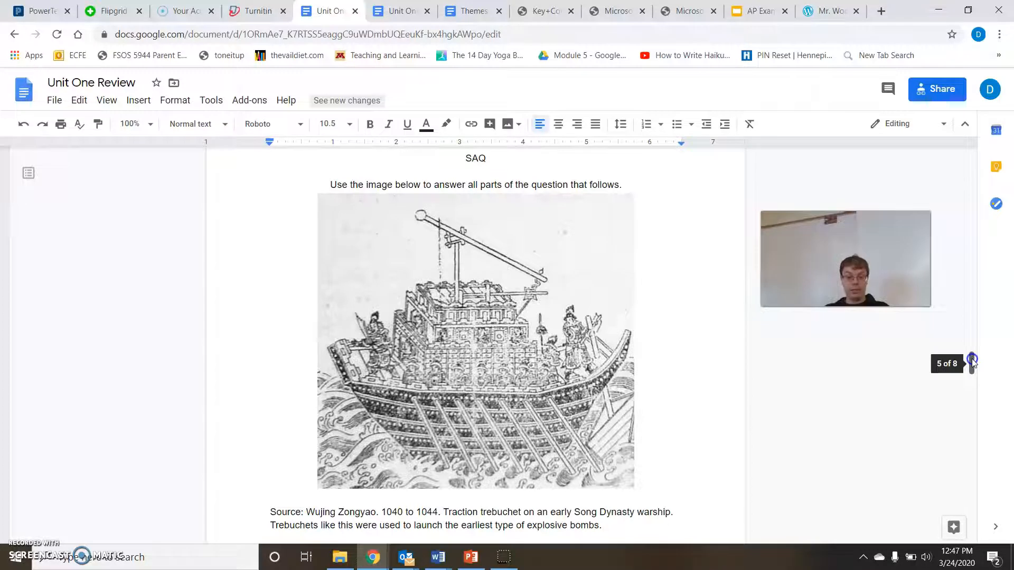
scroll("down", 3)
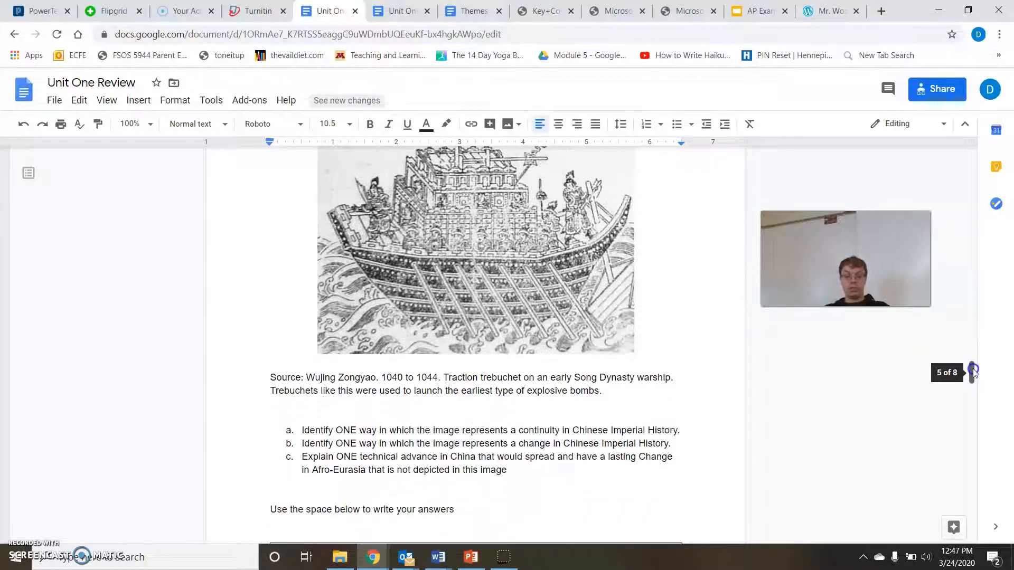
scroll("down", 3)
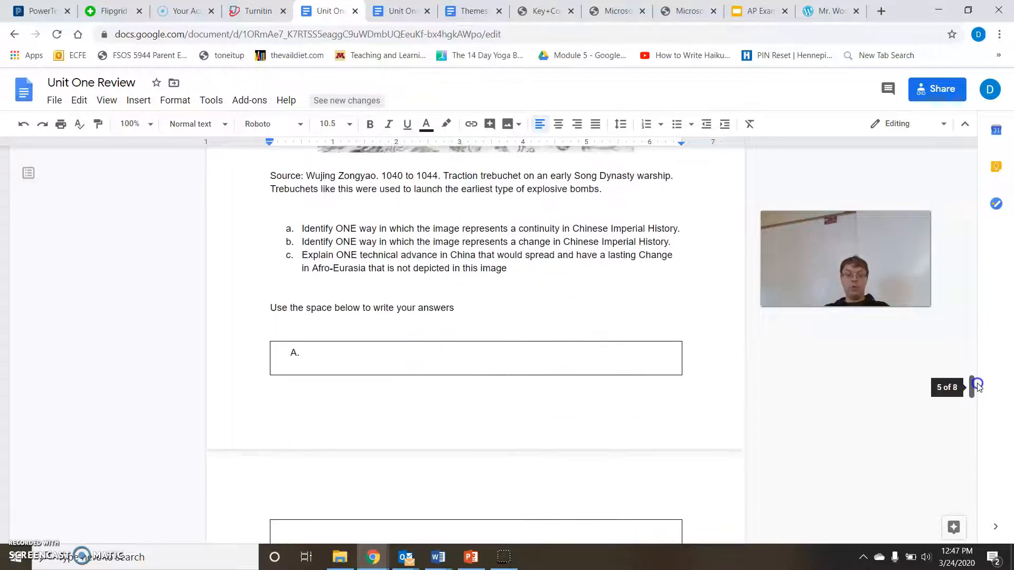
scroll("up", 3)
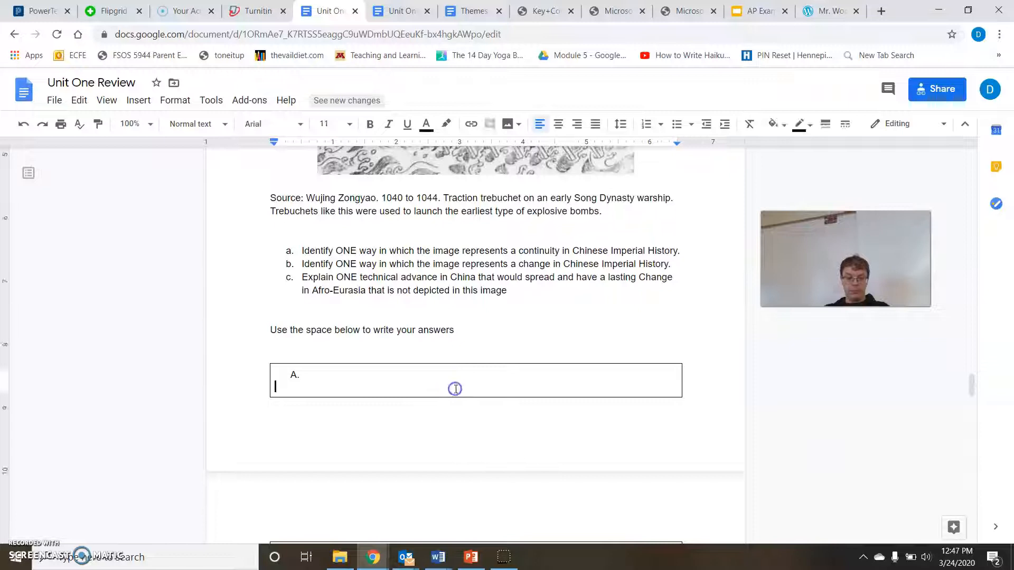
scroll("down", 3)
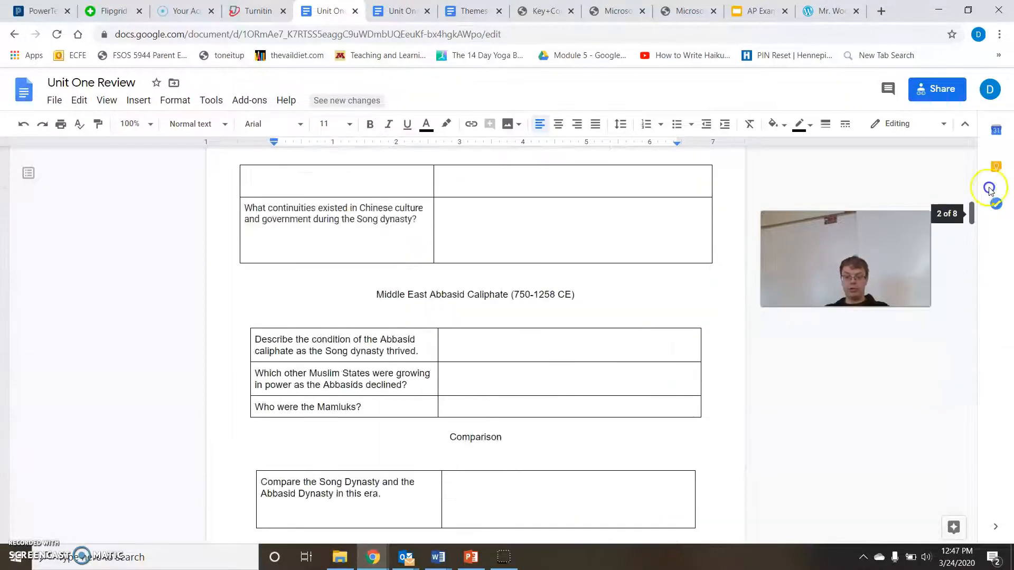
scroll("up", 3)
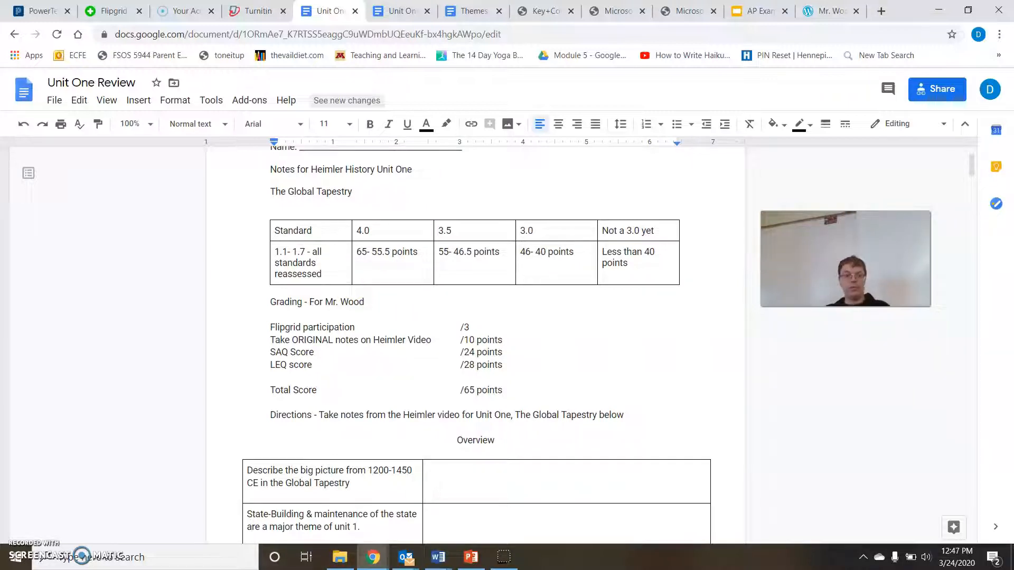
mouse_move(155, 89)
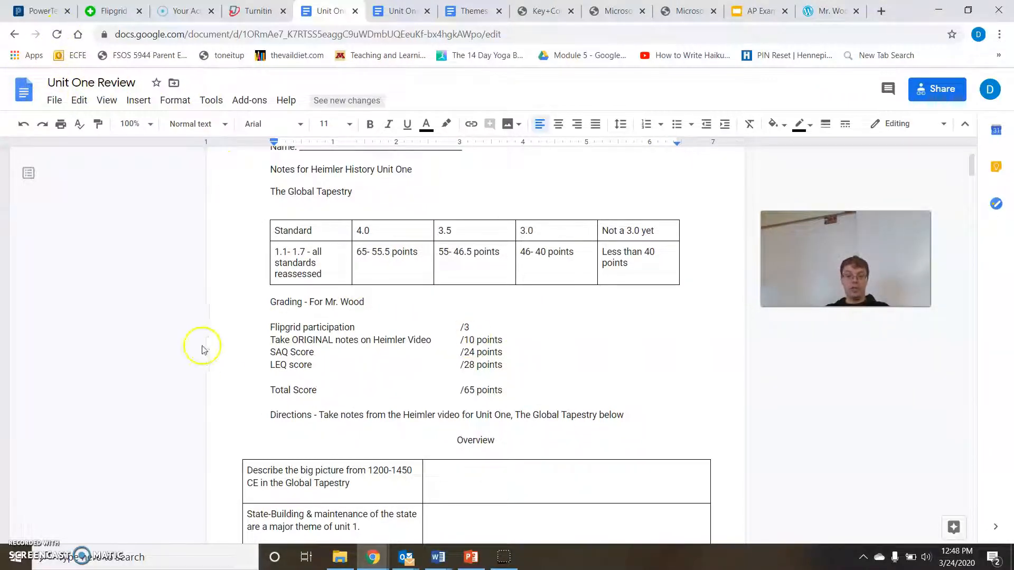
mouse_move(874, 201)
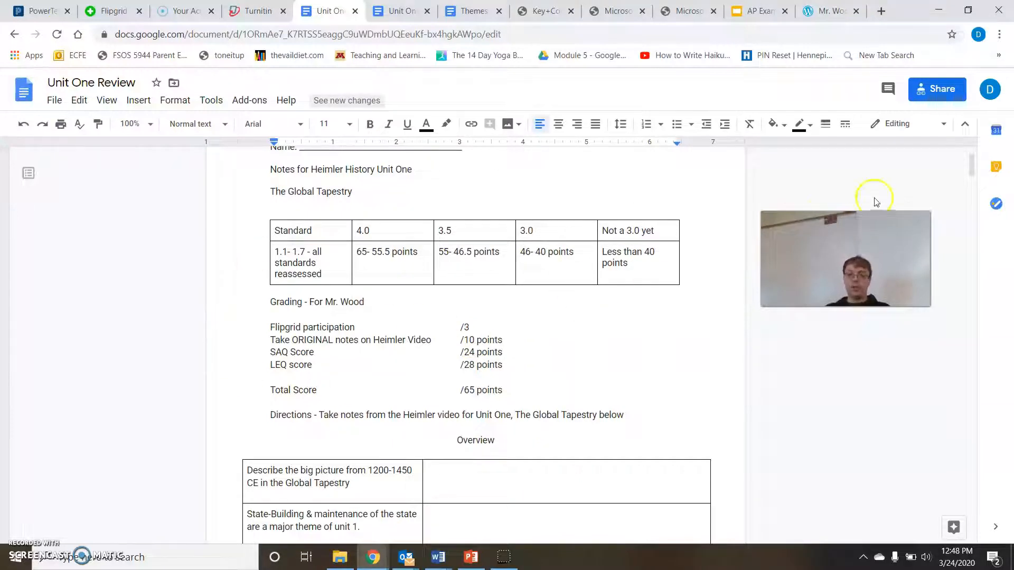
scroll("down", 3)
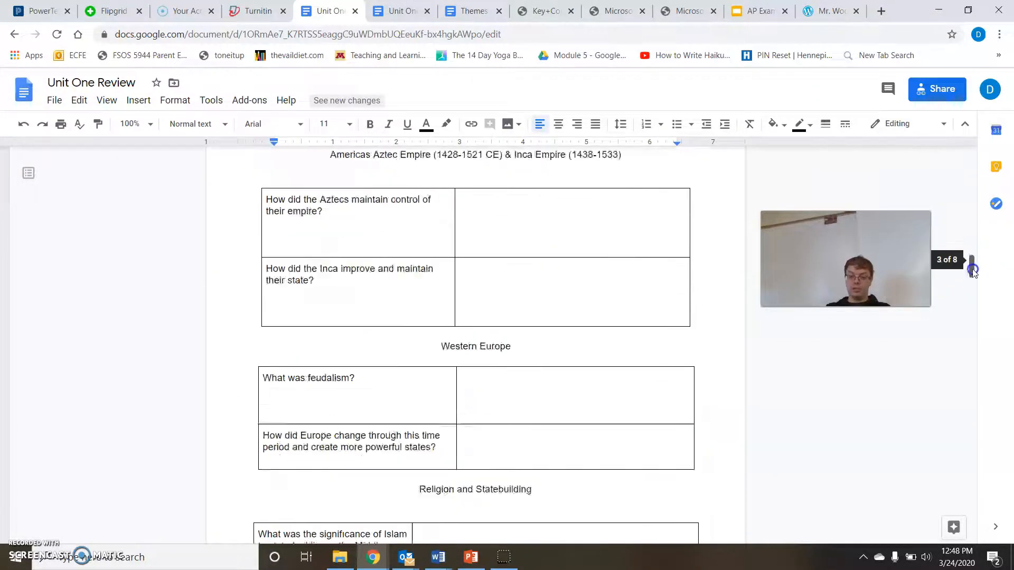
scroll("down", 3)
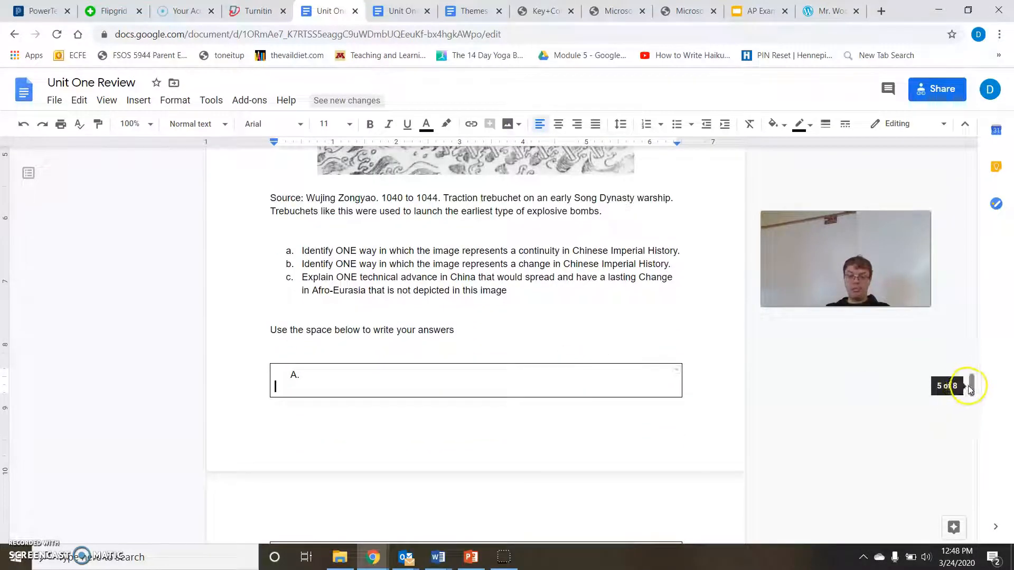
scroll("down", 3)
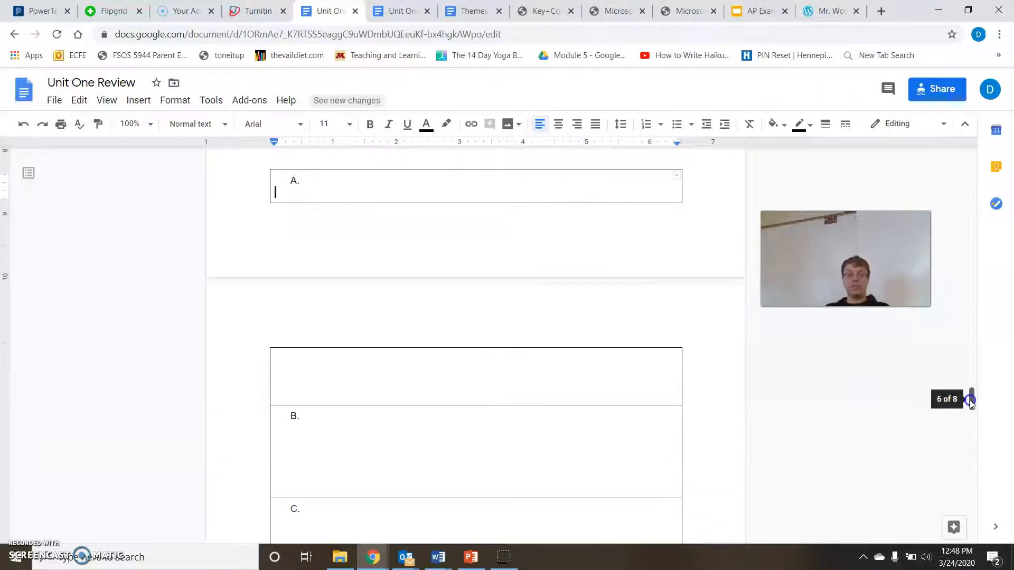
scroll("down", 3)
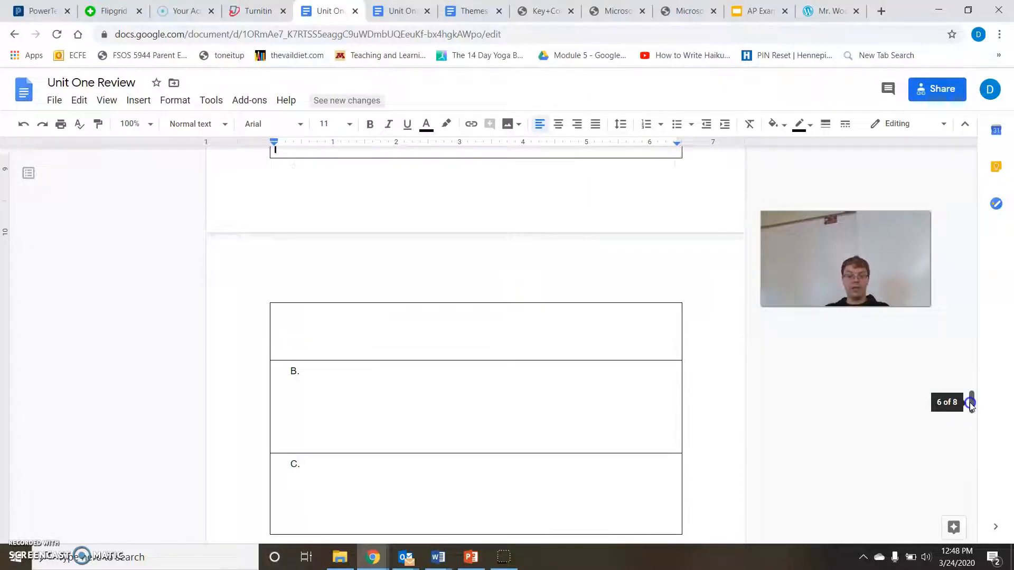
scroll("up", 3)
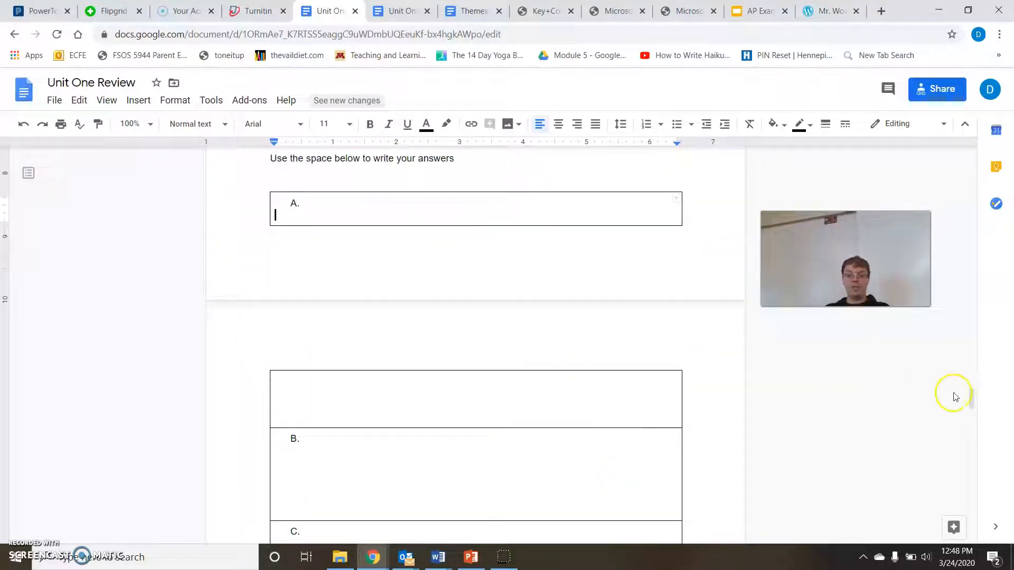
scroll("up", 3)
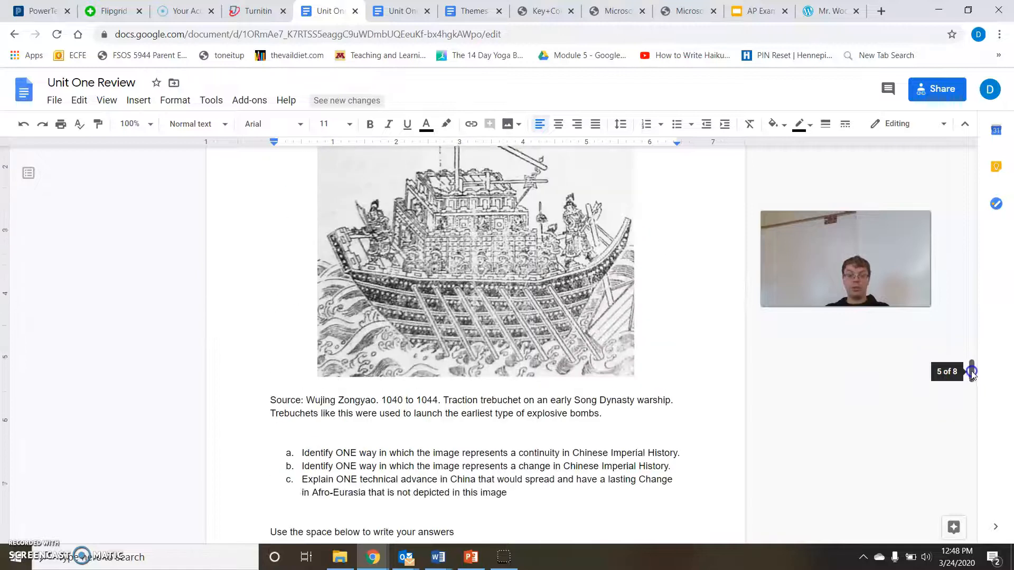
scroll("down", 3)
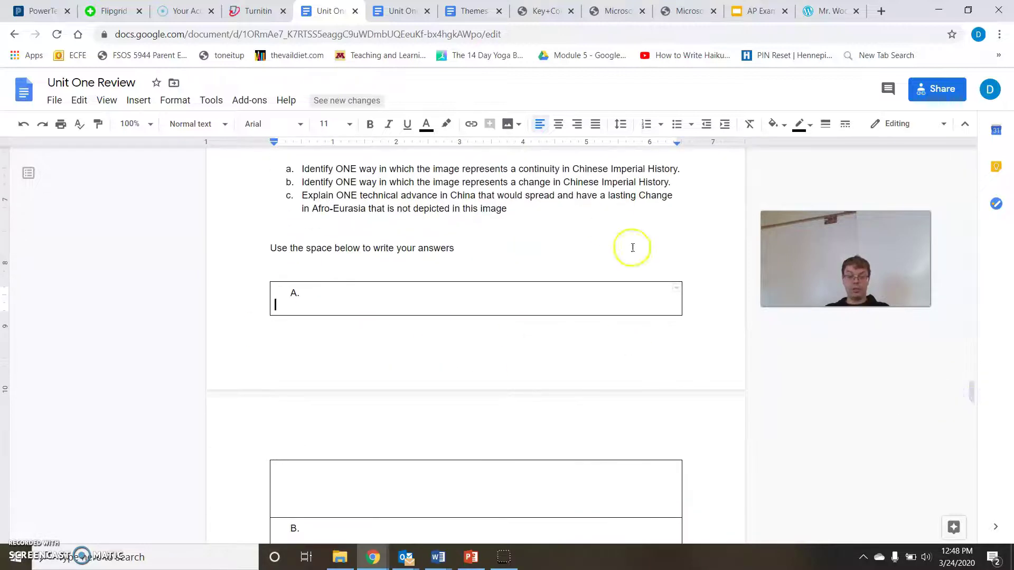
mouse_move(414, 25)
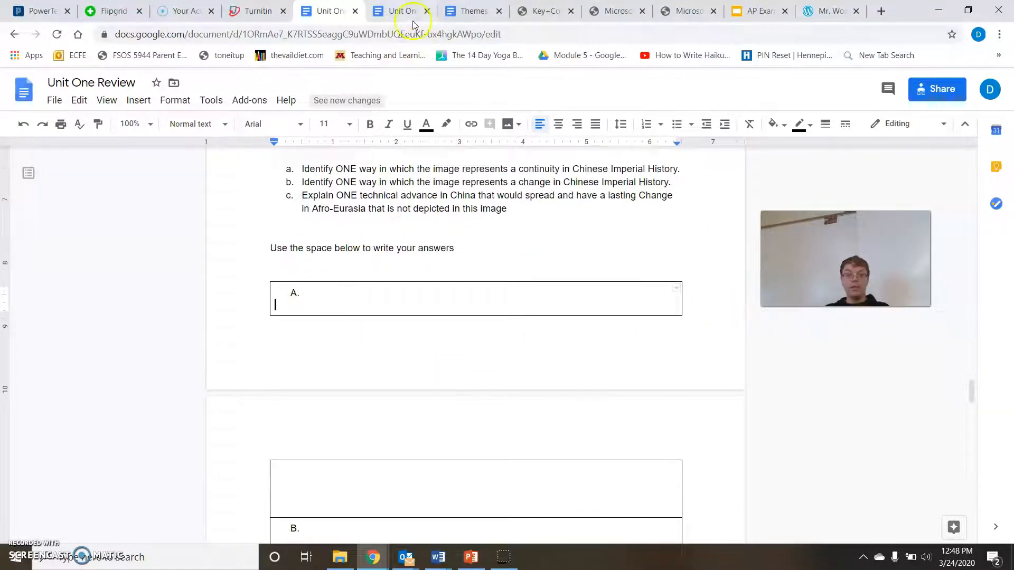
left_click(400, 11)
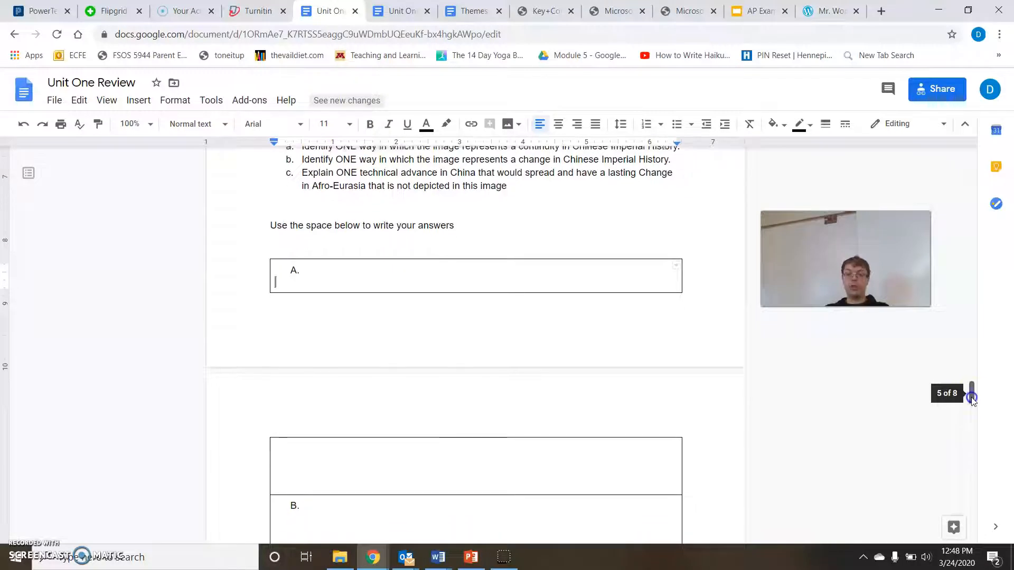
scroll("down", 3)
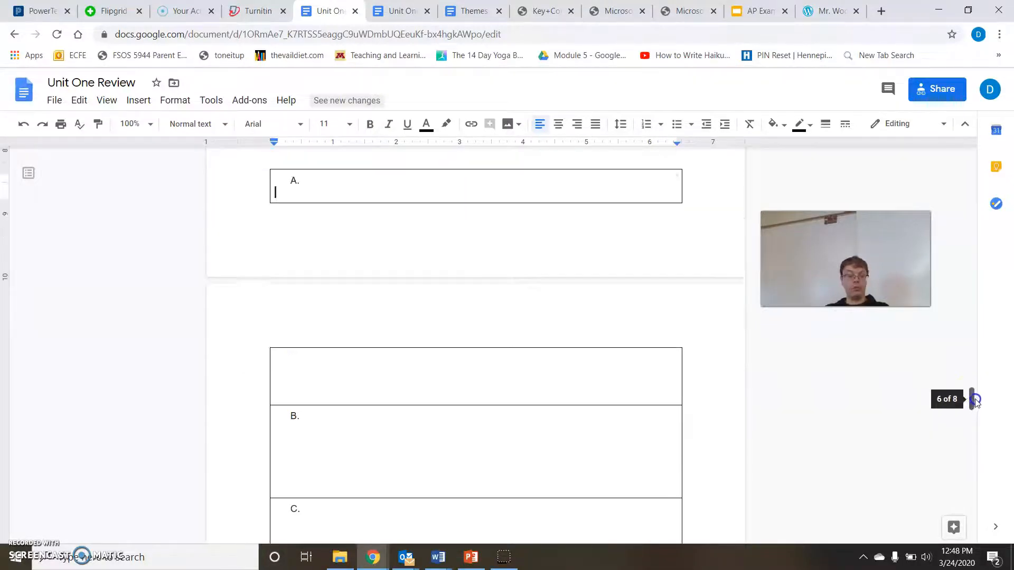
scroll("up", 3)
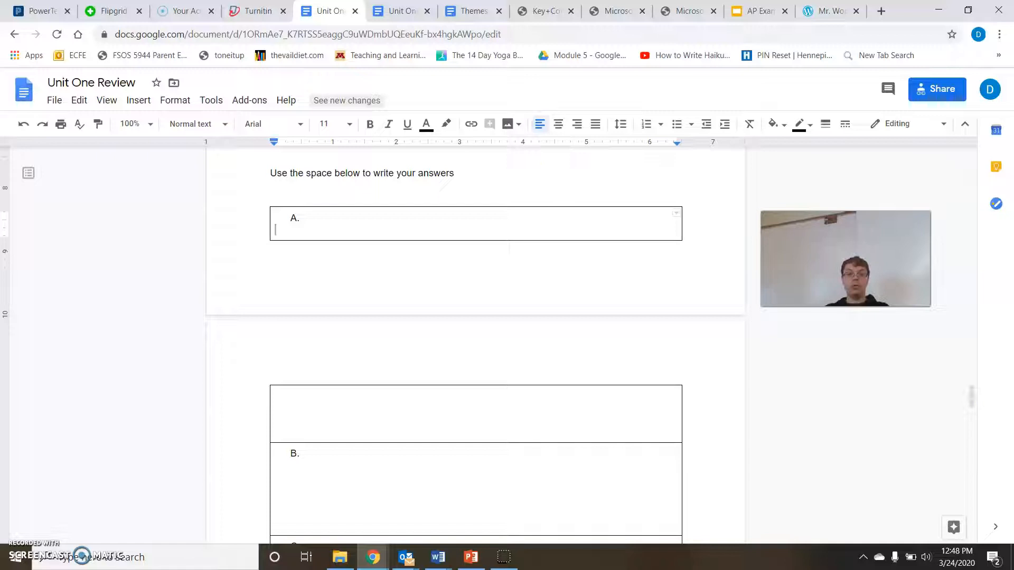
Return to the Unit One Review SAQ and LEQ document at Group 1's empty table
left_click(400, 11)
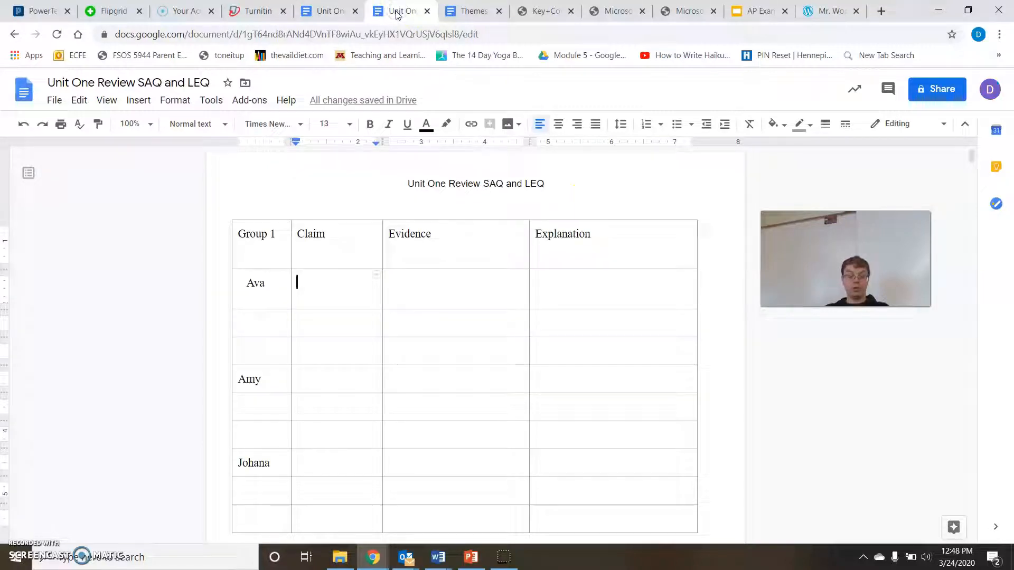
mouse_move(524, 300)
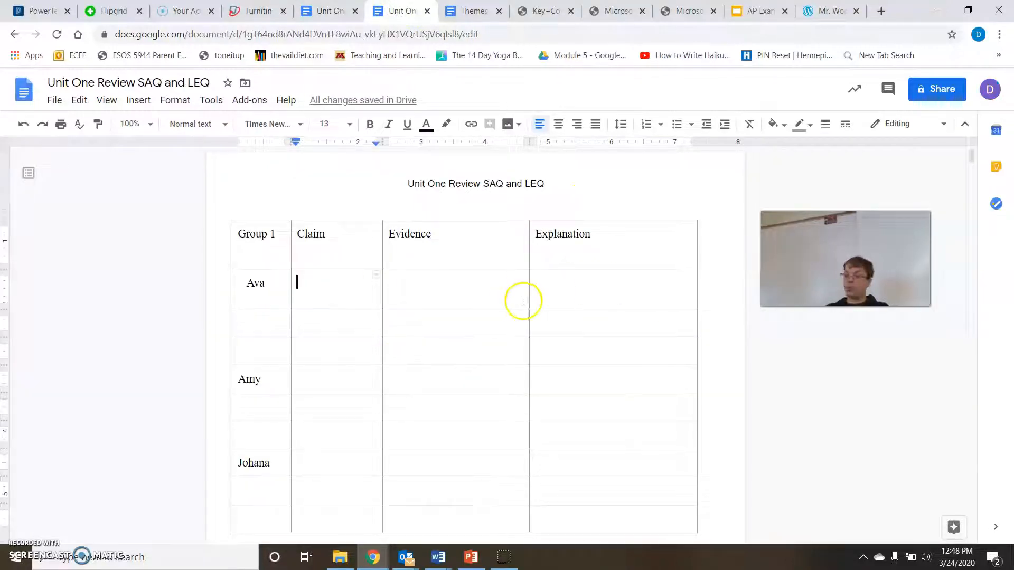
mouse_move(398, 268)
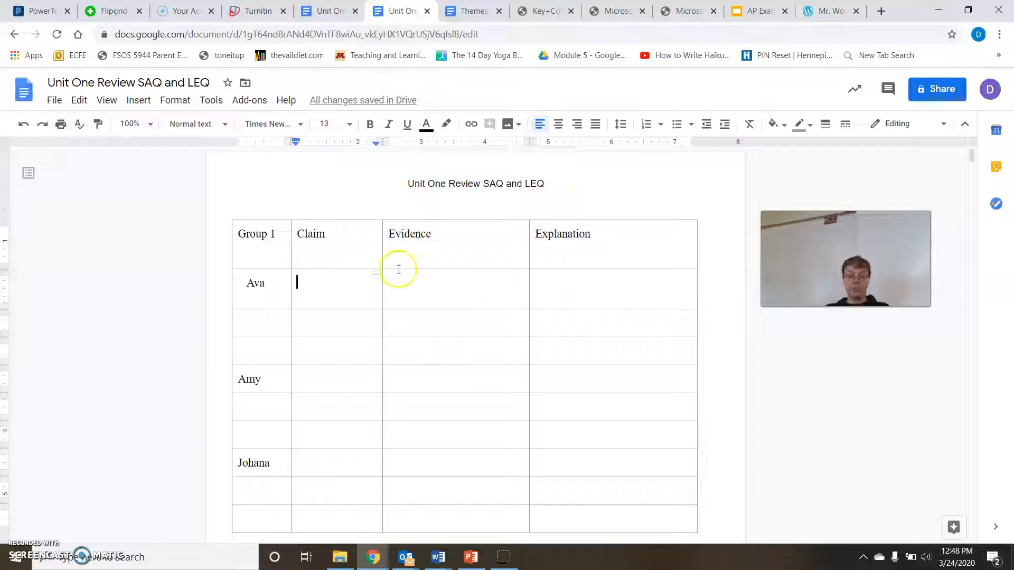
mouse_move(441, 304)
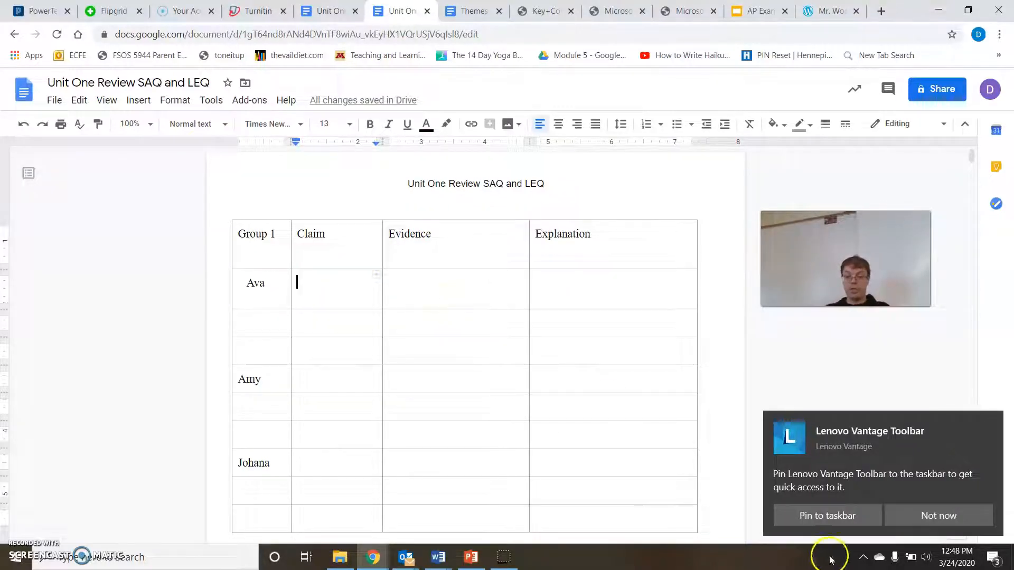
mouse_move(333, 123)
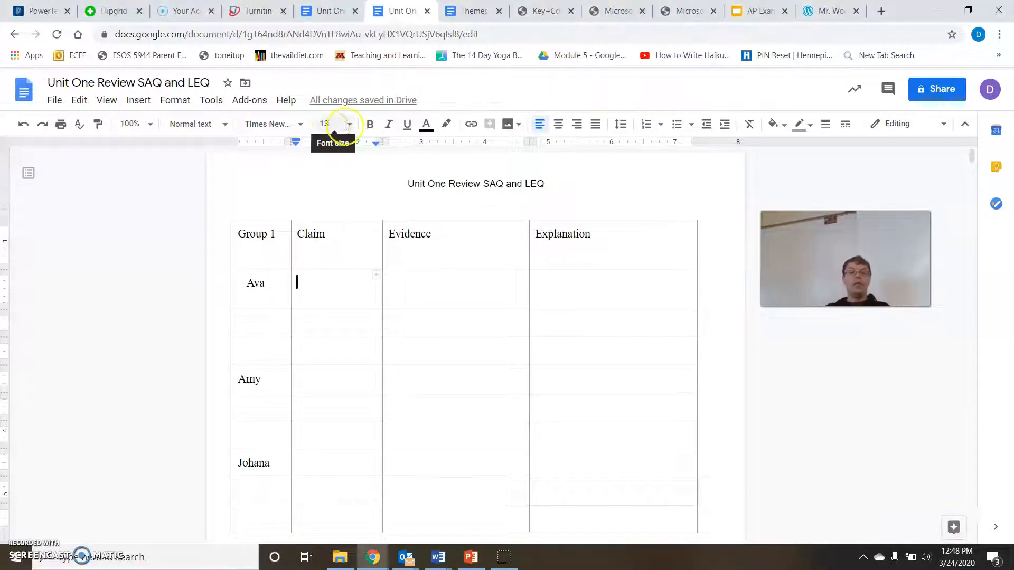
mouse_move(756, 15)
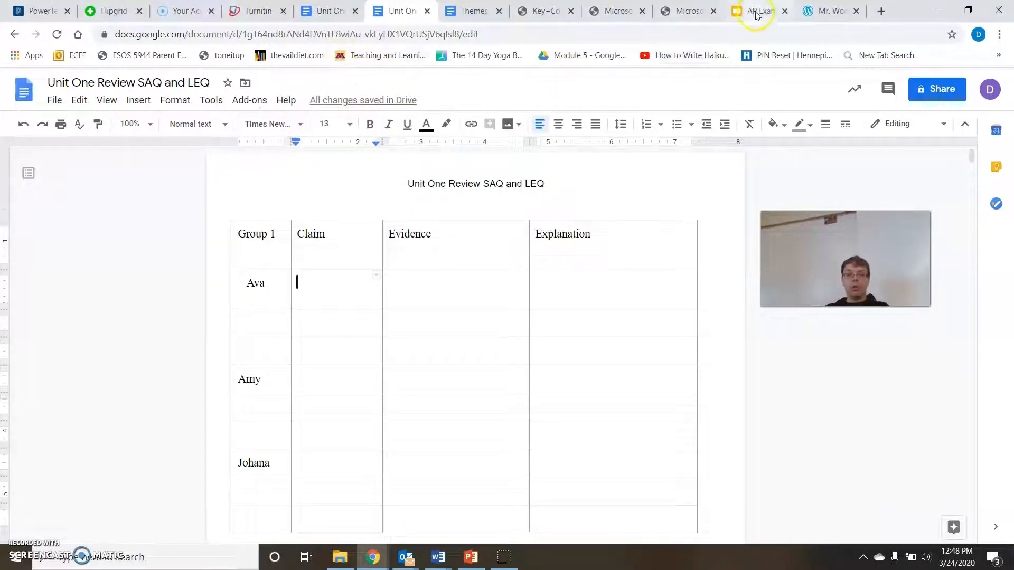
left_click(756, 12)
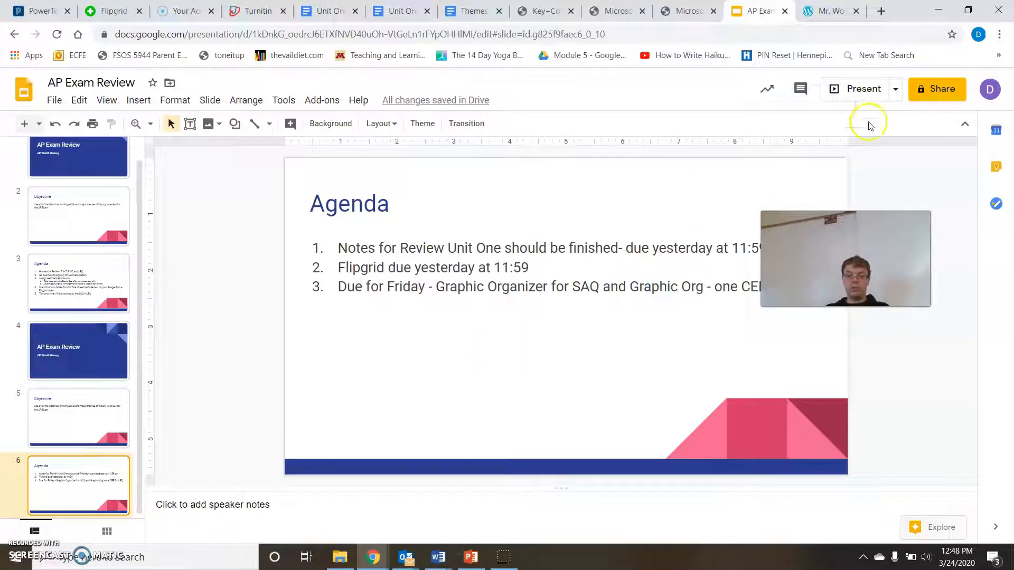
left_click(862, 88)
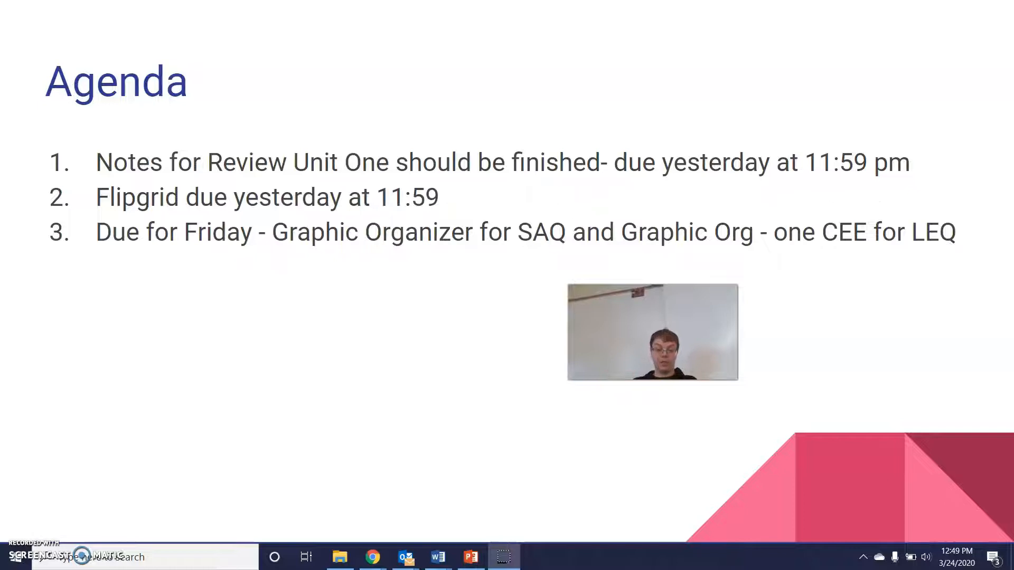
mouse_move(371, 556)
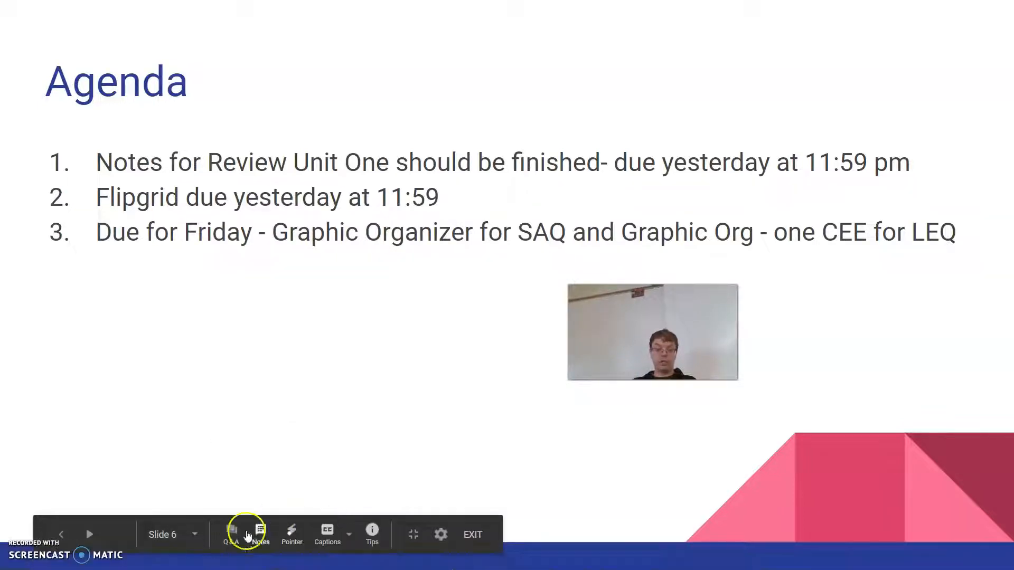
left_click(473, 534)
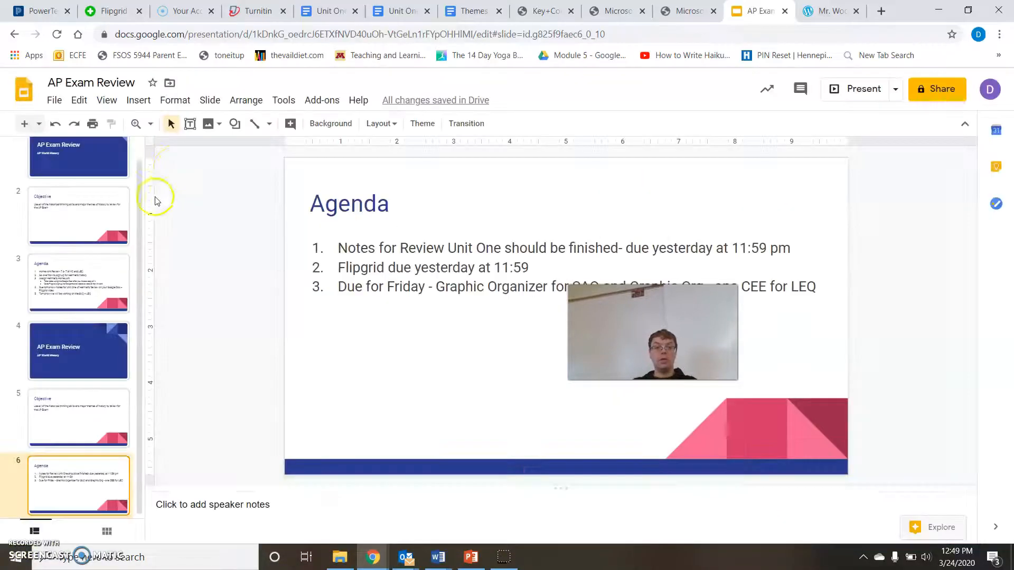
mouse_move(336, 11)
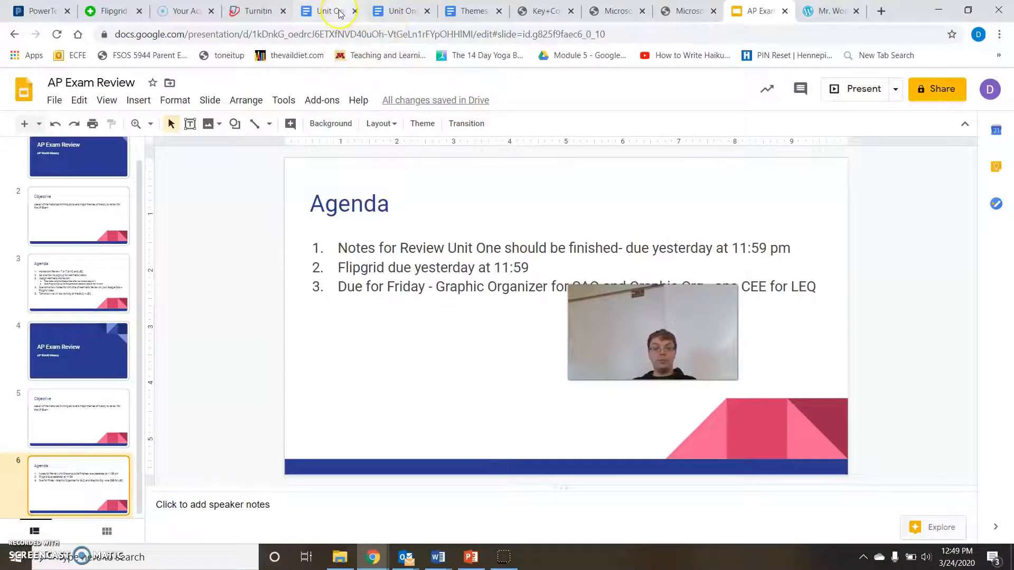
Scroll the Unit One Review notes to the LEQ prompt on states and belief systems, 1200–1450 CE
left_click(329, 11)
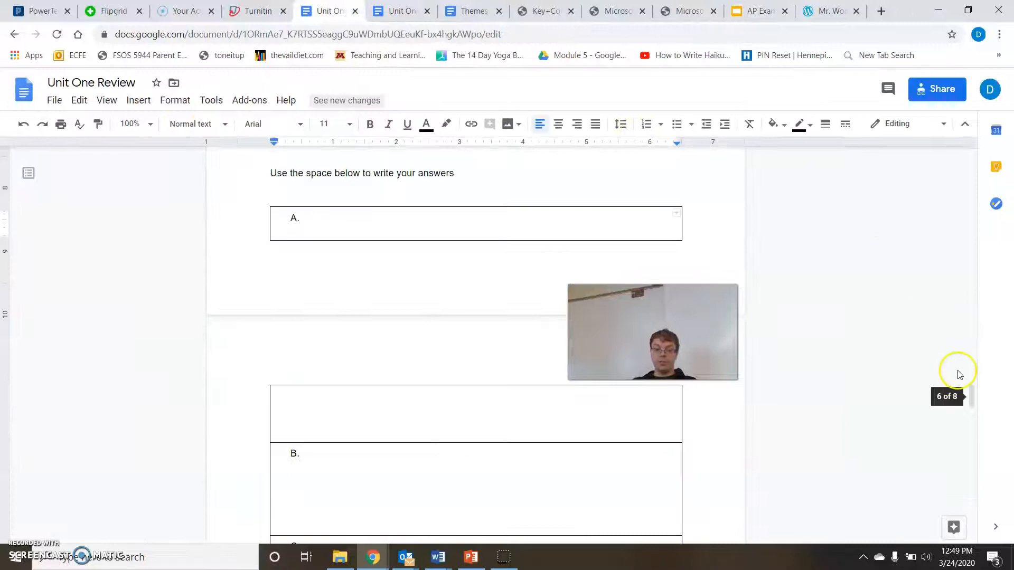
scroll("down", 3)
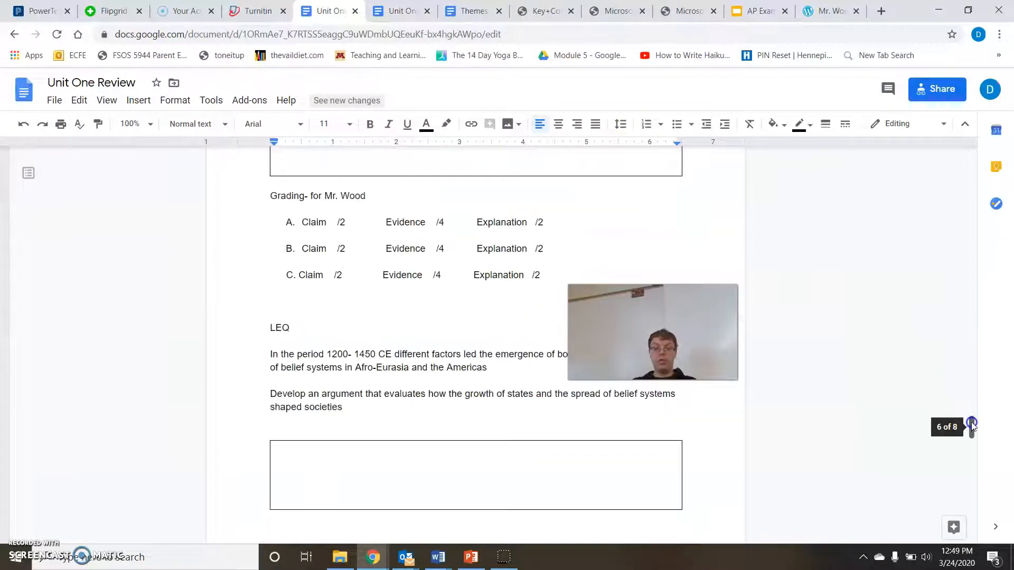
scroll("down", 3)
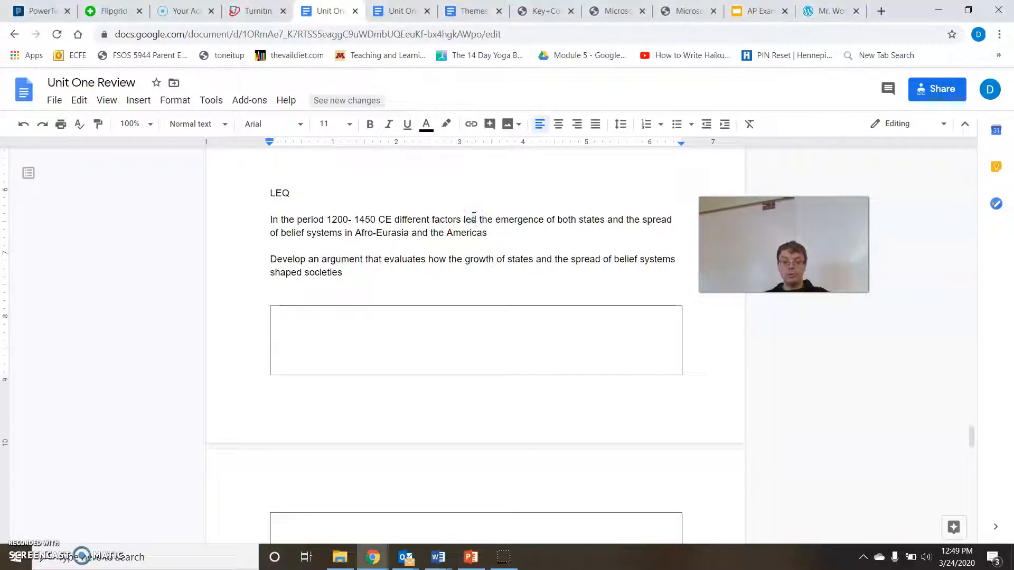
left_click(485, 219)
type("o t")
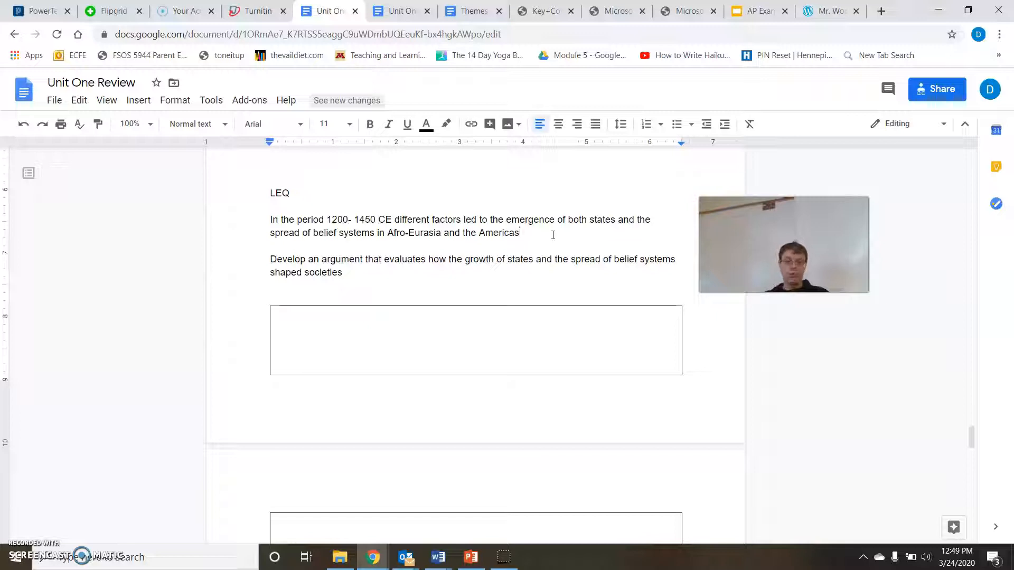
mouse_move(432, 337)
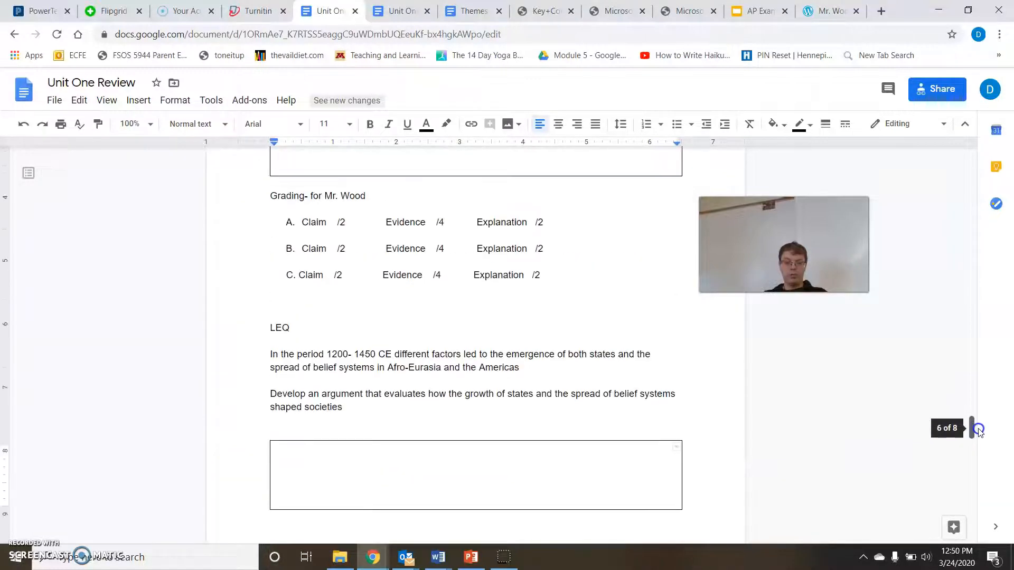
scroll("down", 3)
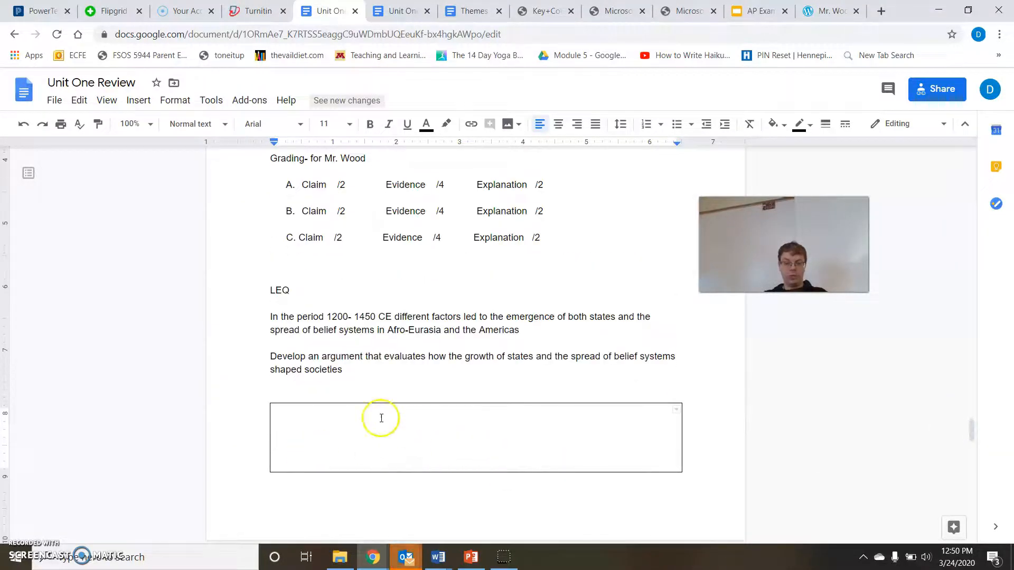
mouse_move(454, 397)
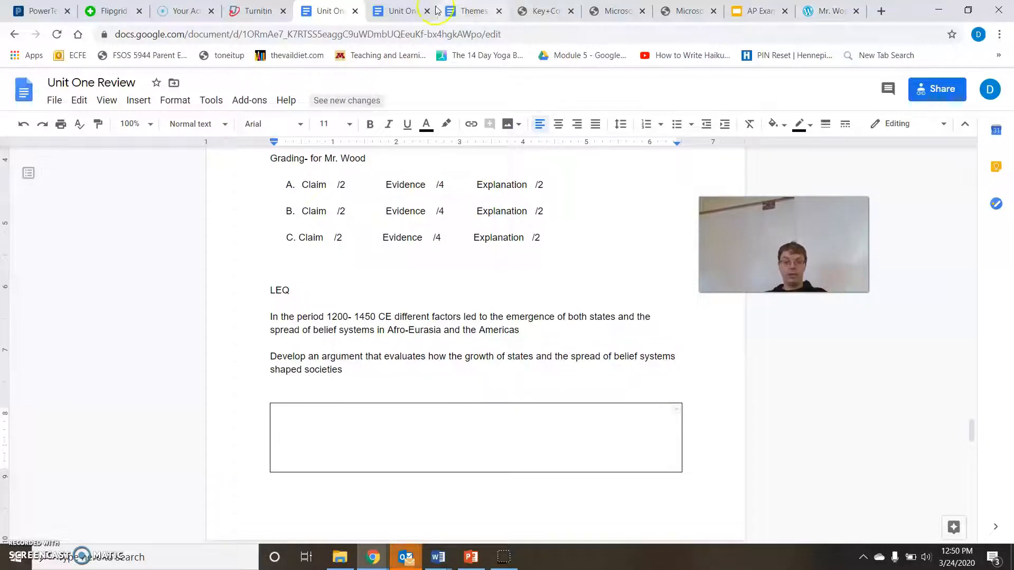
Make the 'LEQ for Unit One Review' heading bold, underlined and 24 pt
left_click(397, 11)
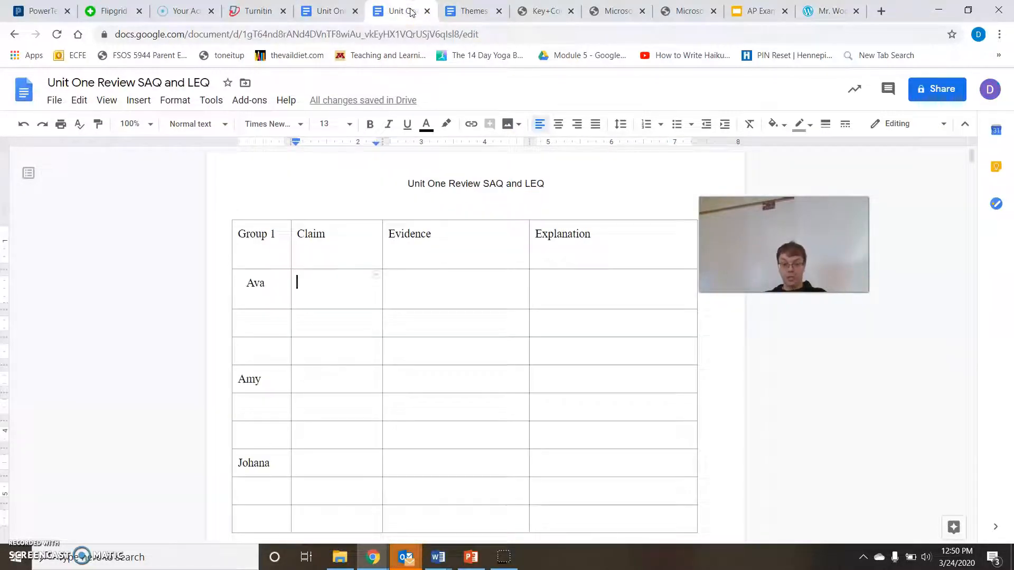
mouse_move(130, 123)
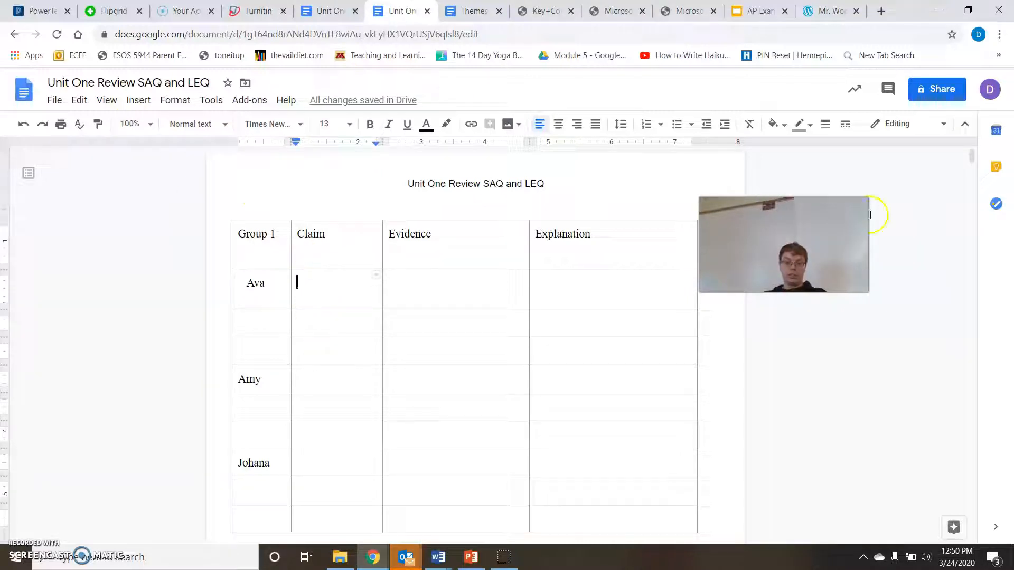
scroll("down", 3)
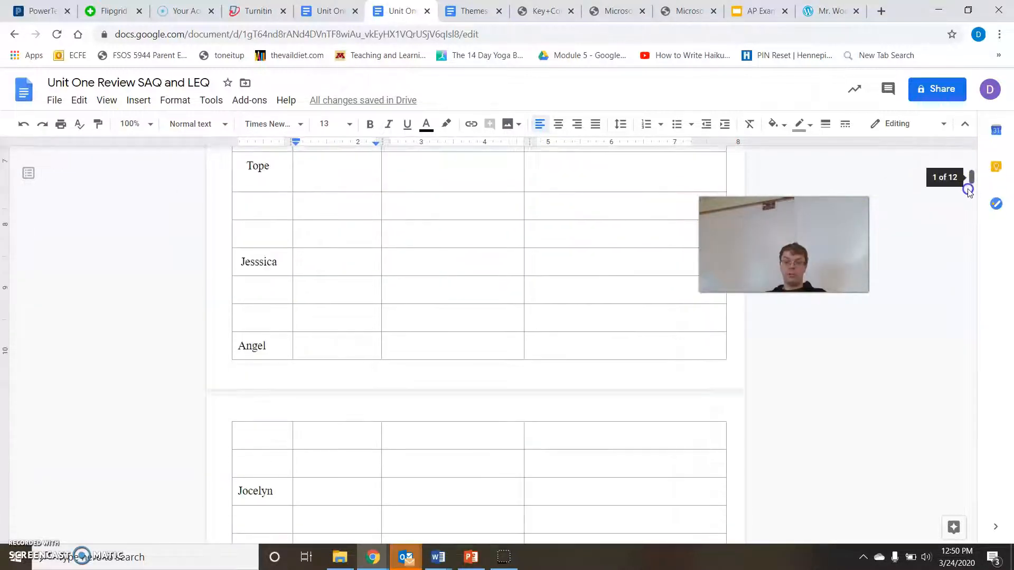
scroll("down", 3)
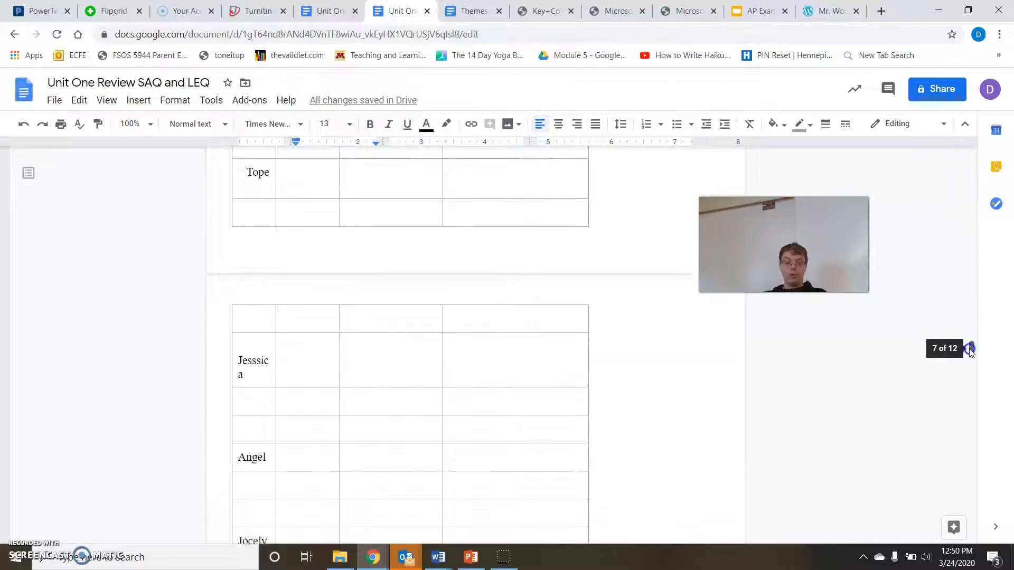
scroll("down", 3)
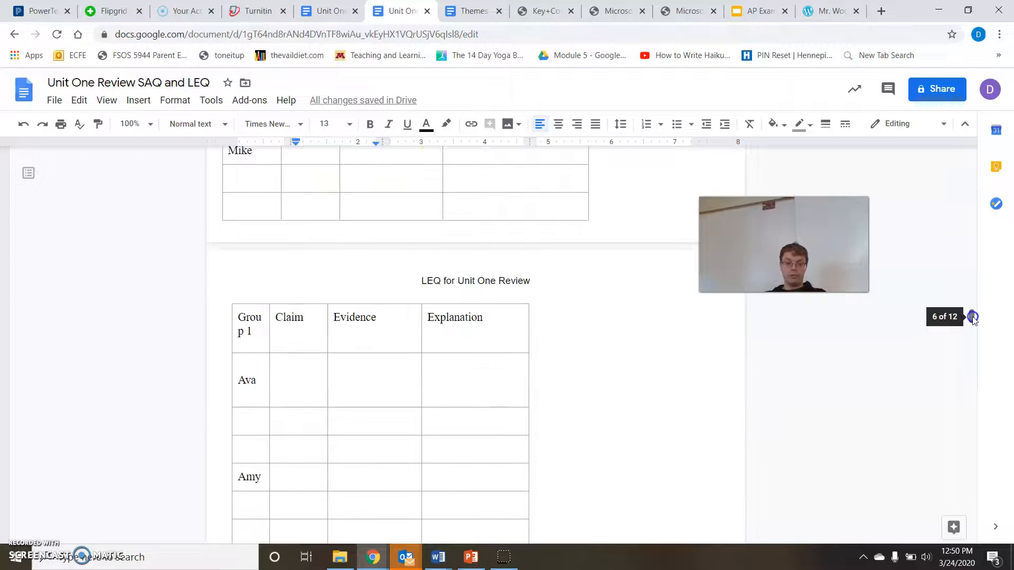
triple_click(475, 280)
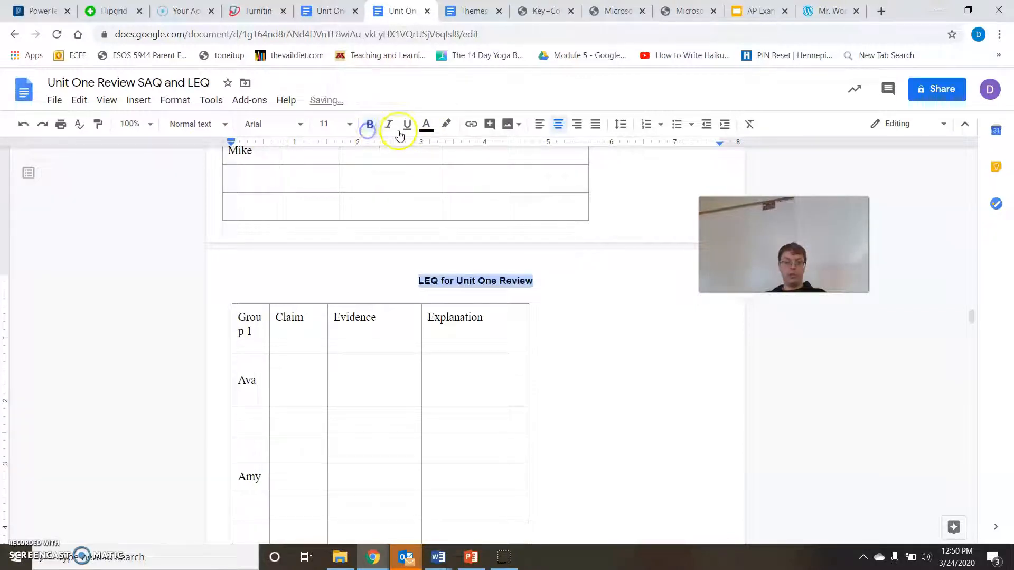
left_click(349, 123)
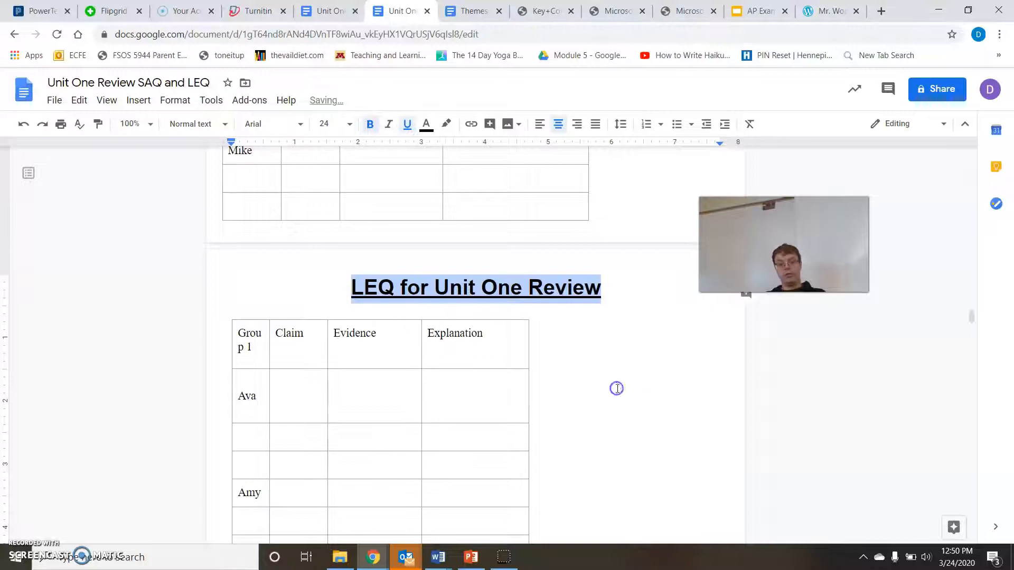
left_click(472, 381)
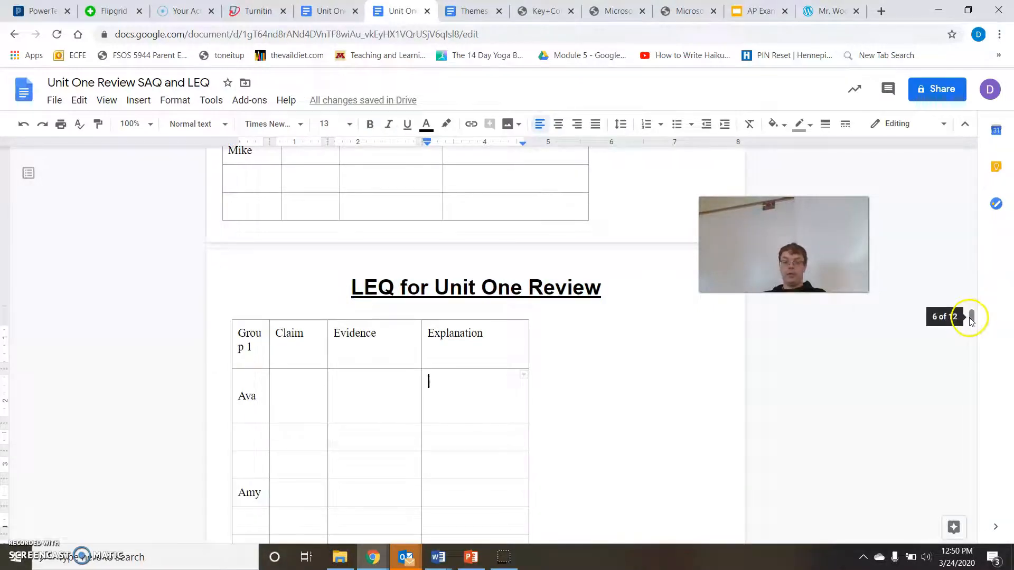
scroll("down", 3)
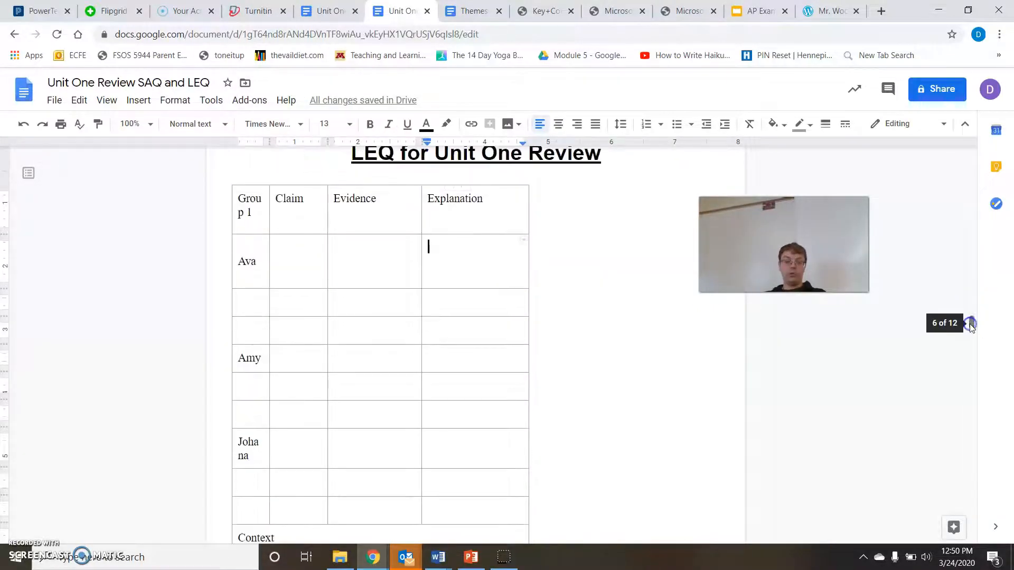
mouse_move(329, 270)
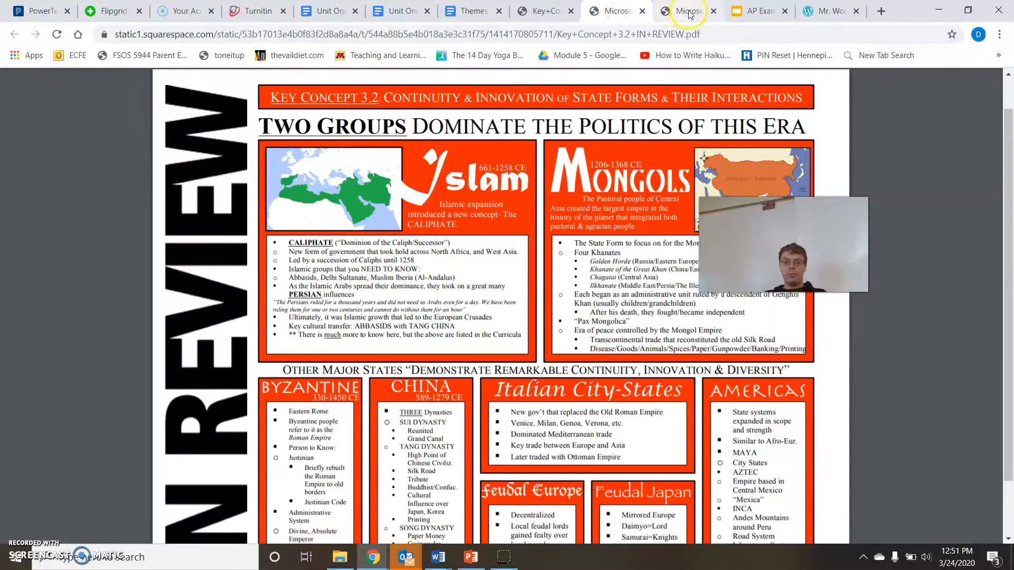
Look through the Key Concept 3.1 and 3.3 PDFs, ending at the top of 3.1
left_click(683, 11)
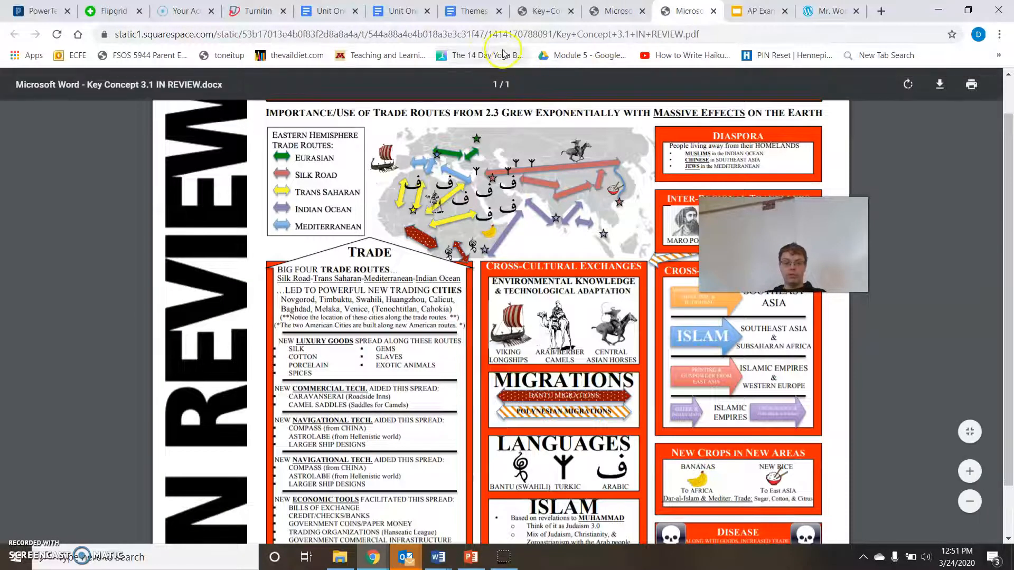
left_click(543, 11)
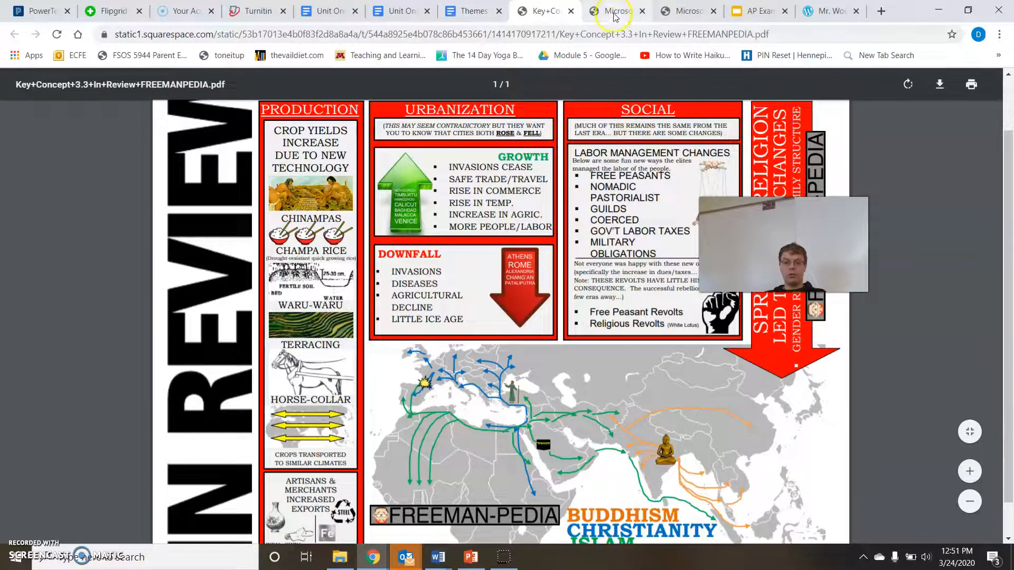
left_click(687, 11)
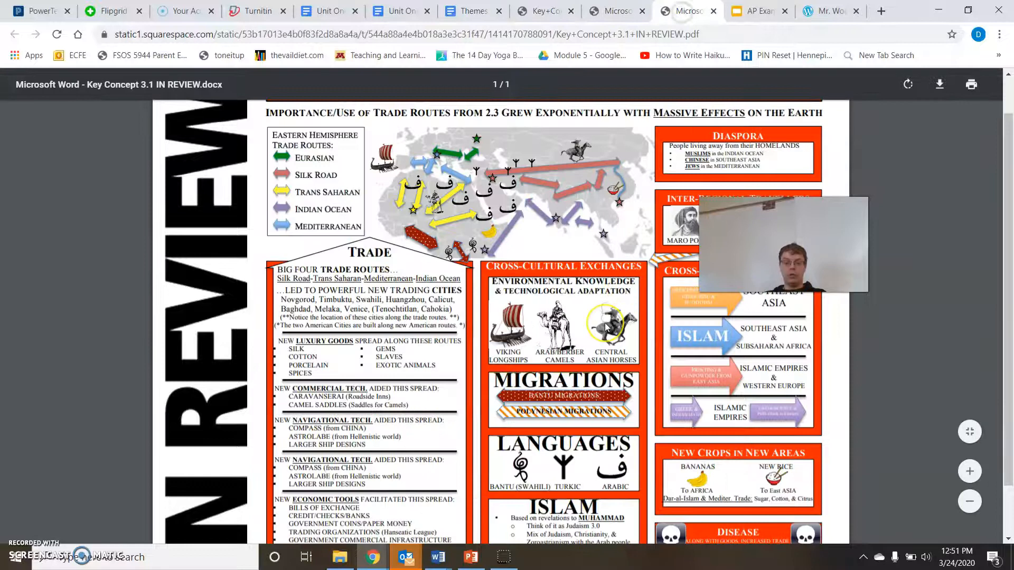
scroll("up", 3)
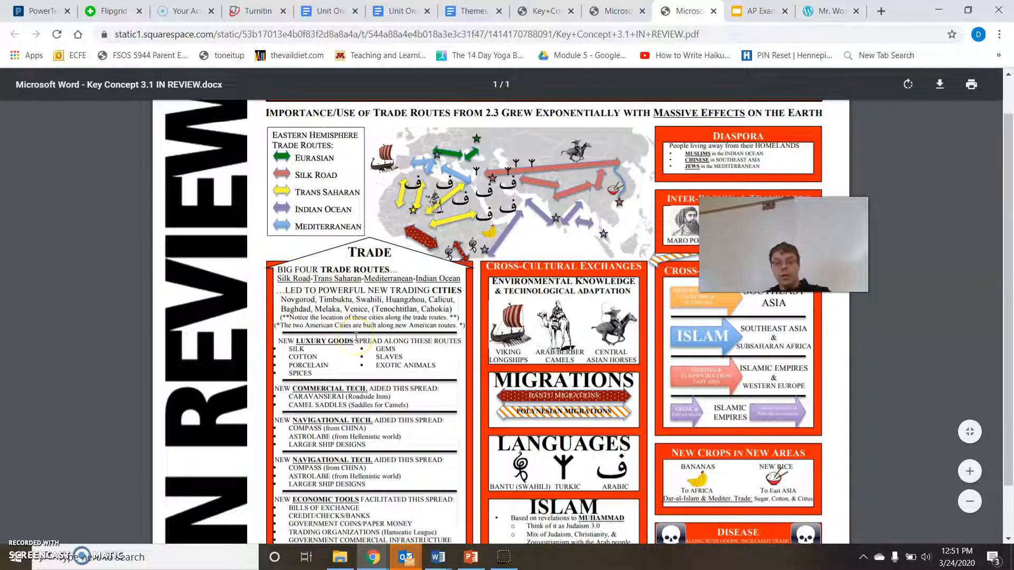
scroll("up", 3)
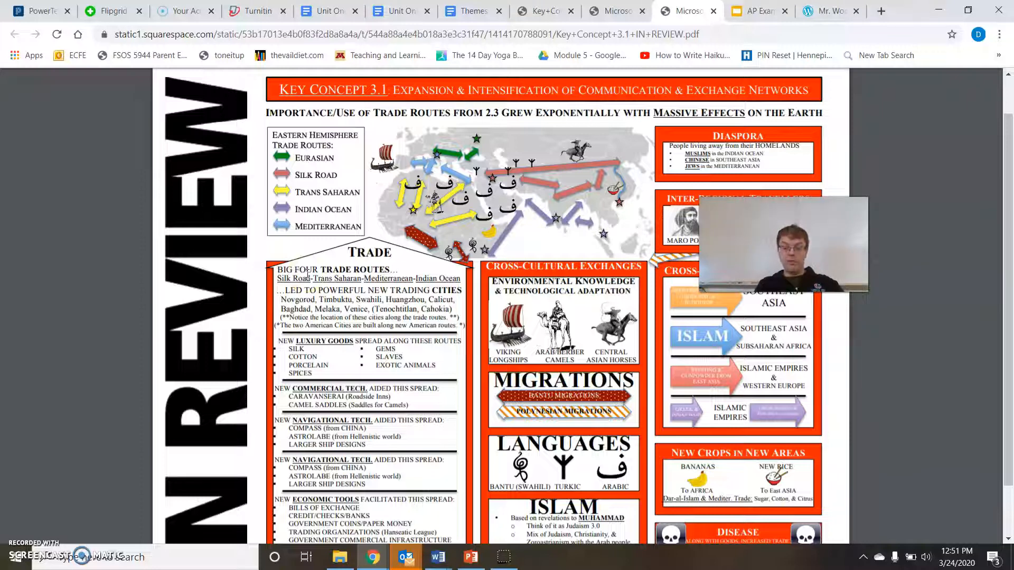
Change agenda item 3 from 'Due for Friday' to 'Due at 11:59- Thursday'
left_click(758, 11)
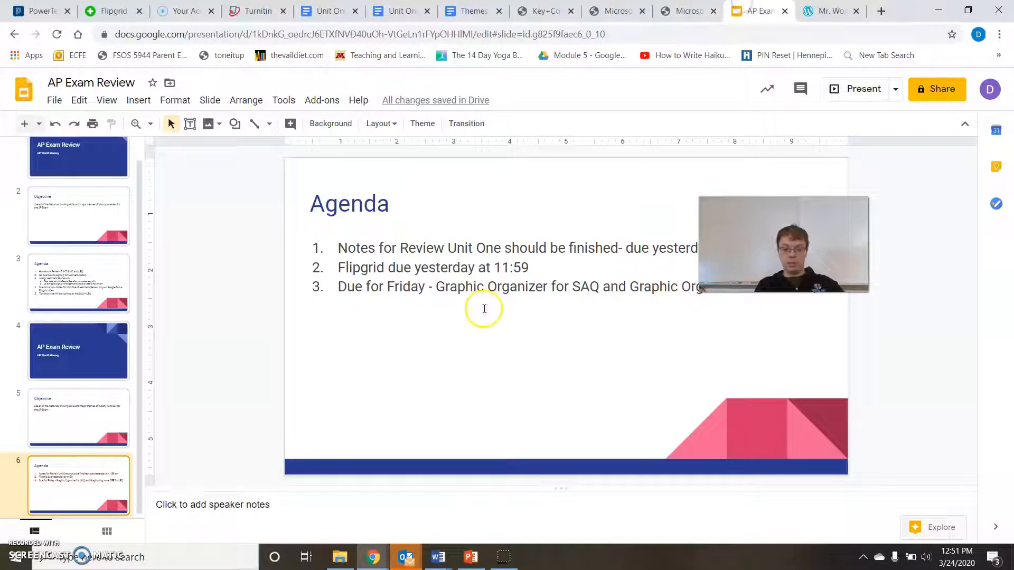
mouse_move(343, 303)
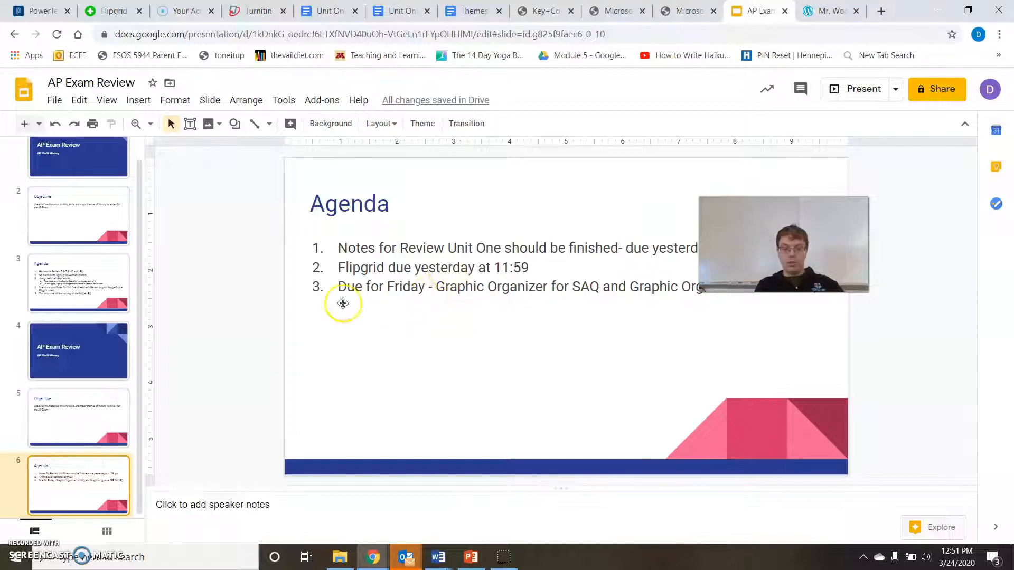
mouse_move(853, 94)
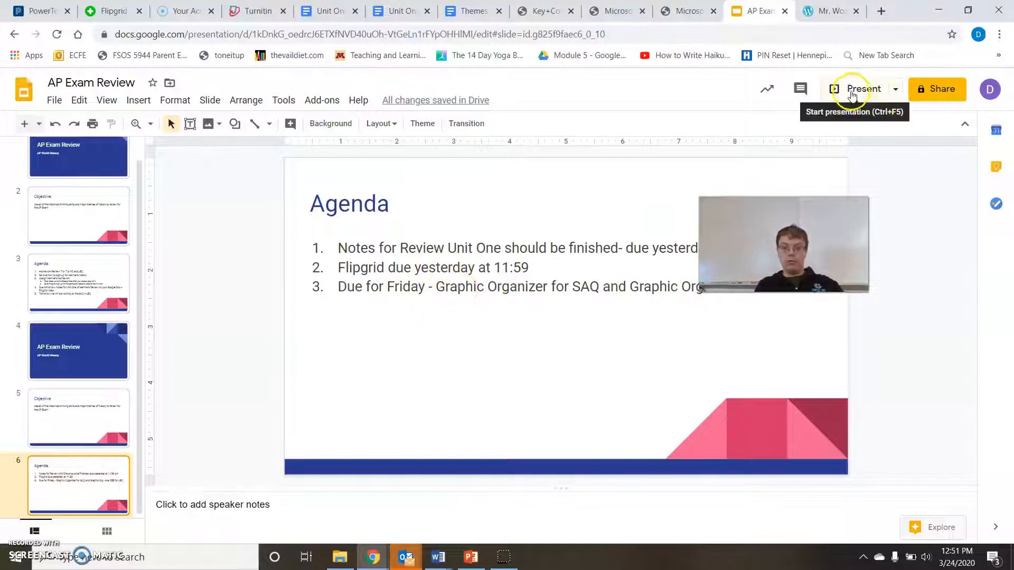
left_click(862, 88)
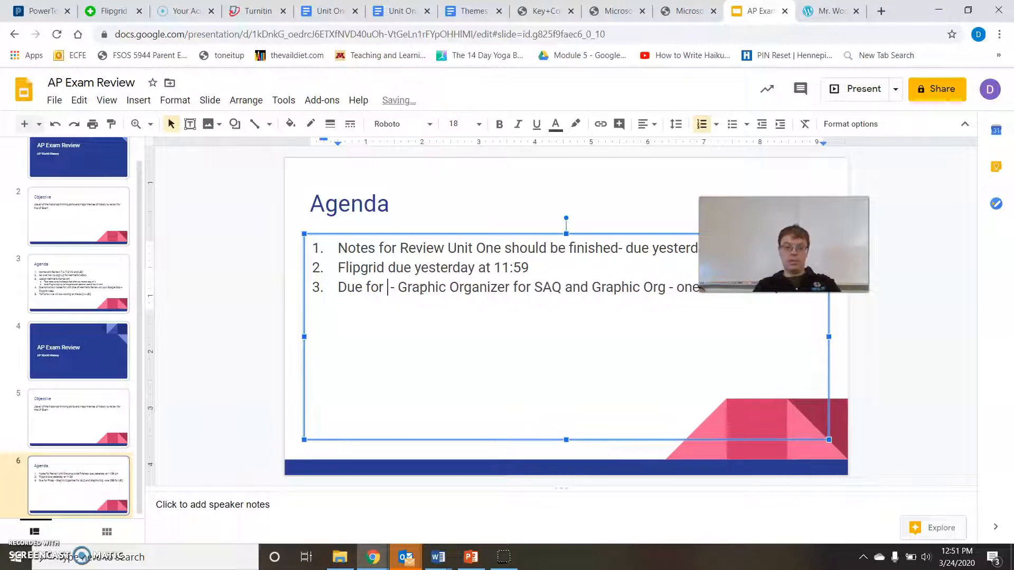
type("at")
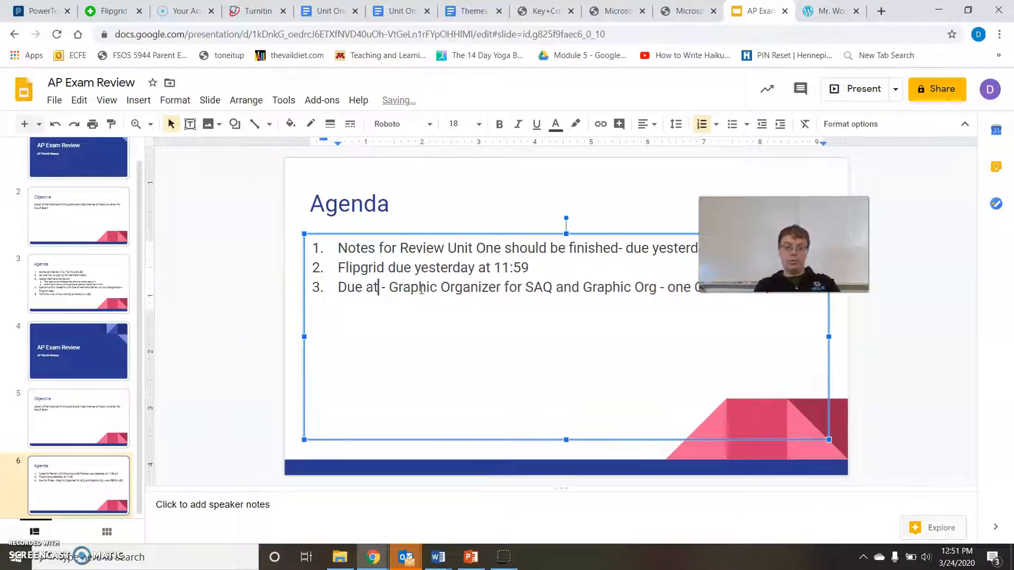
type("11:59")
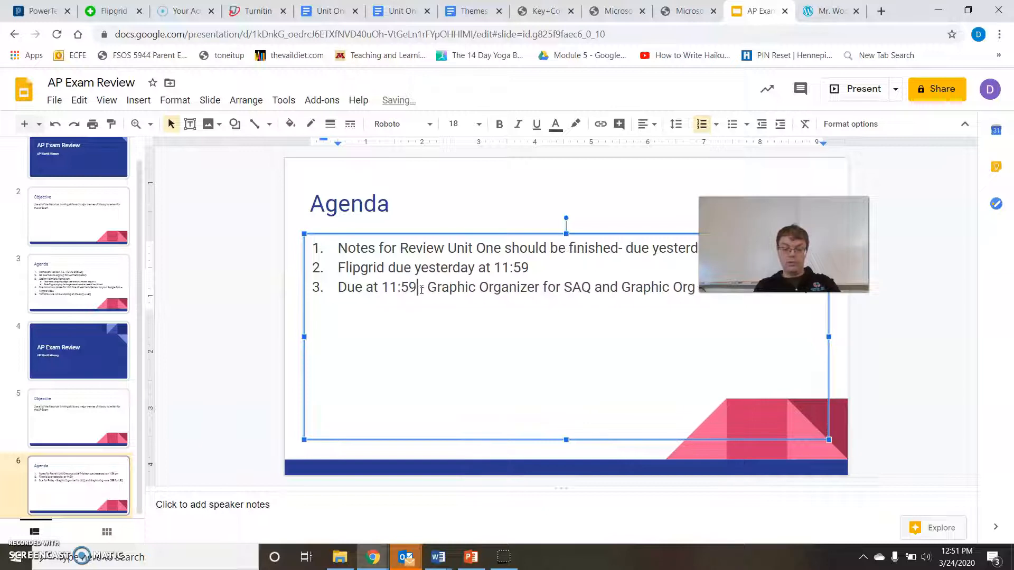
type("Thursday")
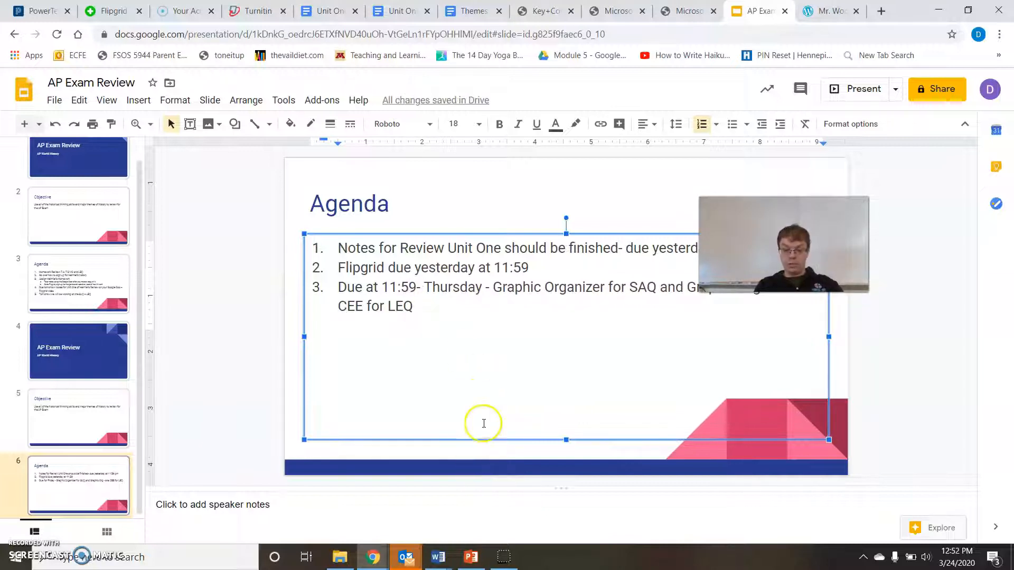
mouse_move(486, 382)
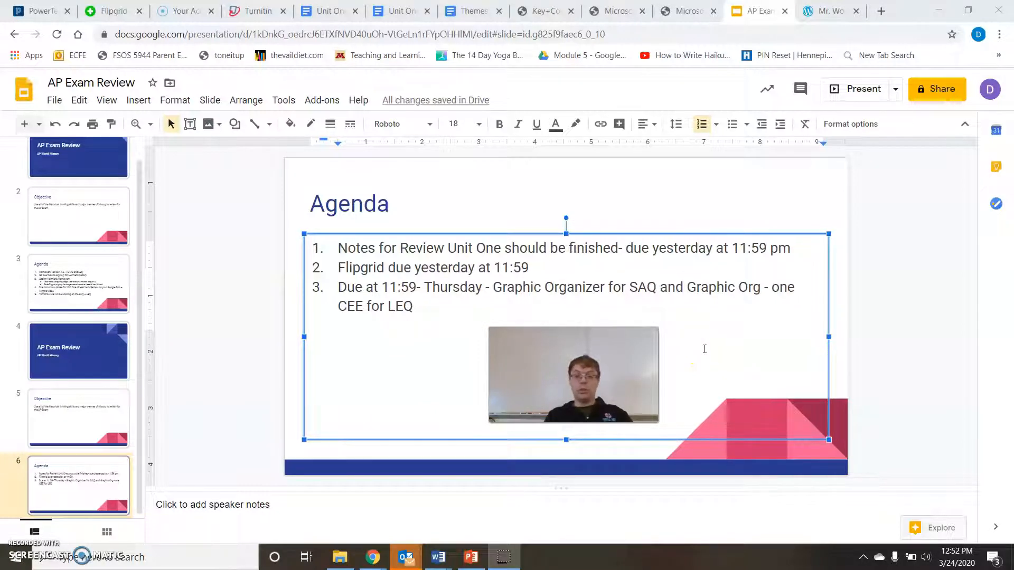
mouse_move(602, 297)
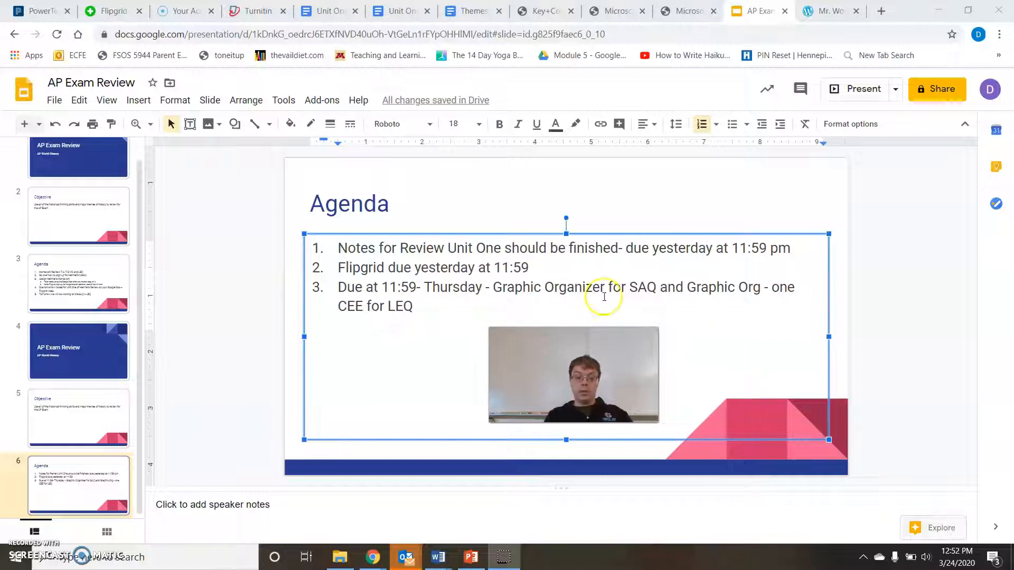